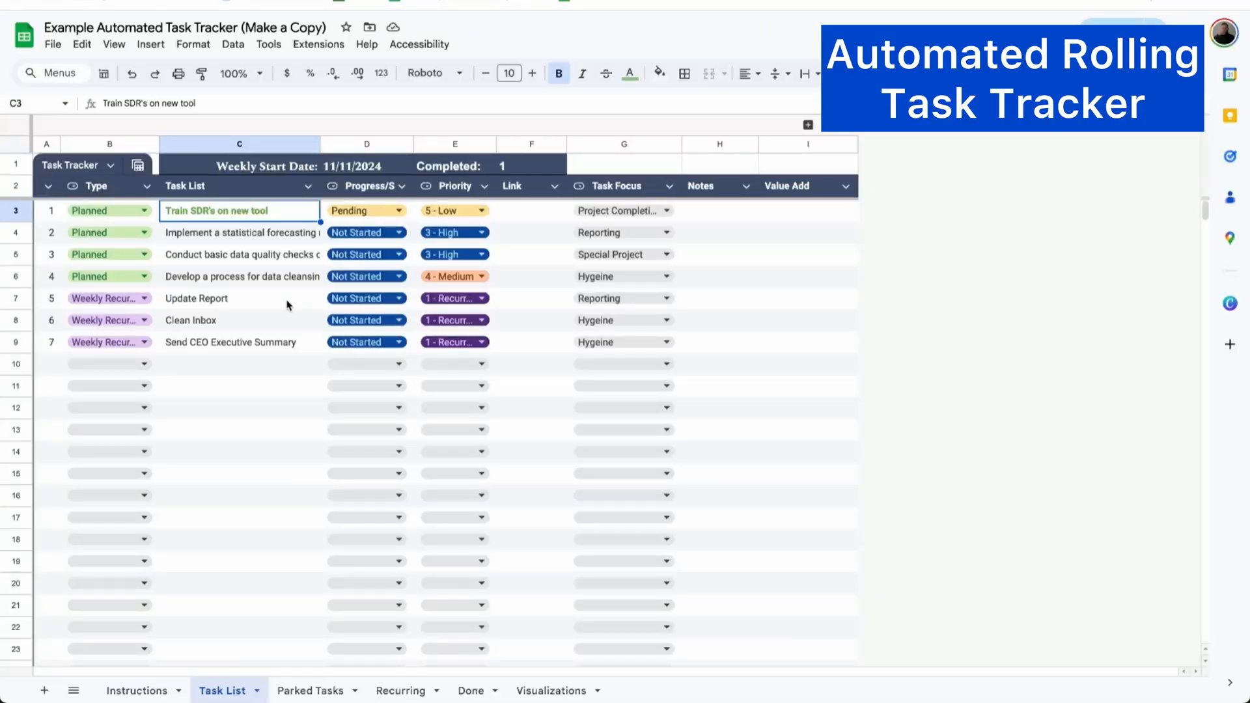
Mark the 'Train SDR's on new tool' task as Done
left_click(366, 211)
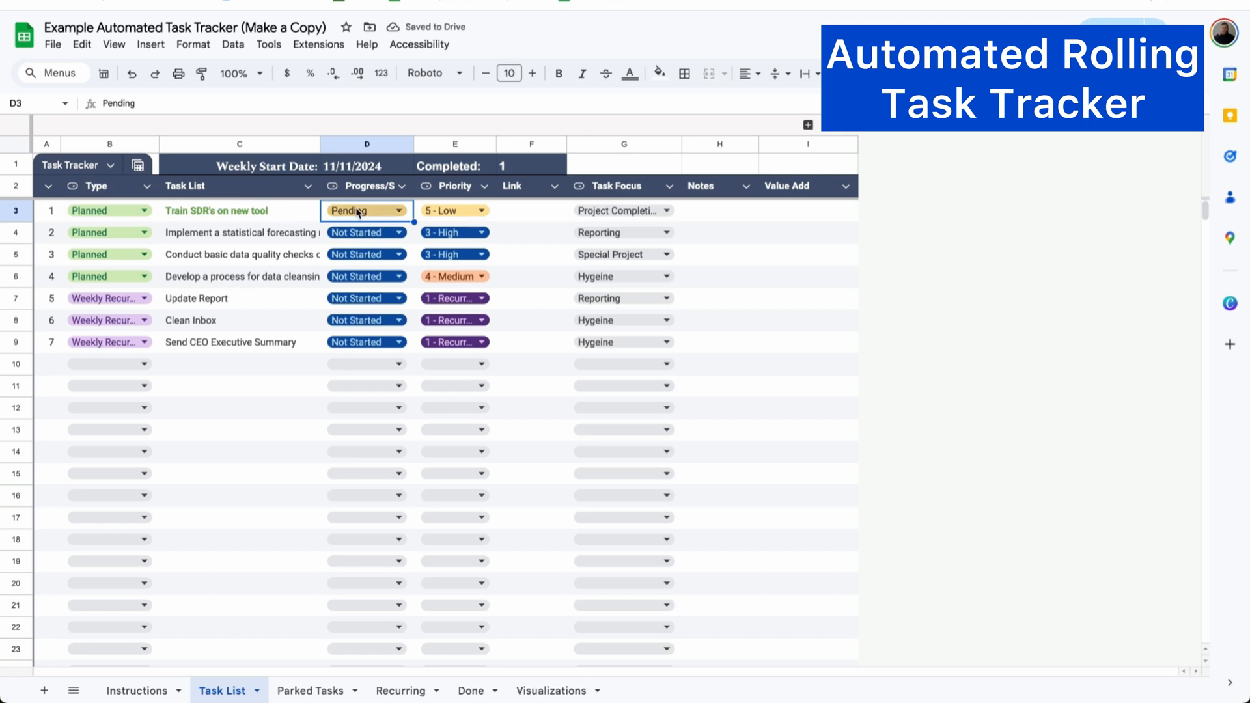
left_click(356, 210)
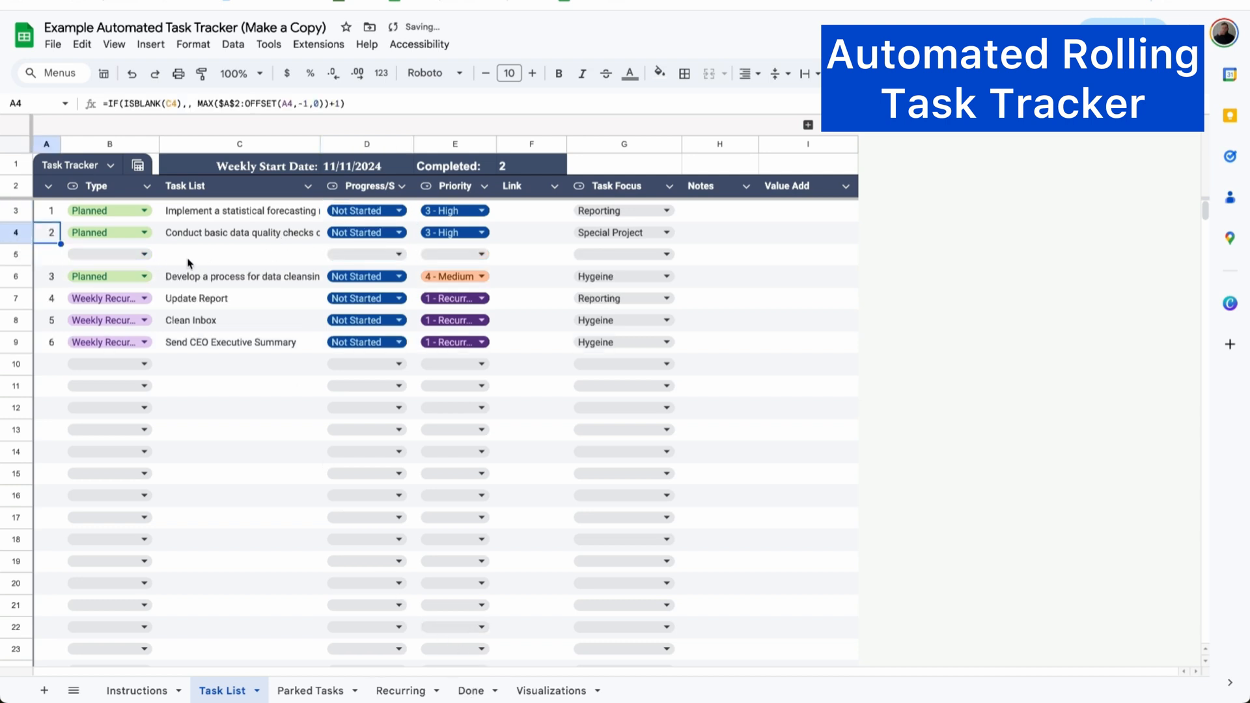
Add a 'Get promoted' task typed Unplanned with 2 - Top priority
type("Get promoted")
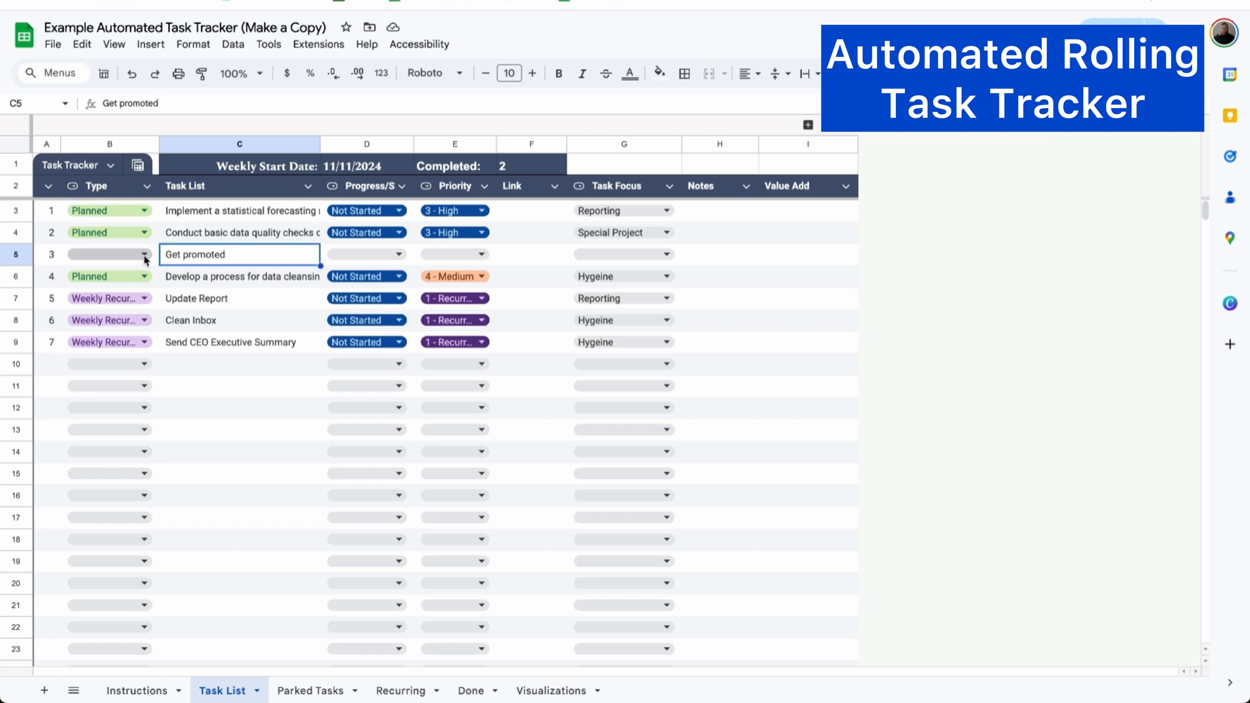
left_click(144, 253)
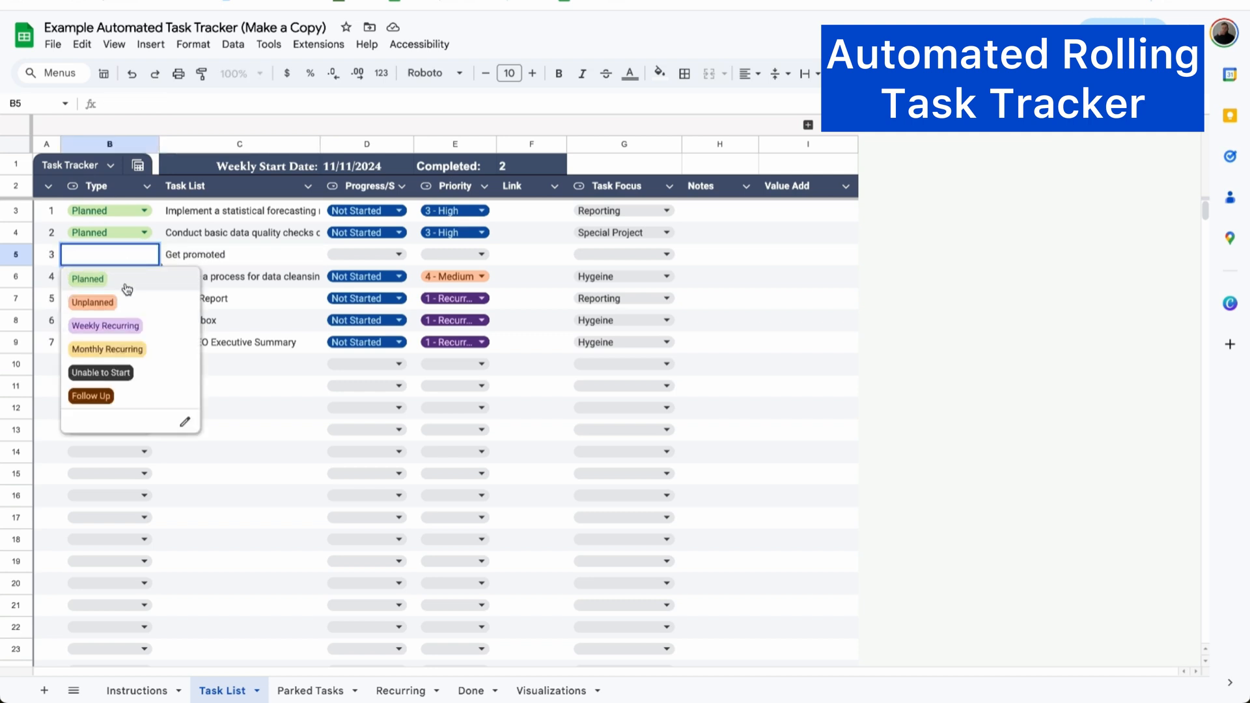
left_click(91, 303)
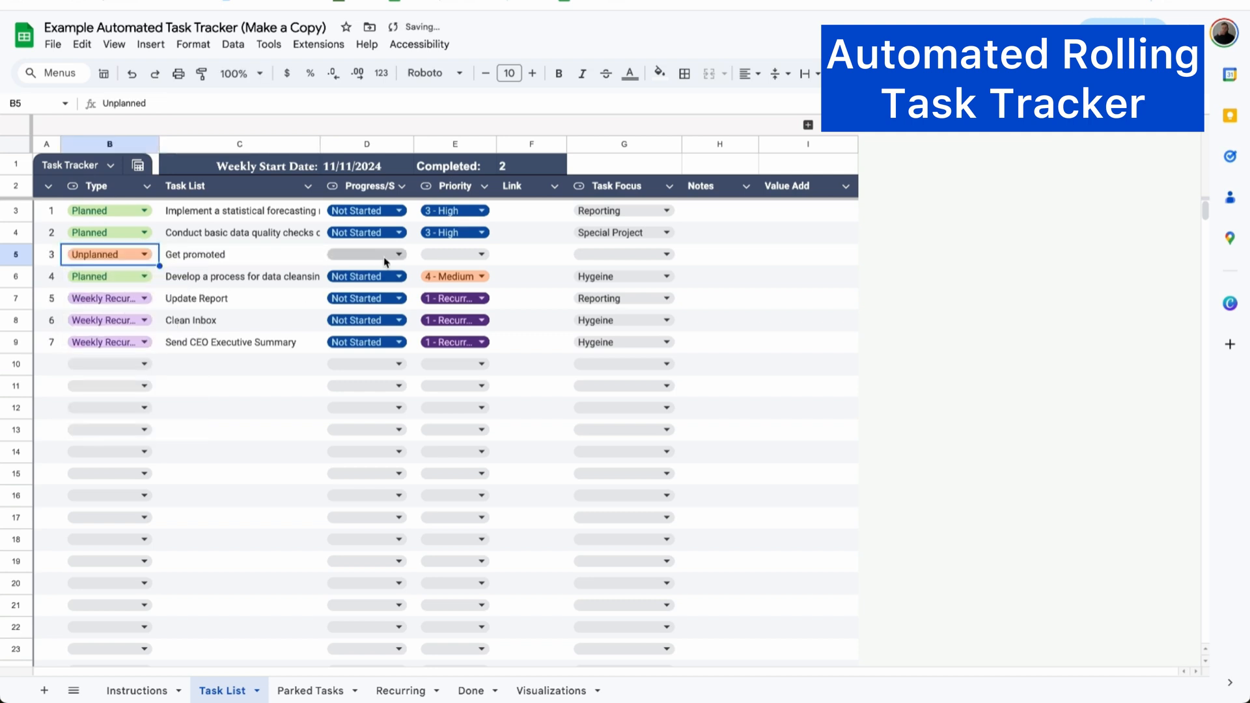
left_click(479, 254)
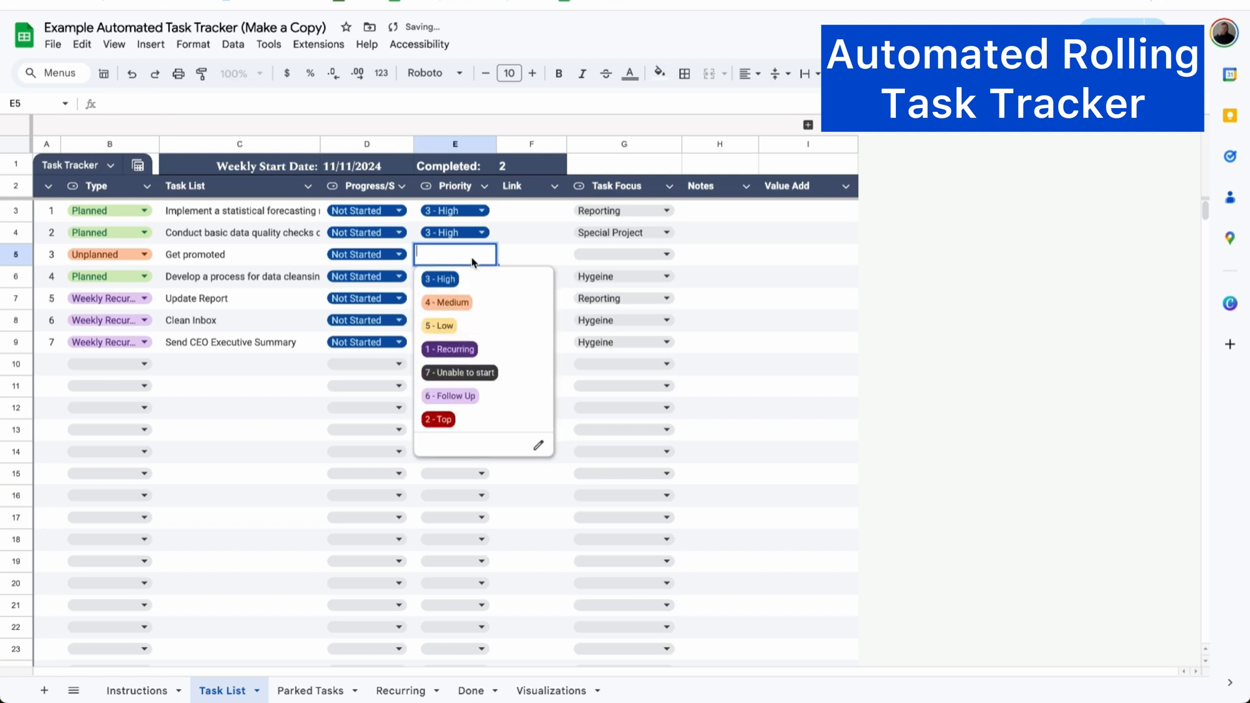
left_click(437, 419)
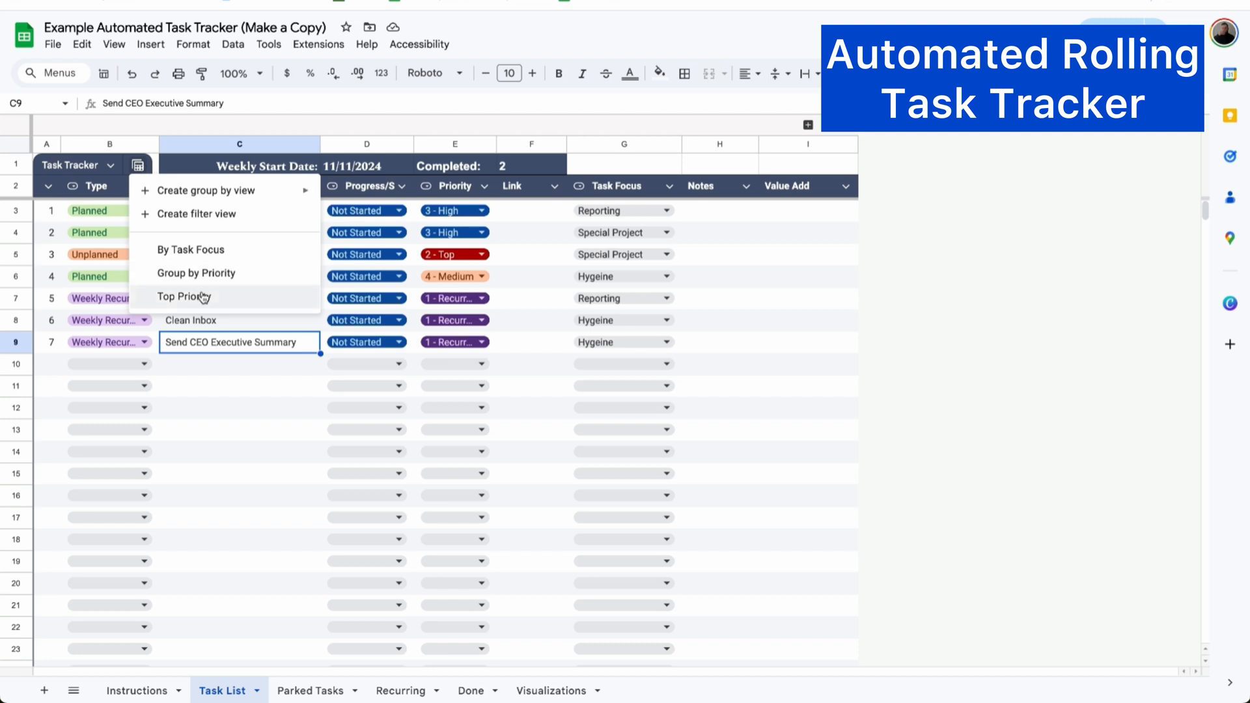
Apply the Top Priority view, move Update Report through Pending to Done, then show Visualizations
left_click(191, 250)
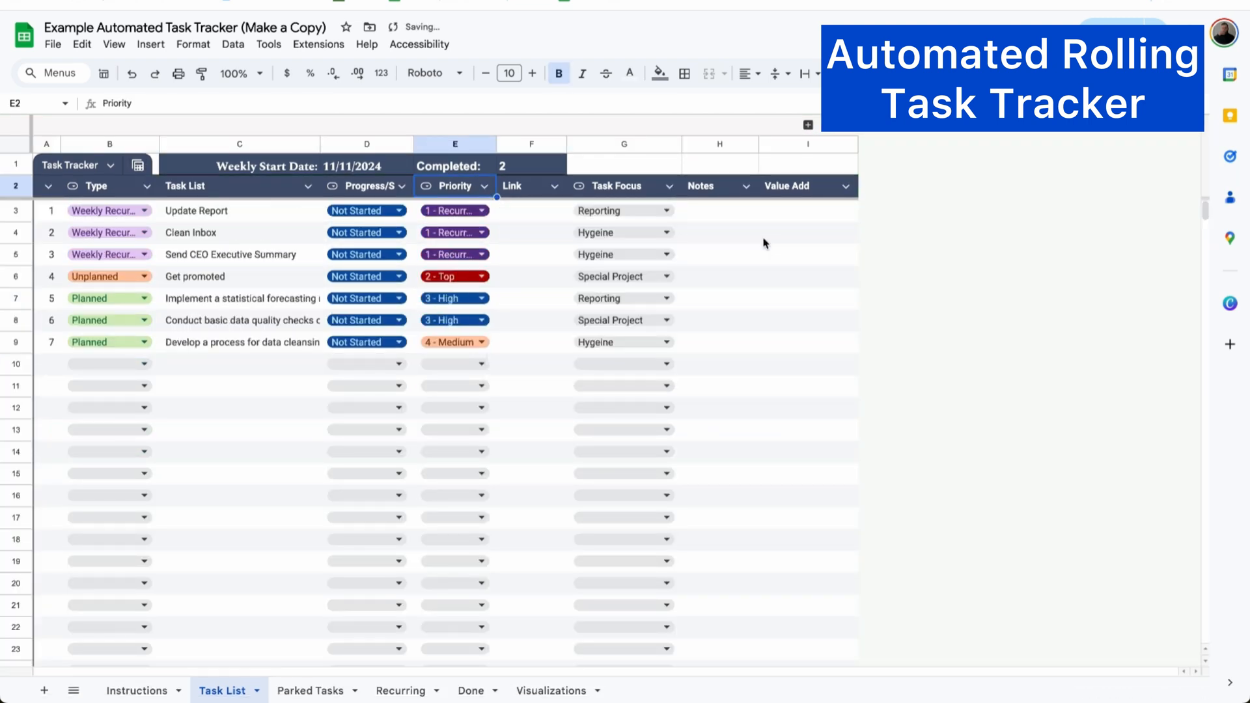
left_click(366, 211)
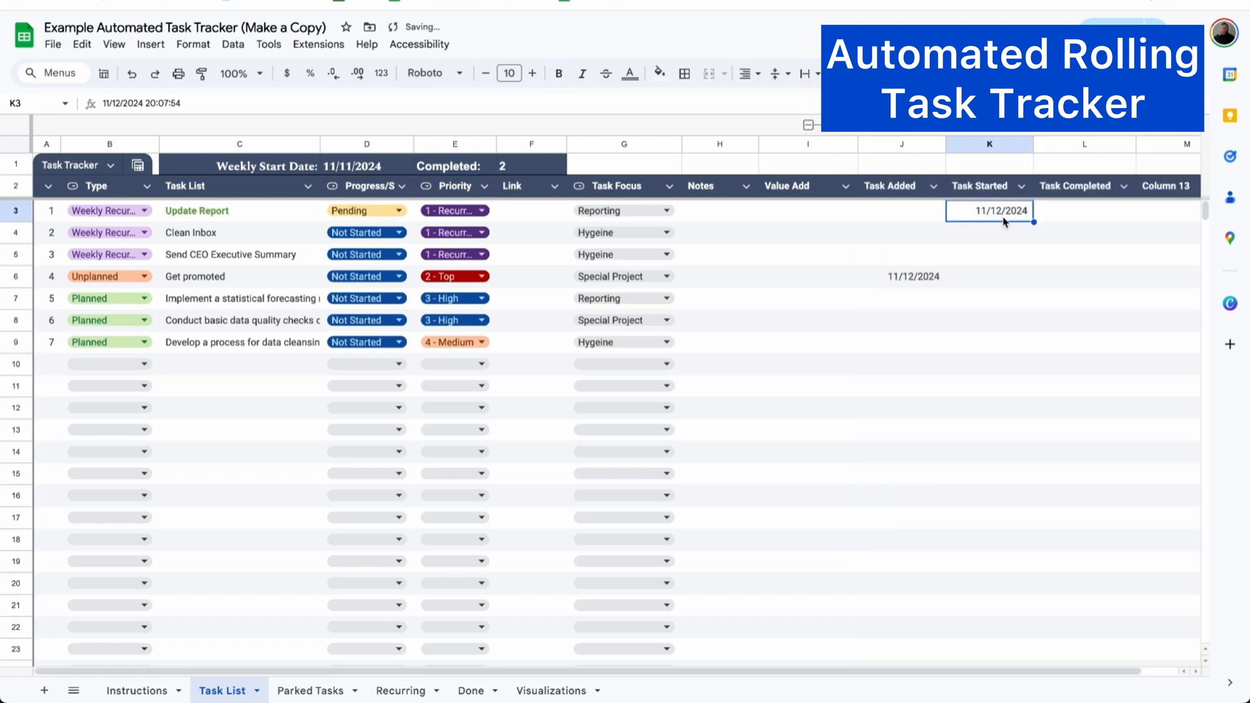
left_click(398, 211)
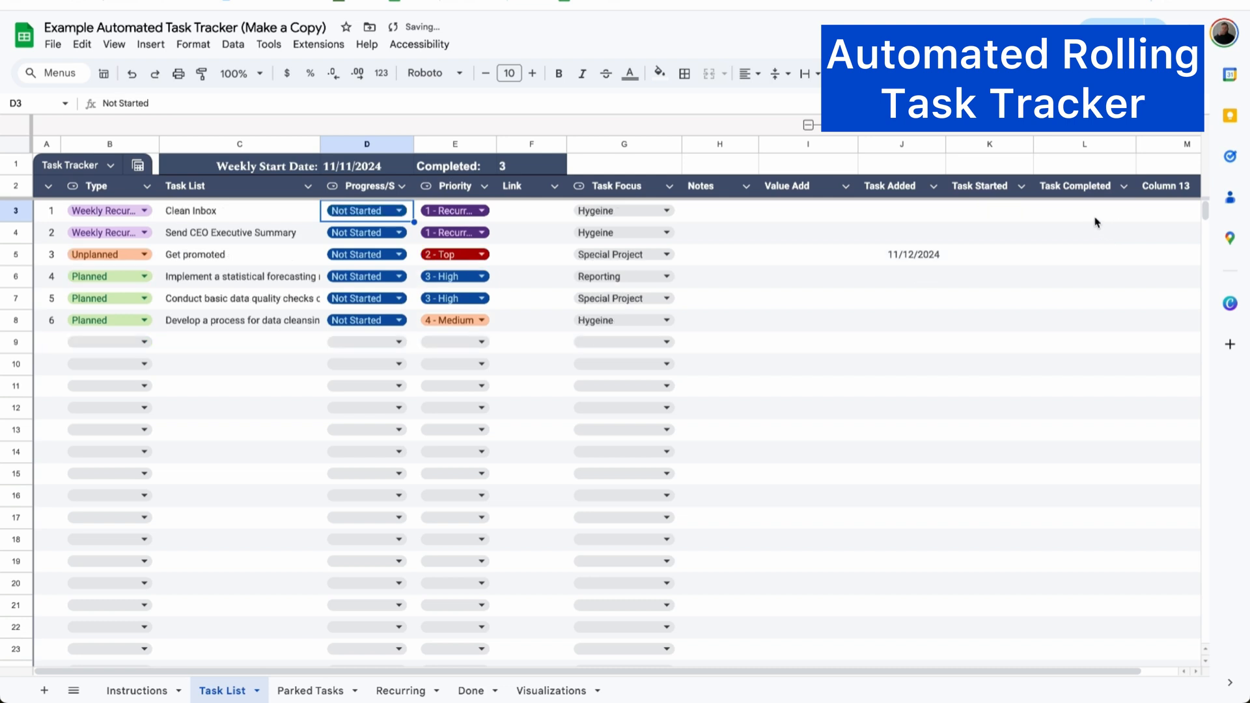
mouse_move(1063, 226)
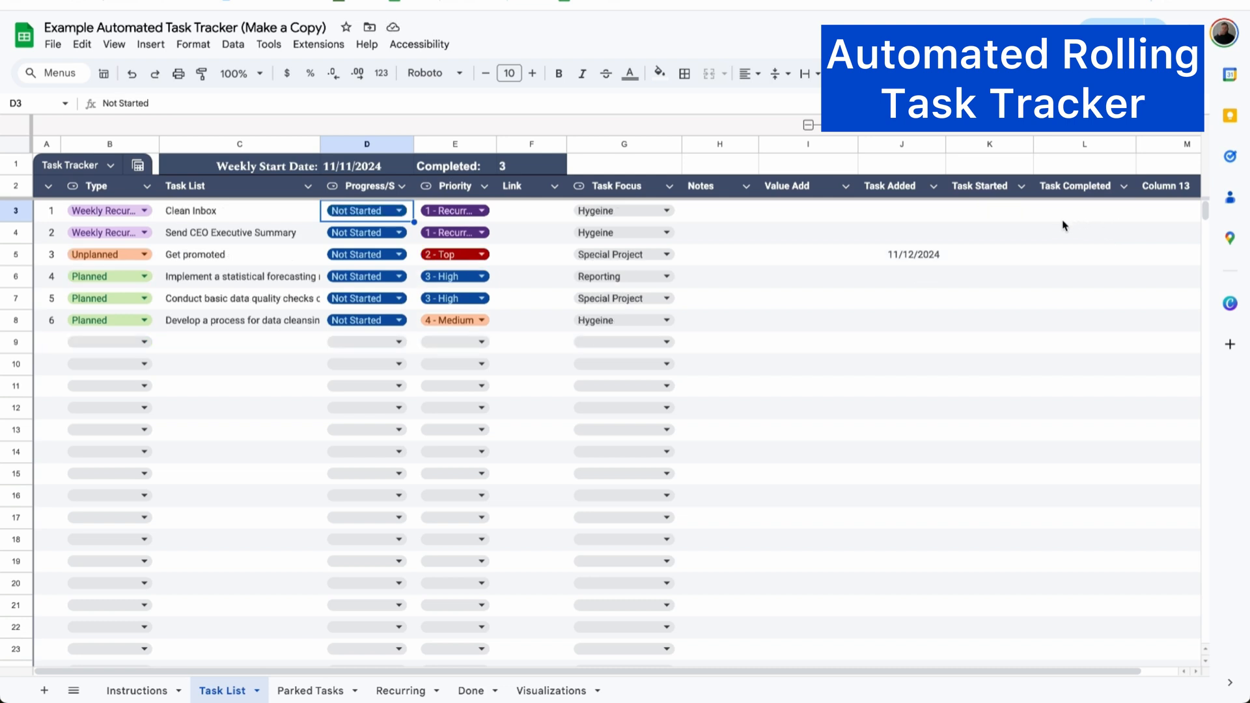
mouse_move(511, 173)
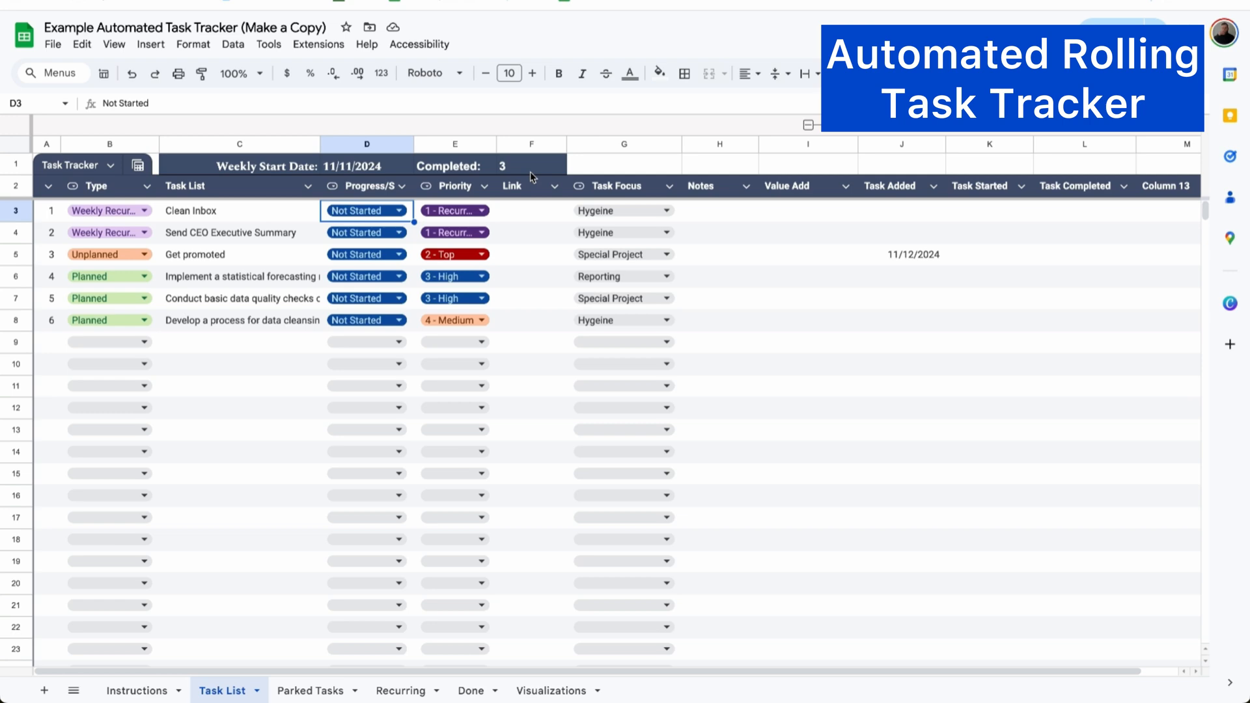
left_click(551, 689)
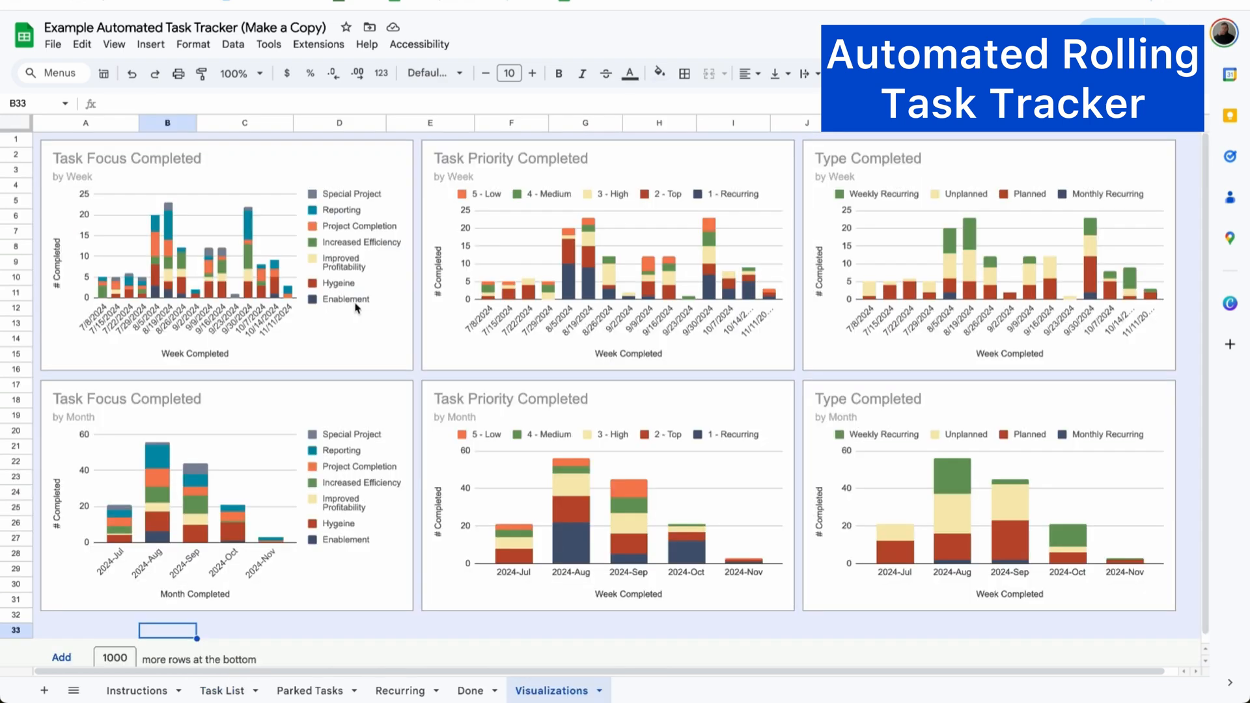
Check the logged Update Report at the bottom of Done, visit Recurring, and return to Task List
left_click(468, 690)
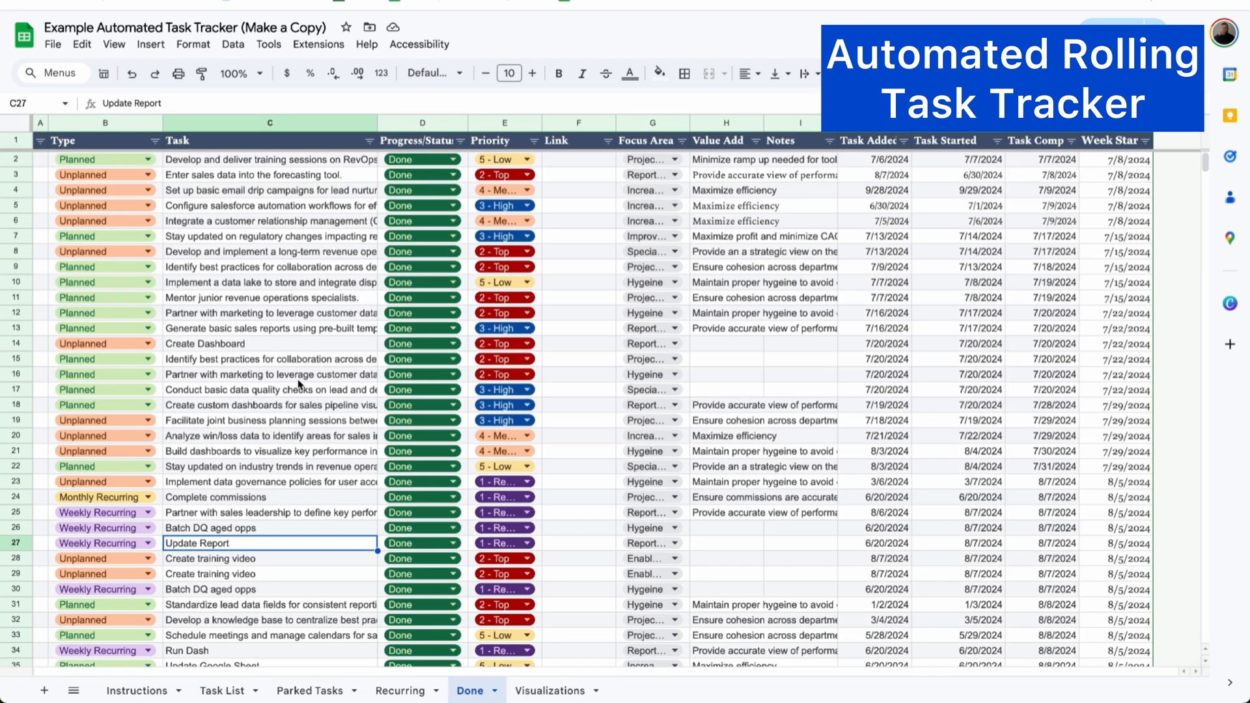
scroll("down", 3)
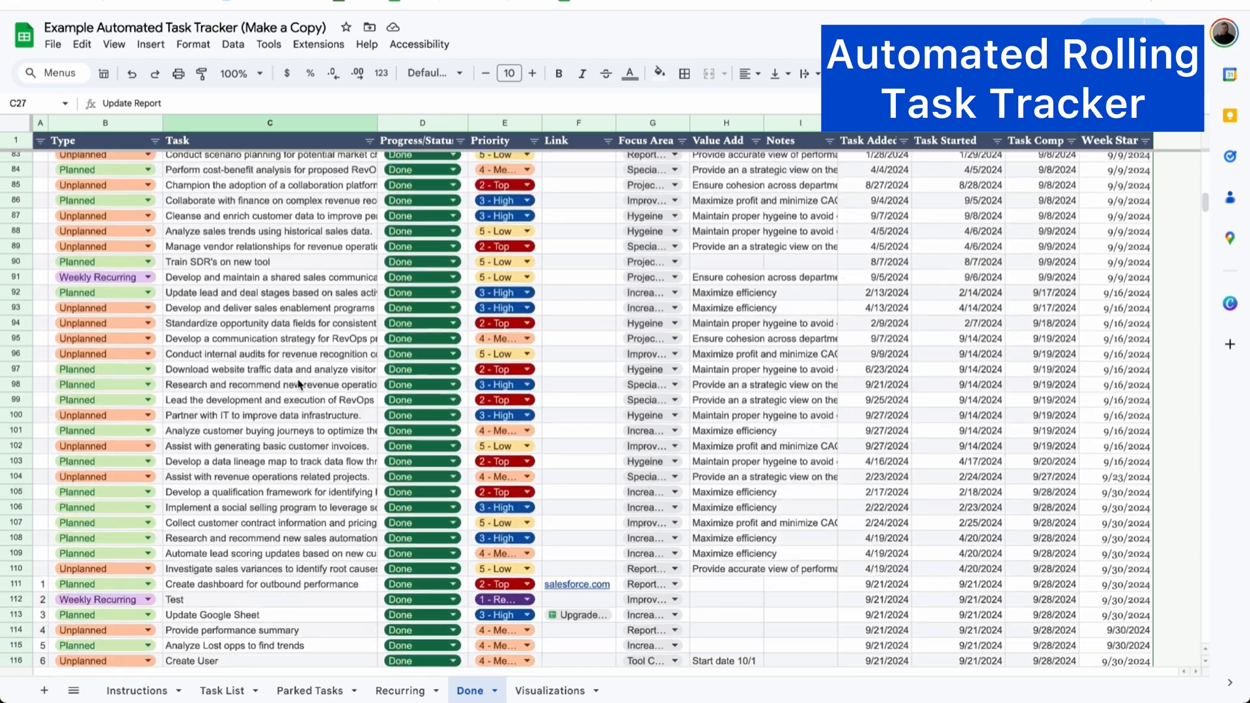
scroll("down", 3)
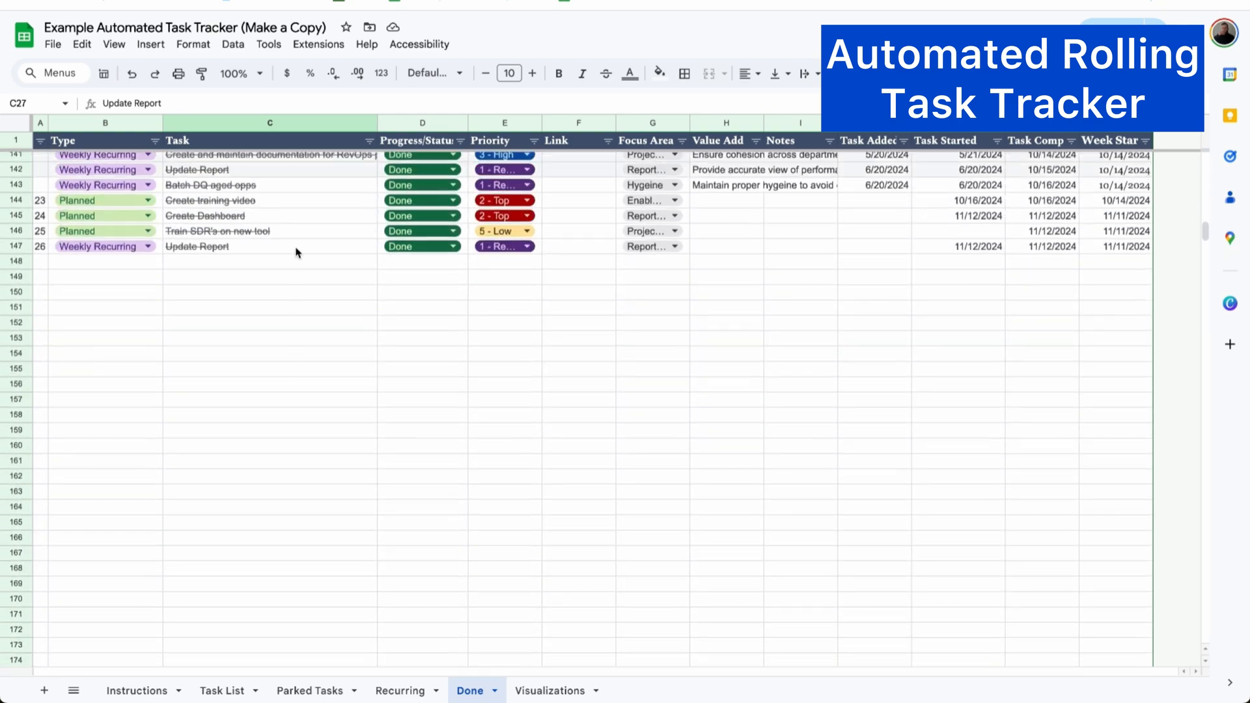
left_click(270, 246)
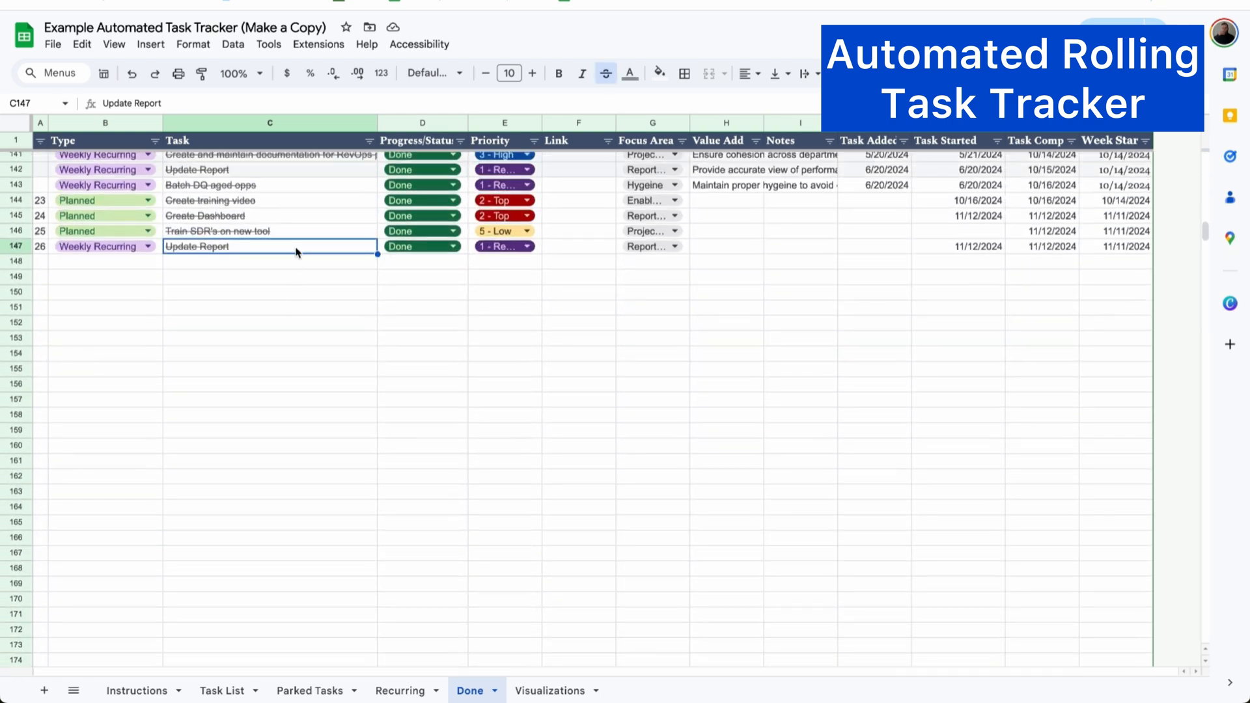
left_click(399, 691)
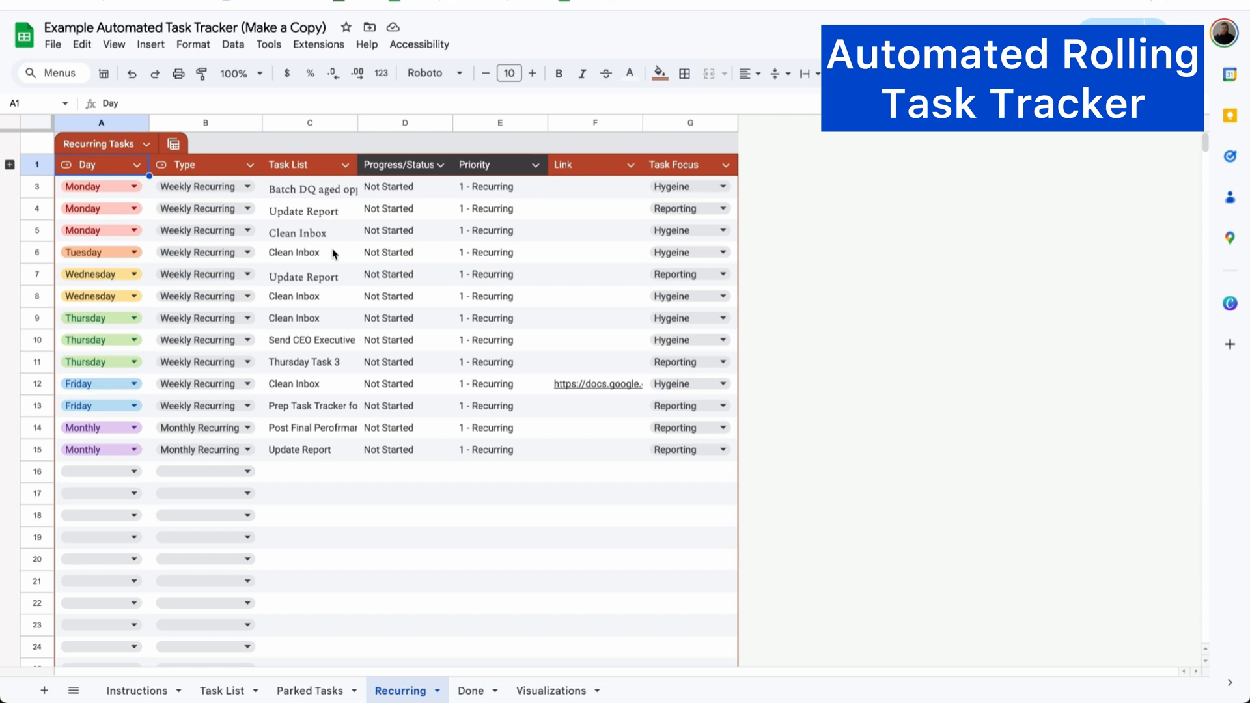
mouse_move(222, 689)
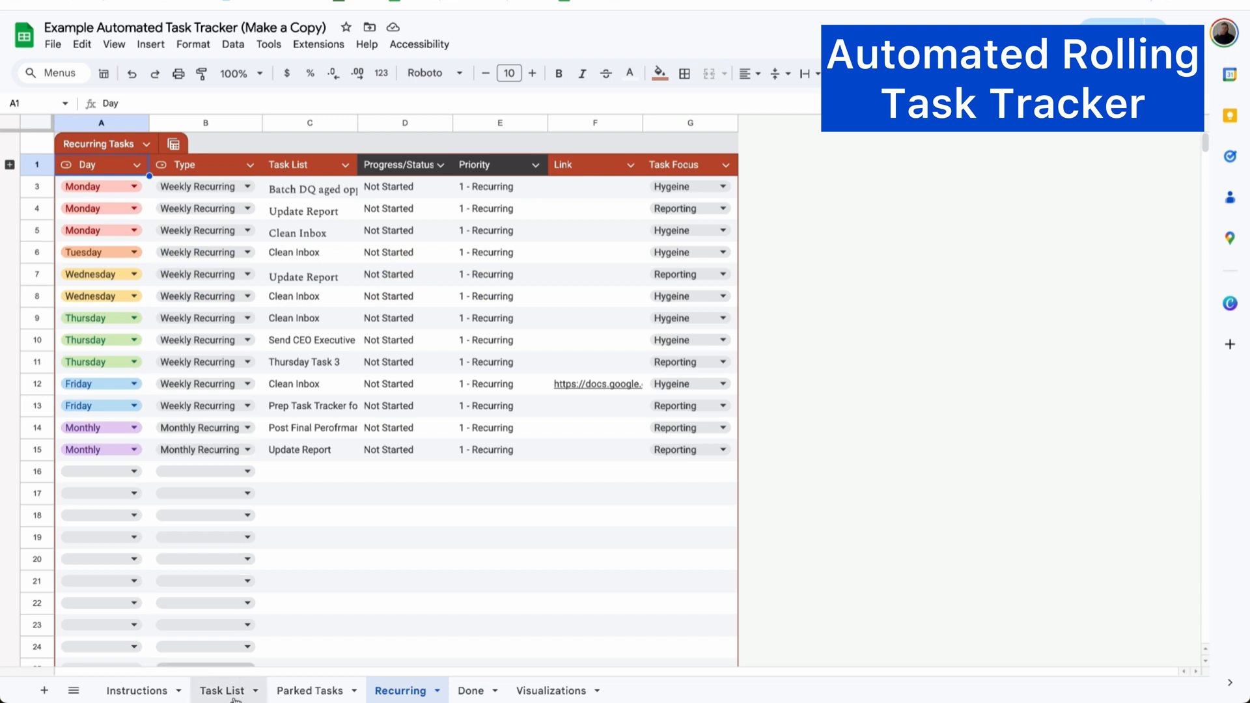
left_click(222, 690)
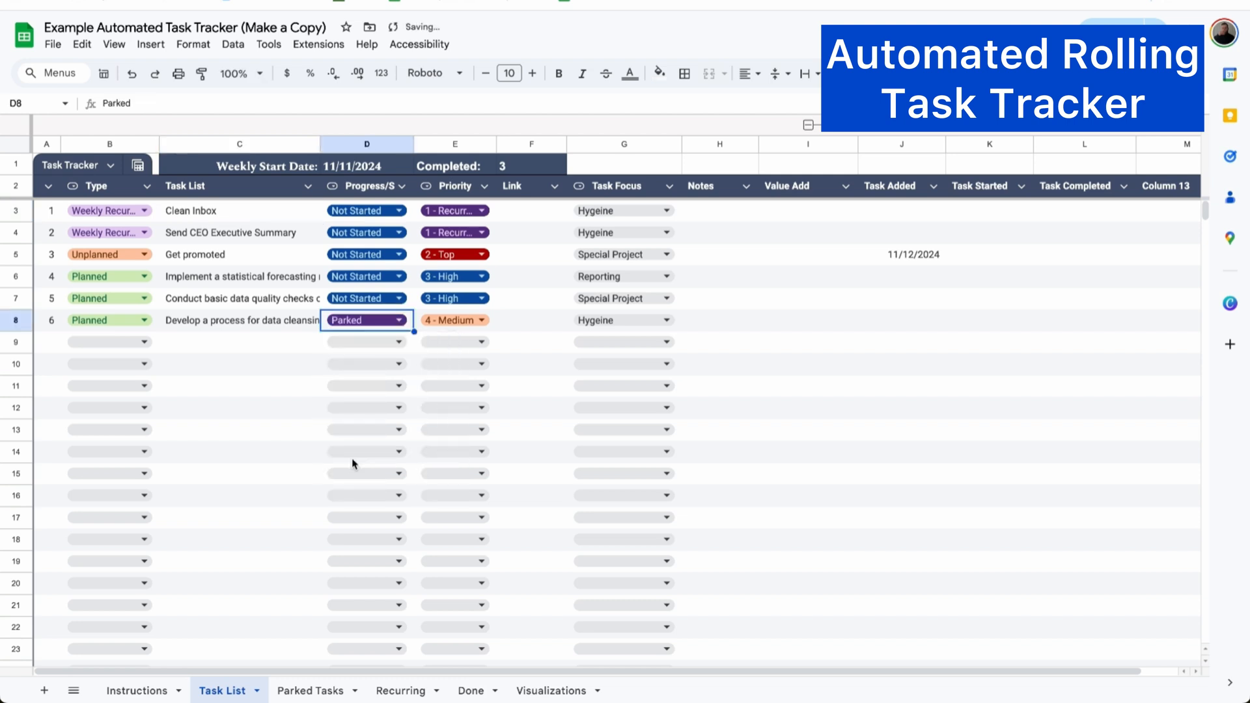
Set the parked data-cleansing task to Ready, then retype Get promoted on the Task List
left_click(310, 690)
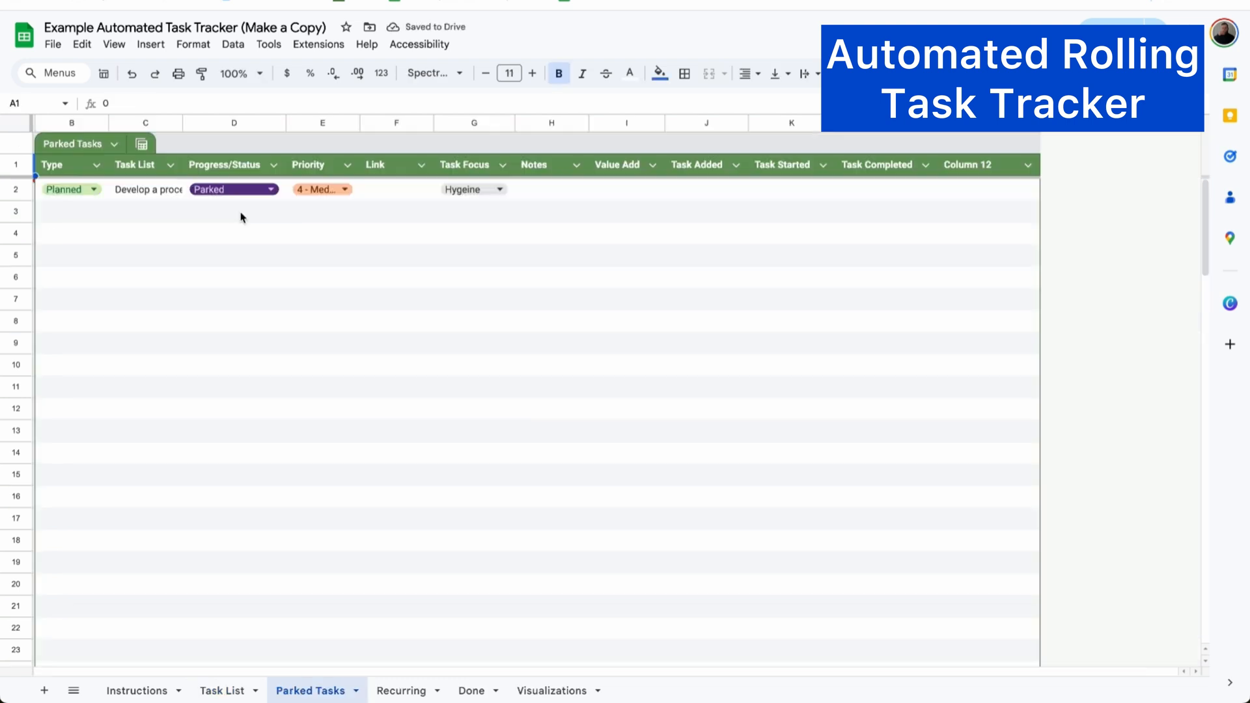
left_click(270, 189)
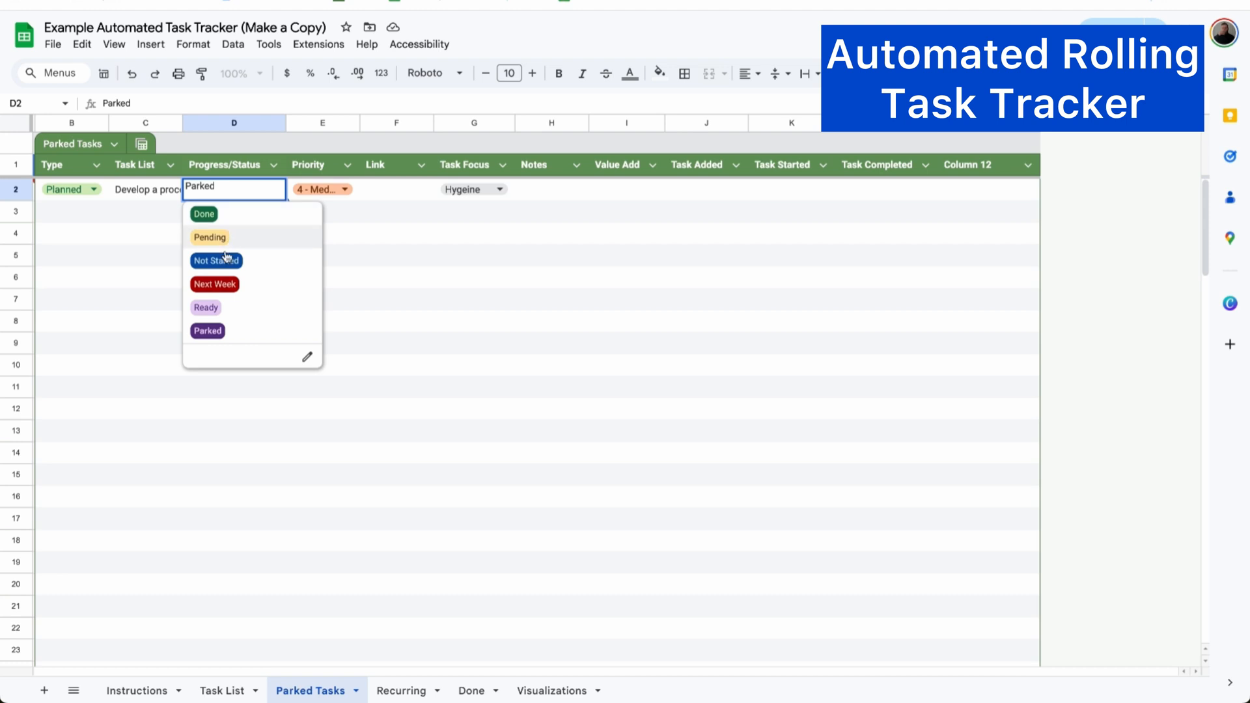
left_click(205, 307)
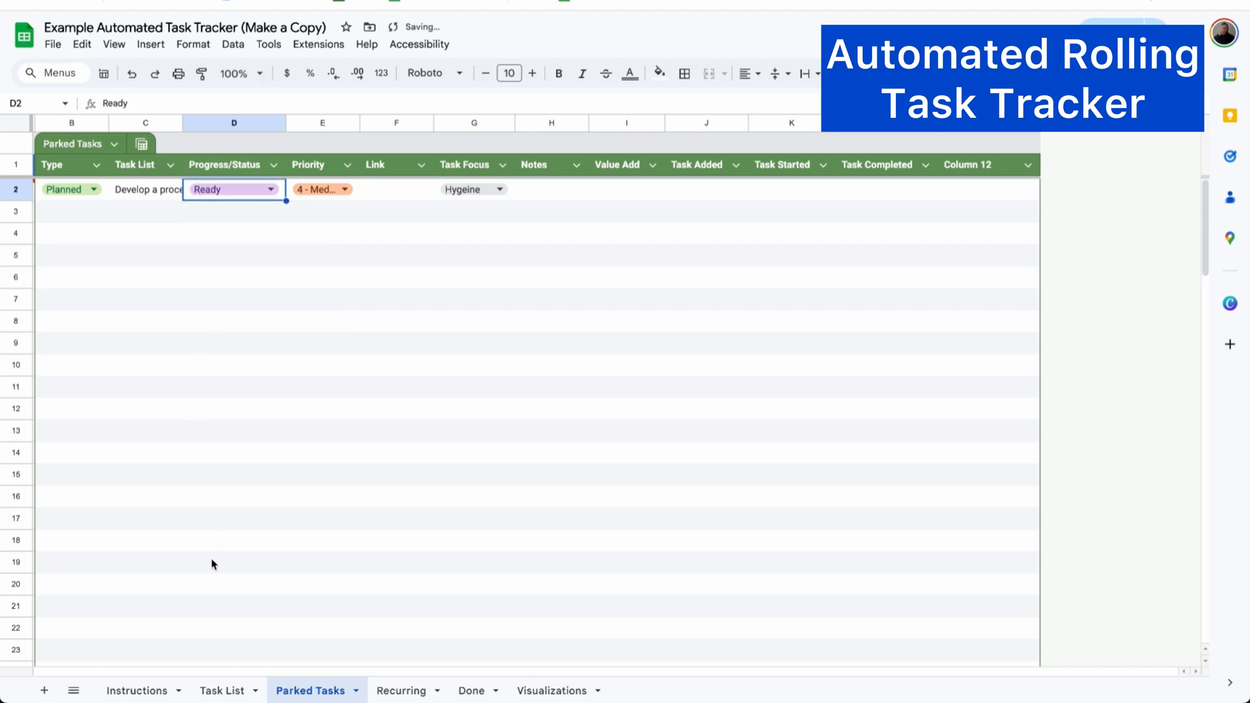
left_click(222, 690)
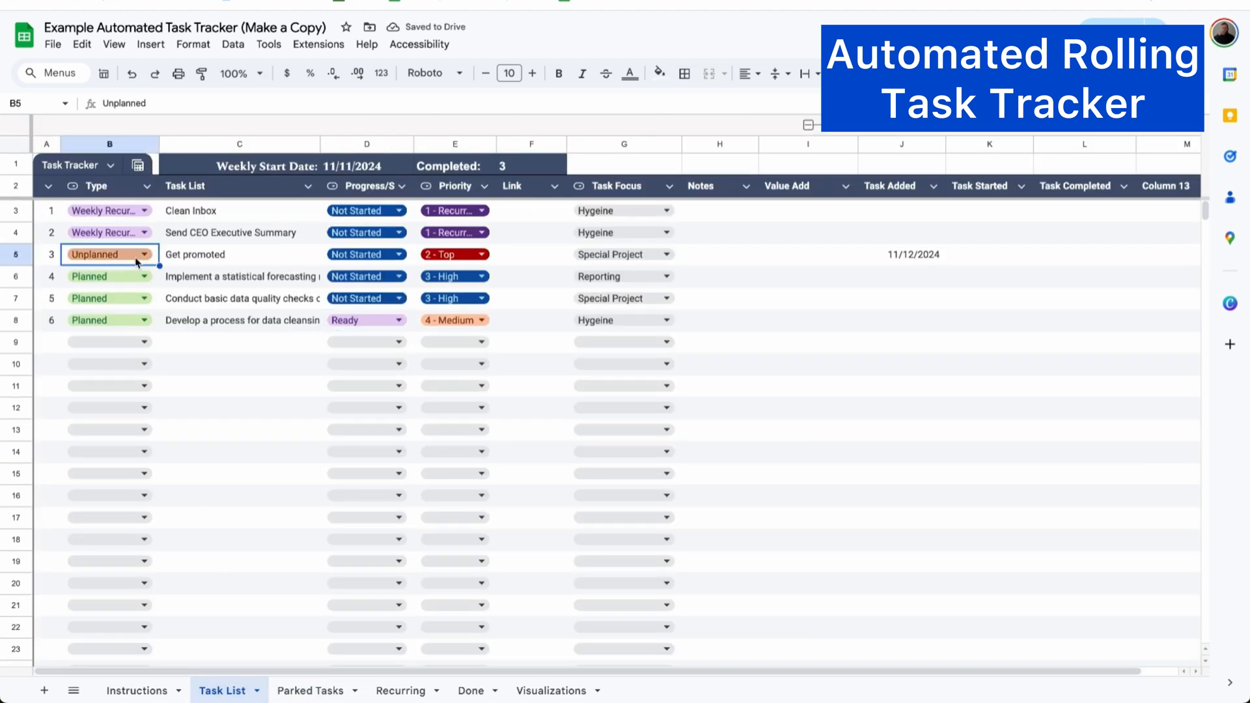
left_click(145, 254)
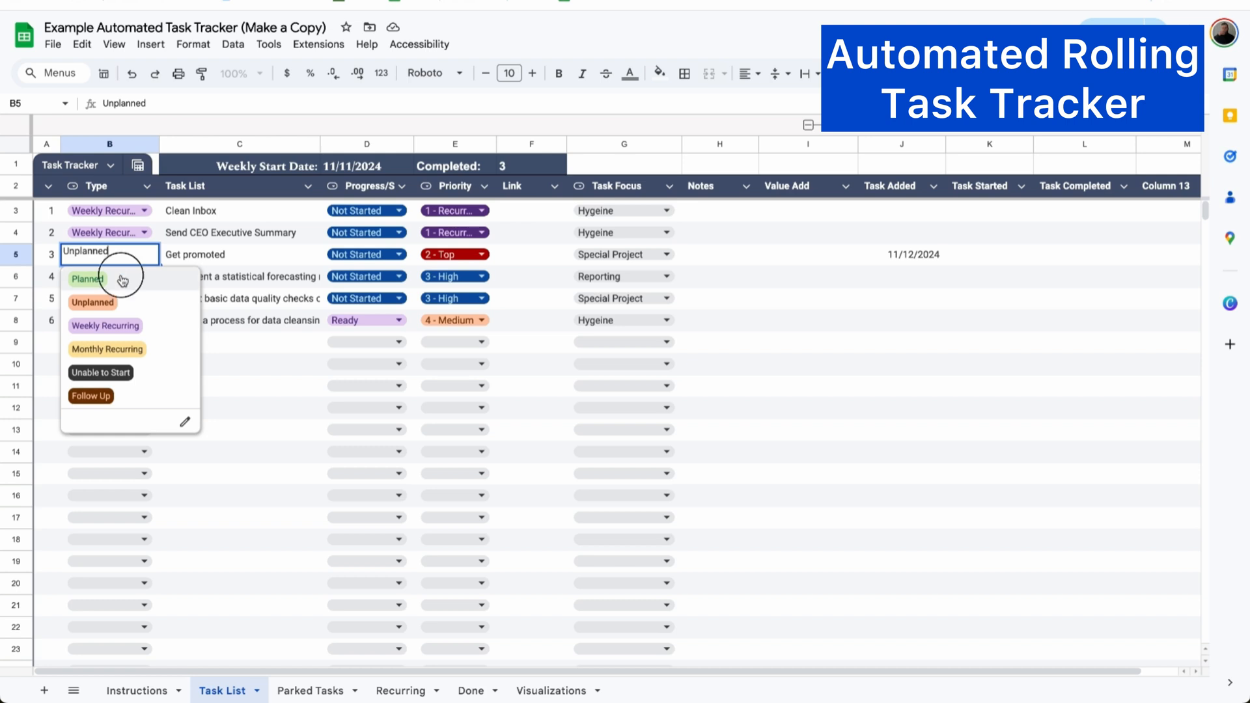
left_click(87, 278)
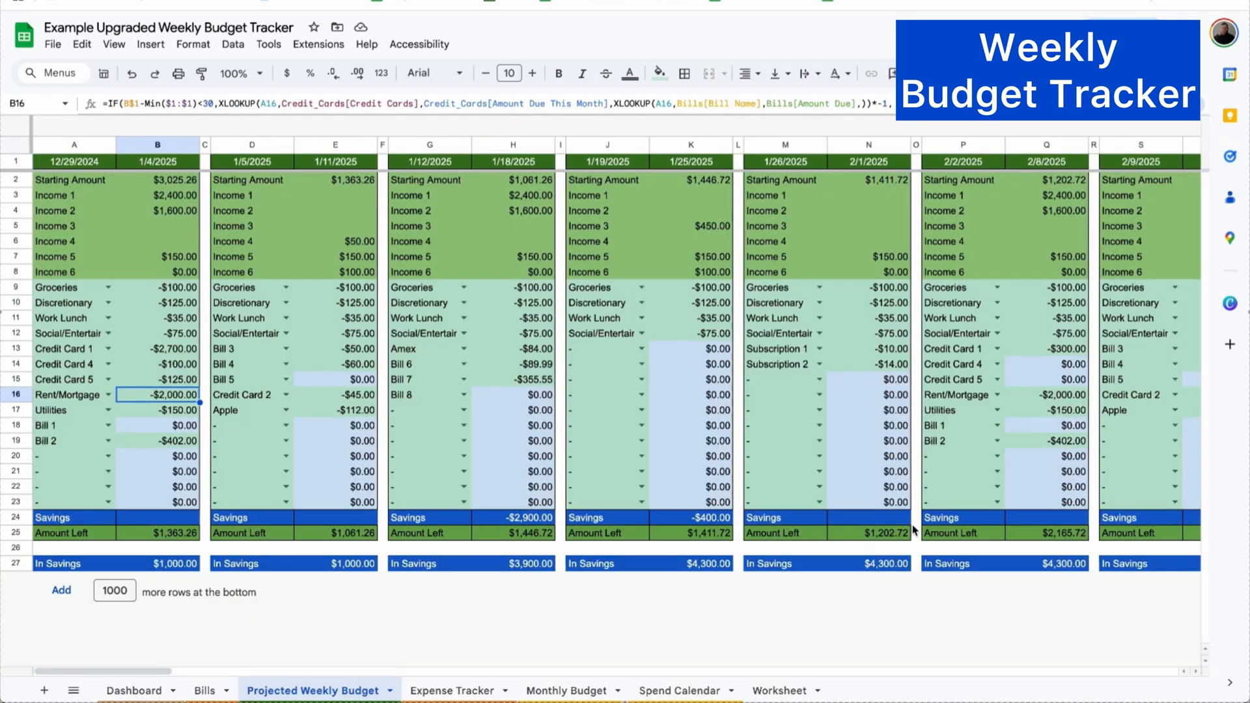
Inspect the Bill 2 formula, then start a Debit expense in the Expense Tracker
left_click(158, 441)
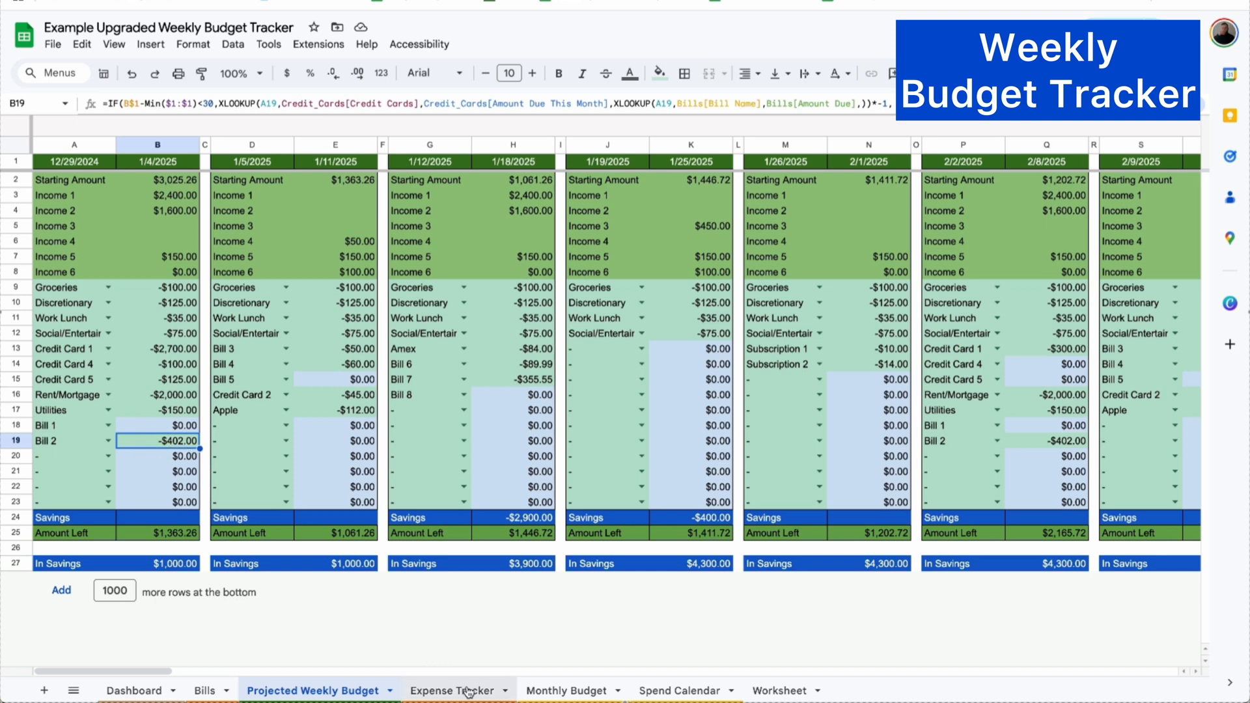
left_click(449, 690)
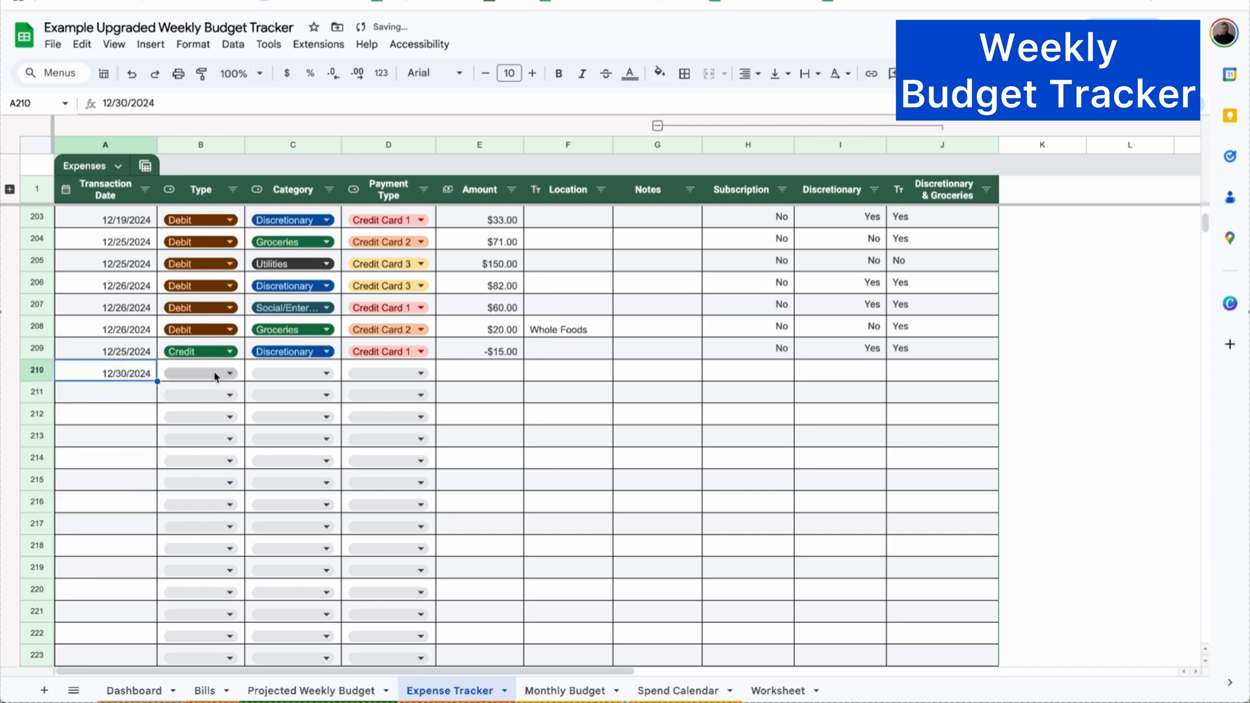
left_click(201, 372)
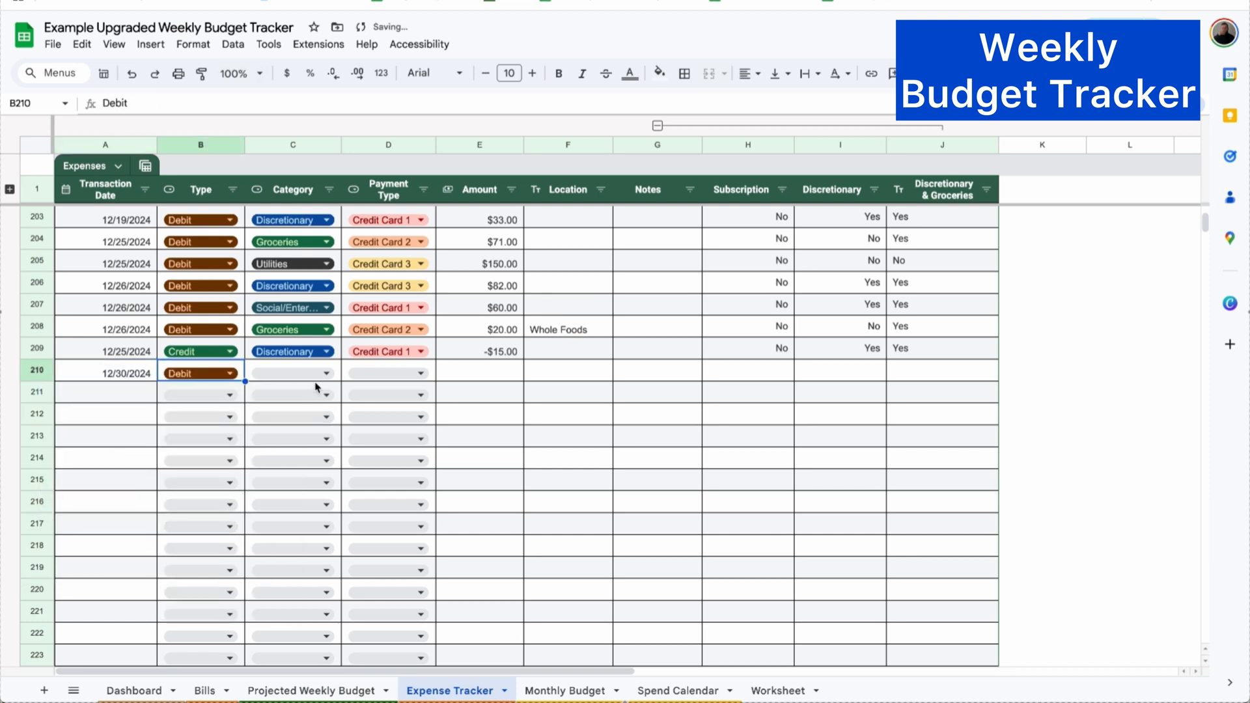
left_click(326, 373)
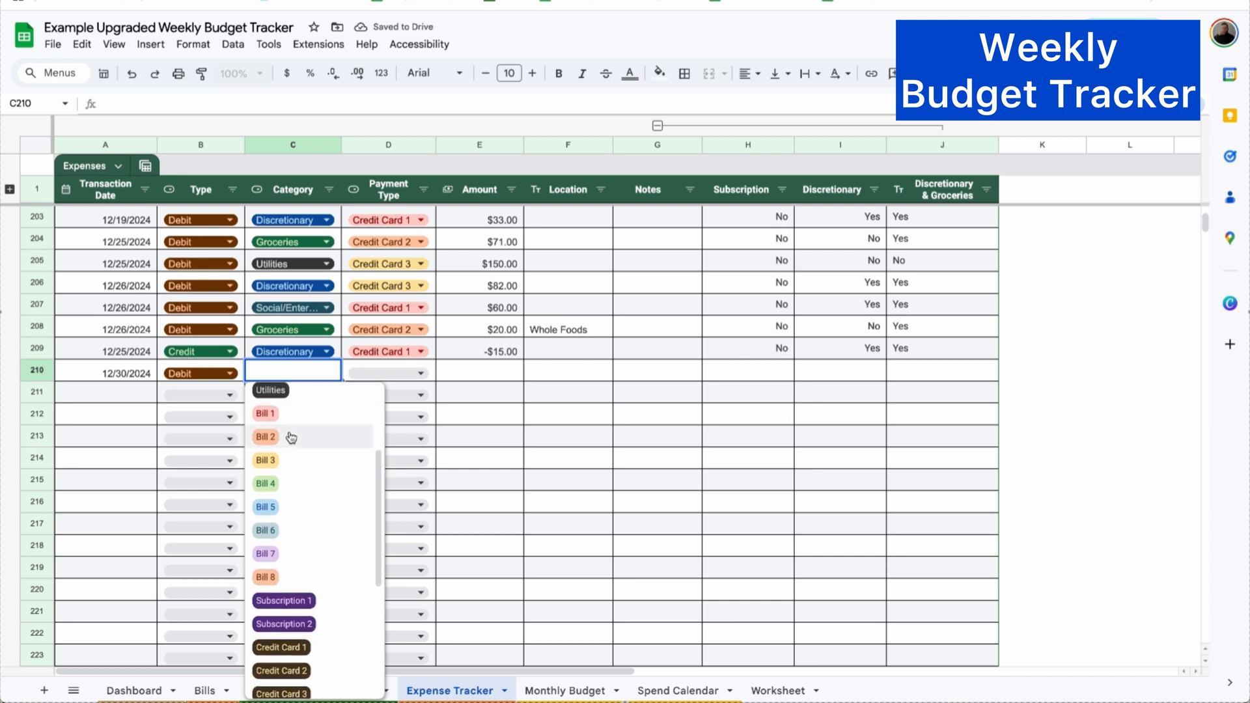
Pay the $402 Bill 2 expense with Credit Card 3 and return to Projected Weekly Budget
left_click(265, 437)
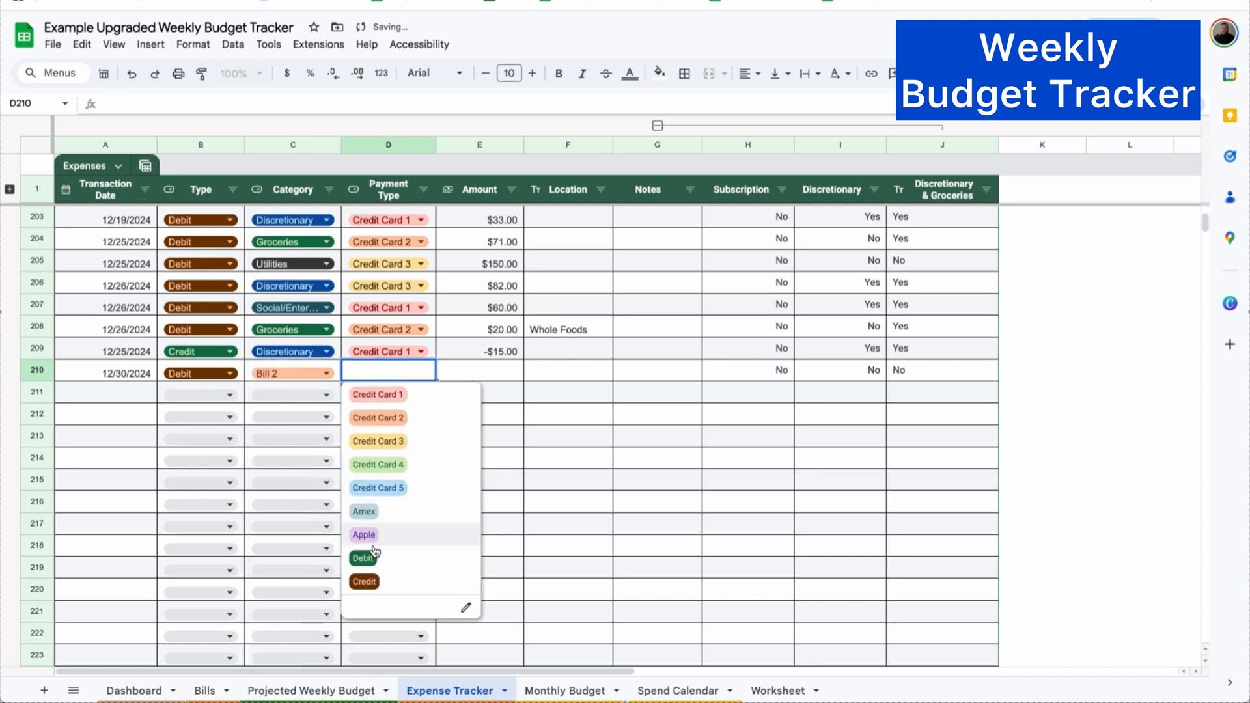
left_click(378, 442)
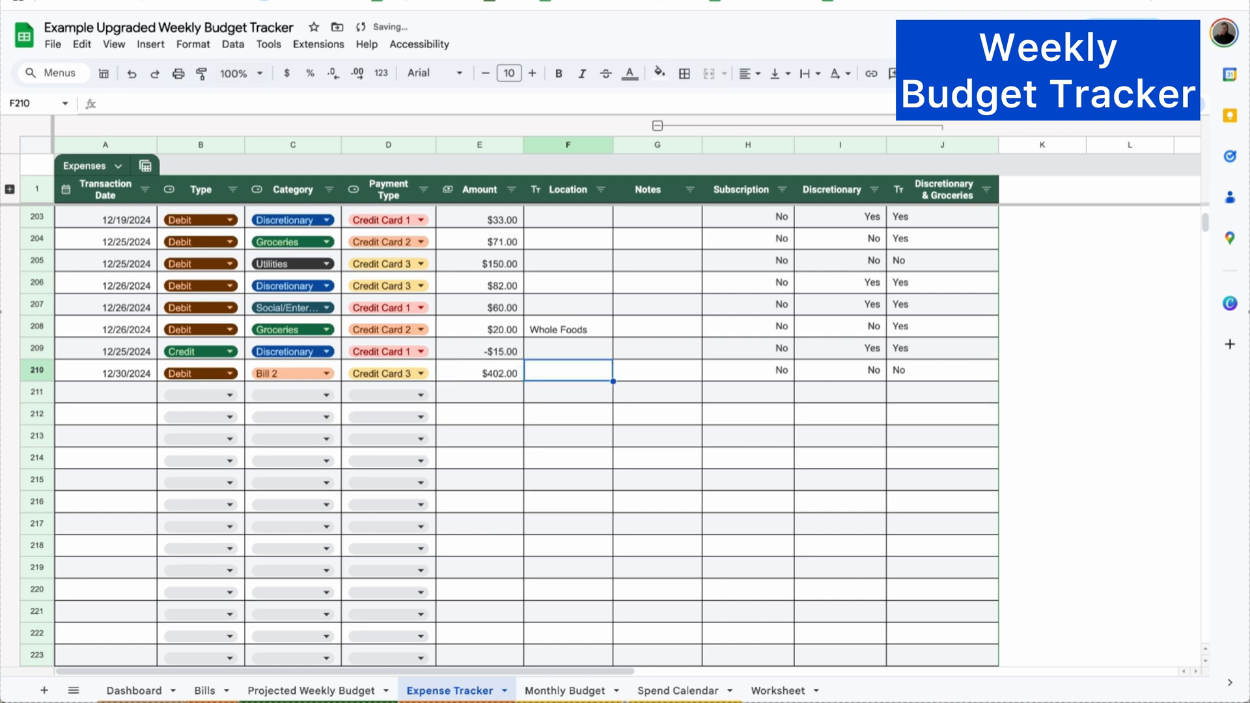
type("Bill P")
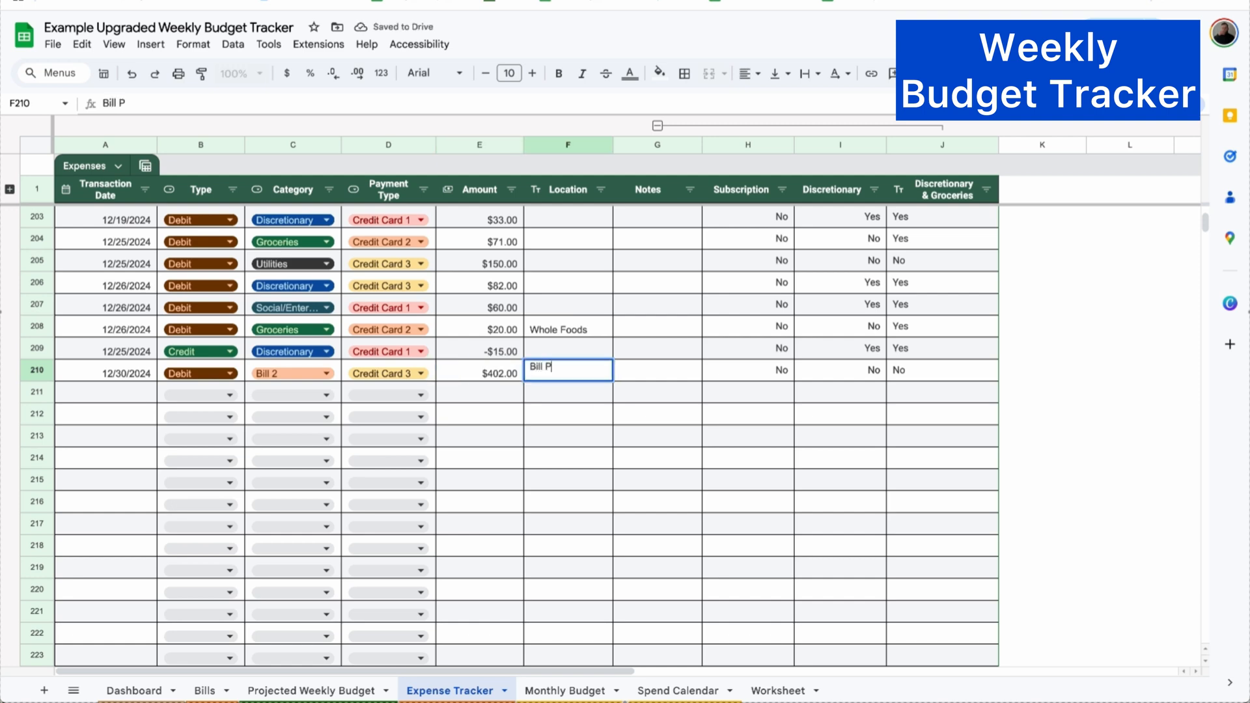
left_click(311, 690)
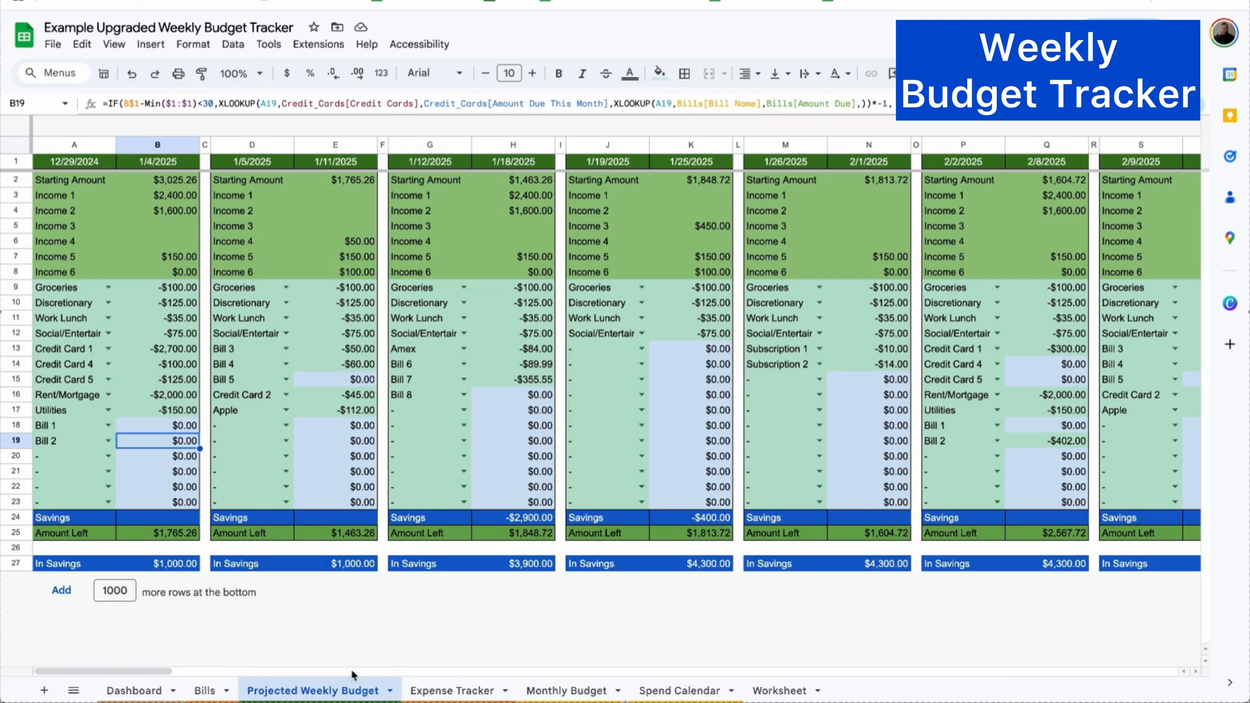
mouse_move(200, 648)
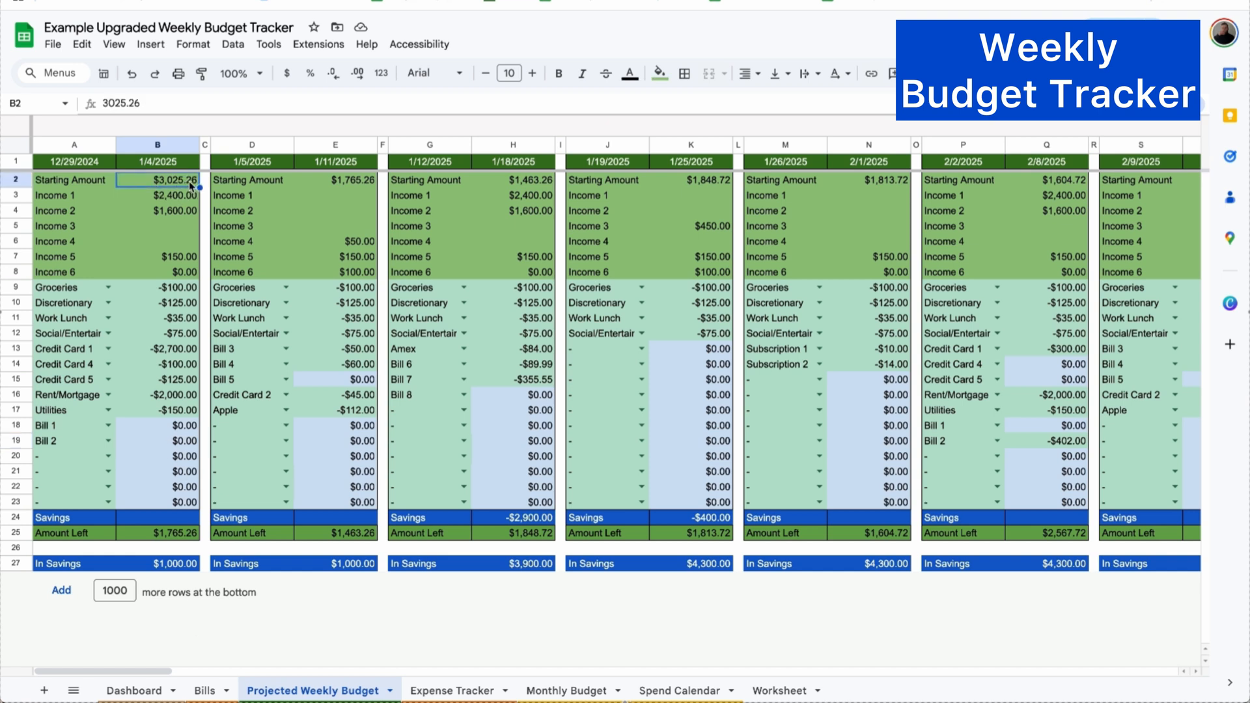
Set Credit Card 3's remaining balance on the Bills sheet to 1514
left_click(157, 442)
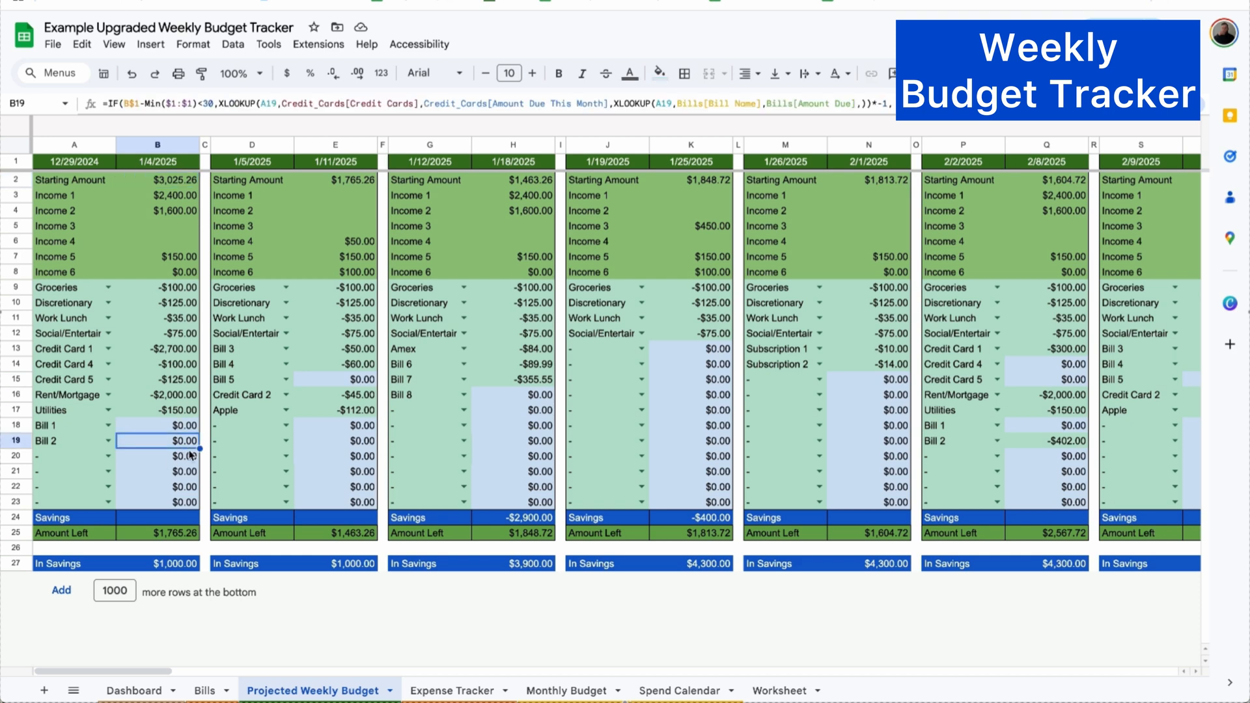
left_click(205, 690)
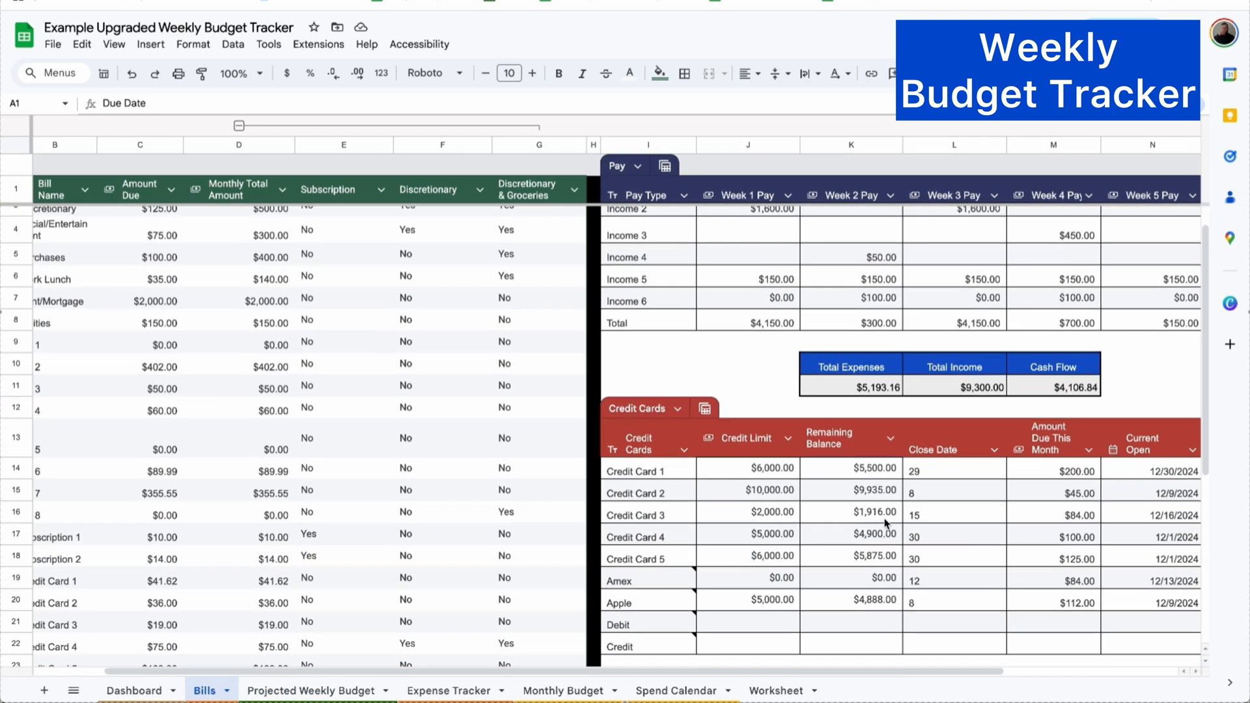
left_click(875, 512)
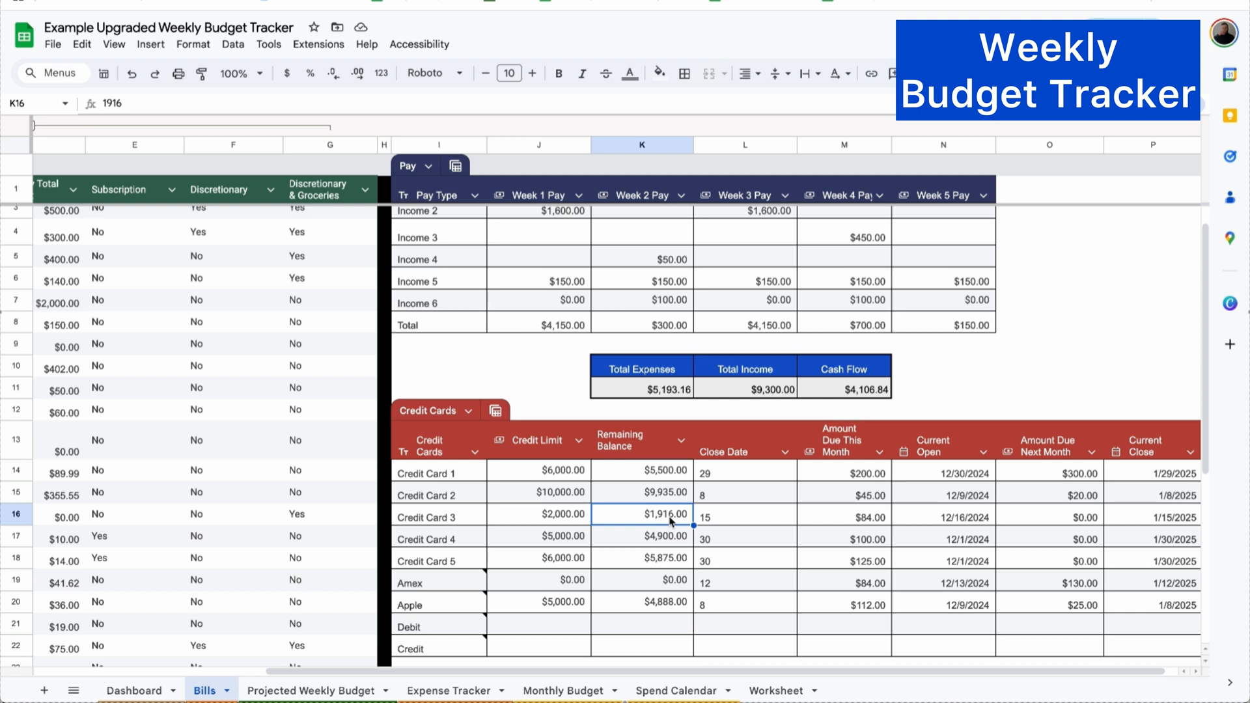
mouse_move(674, 520)
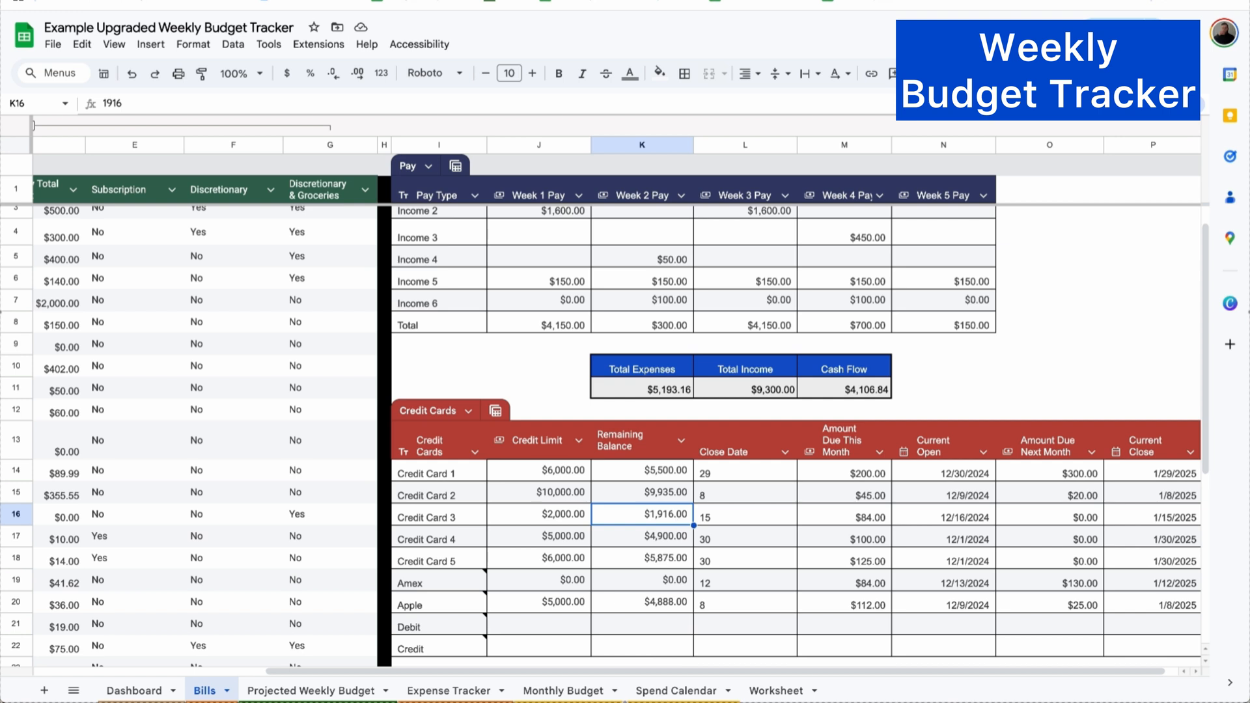
type("1514")
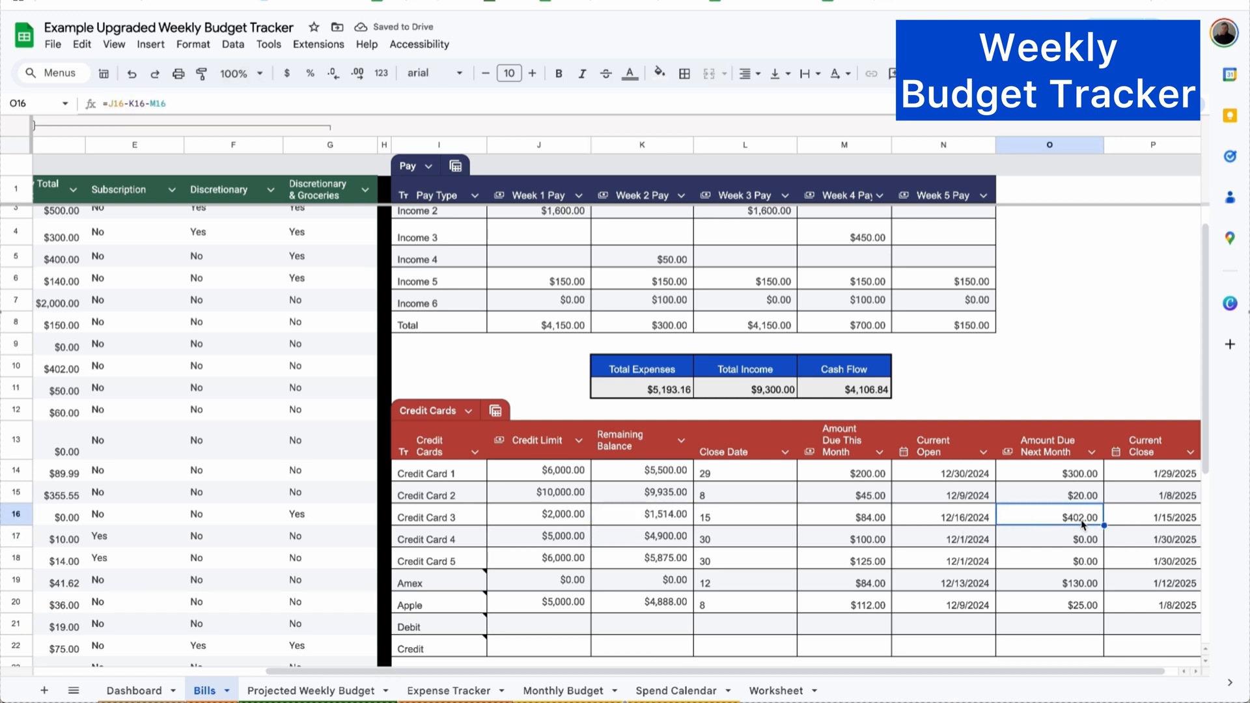
left_click(311, 690)
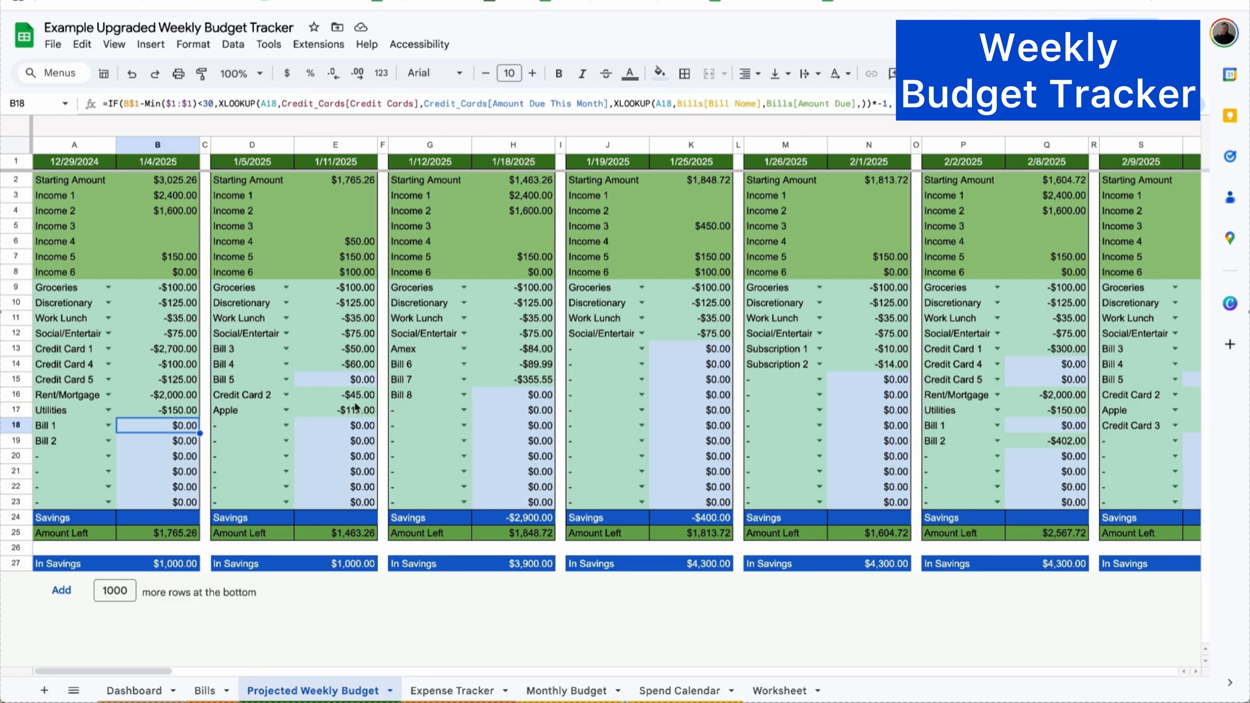
scroll("right", 3)
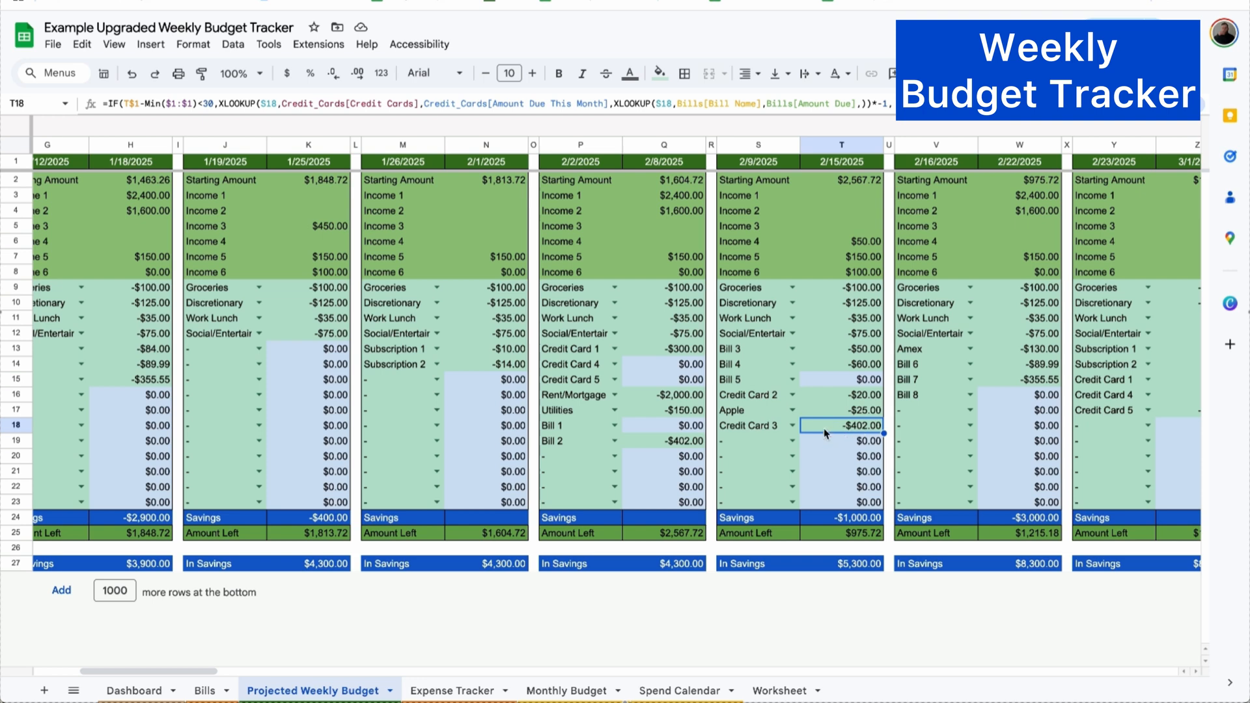
scroll("right", 3)
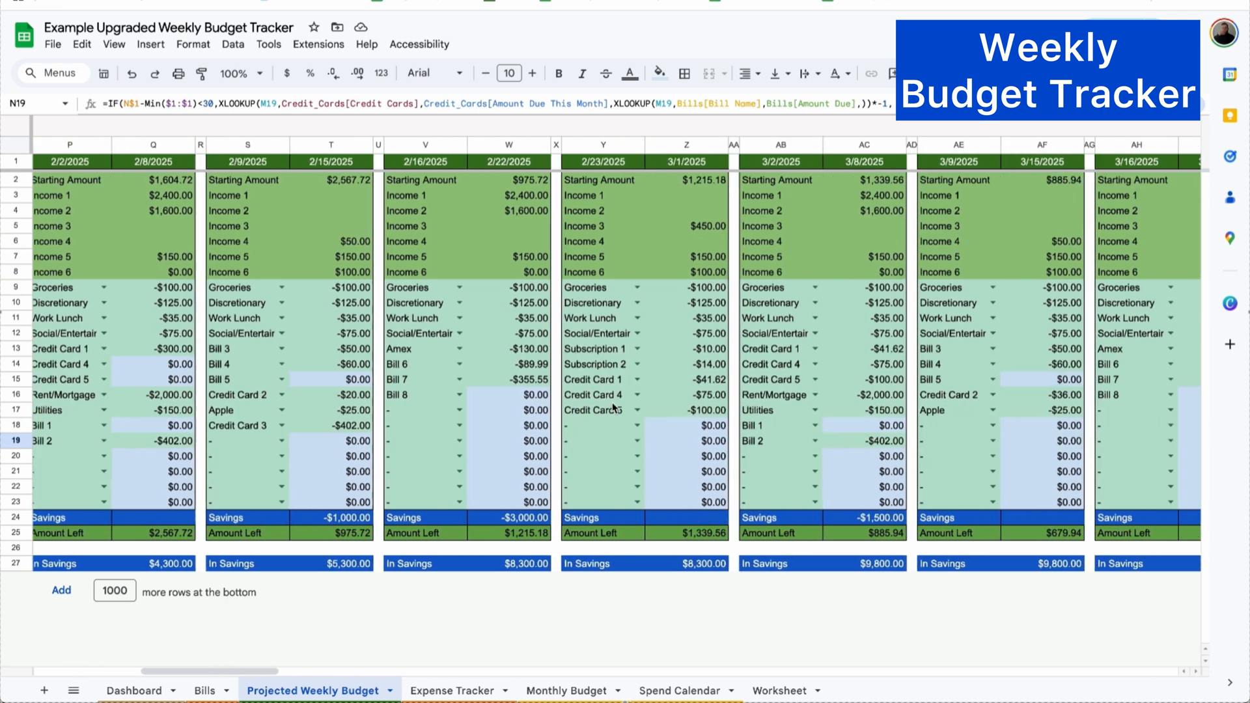
left_click(729, 455)
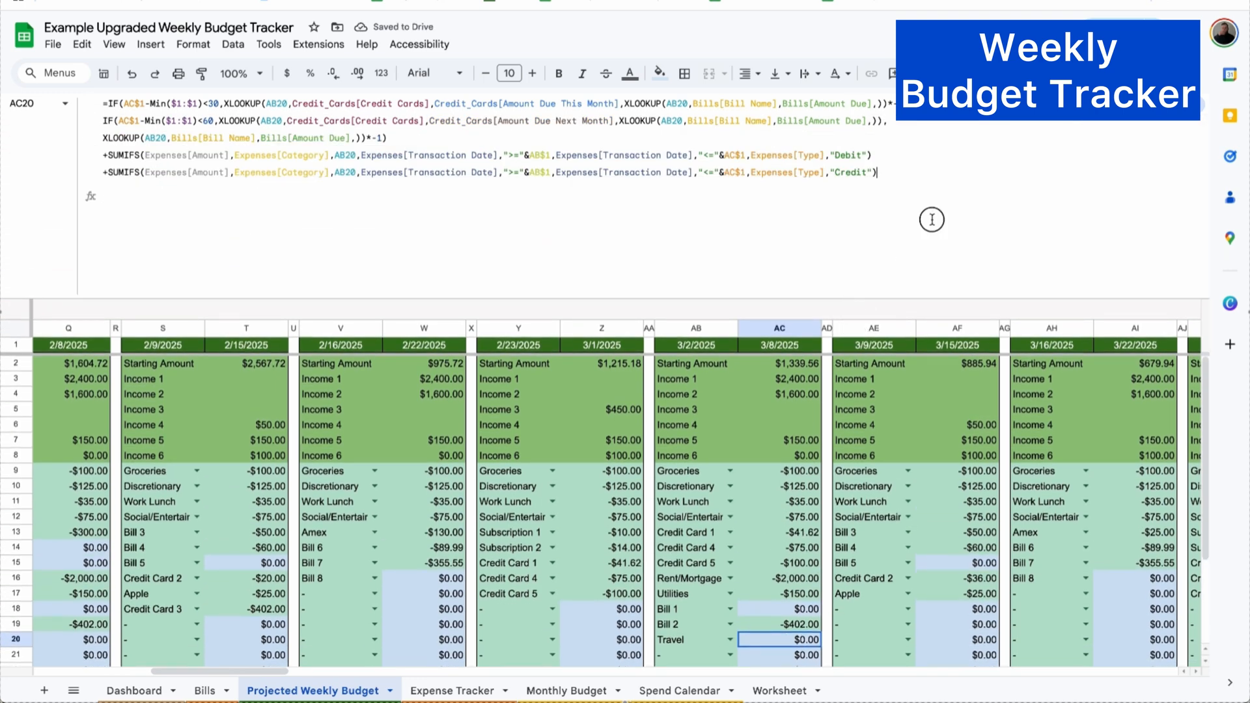
Commit the -2000 Travel amount and review the 3/2 week's savings and Amount Left
type("-2")
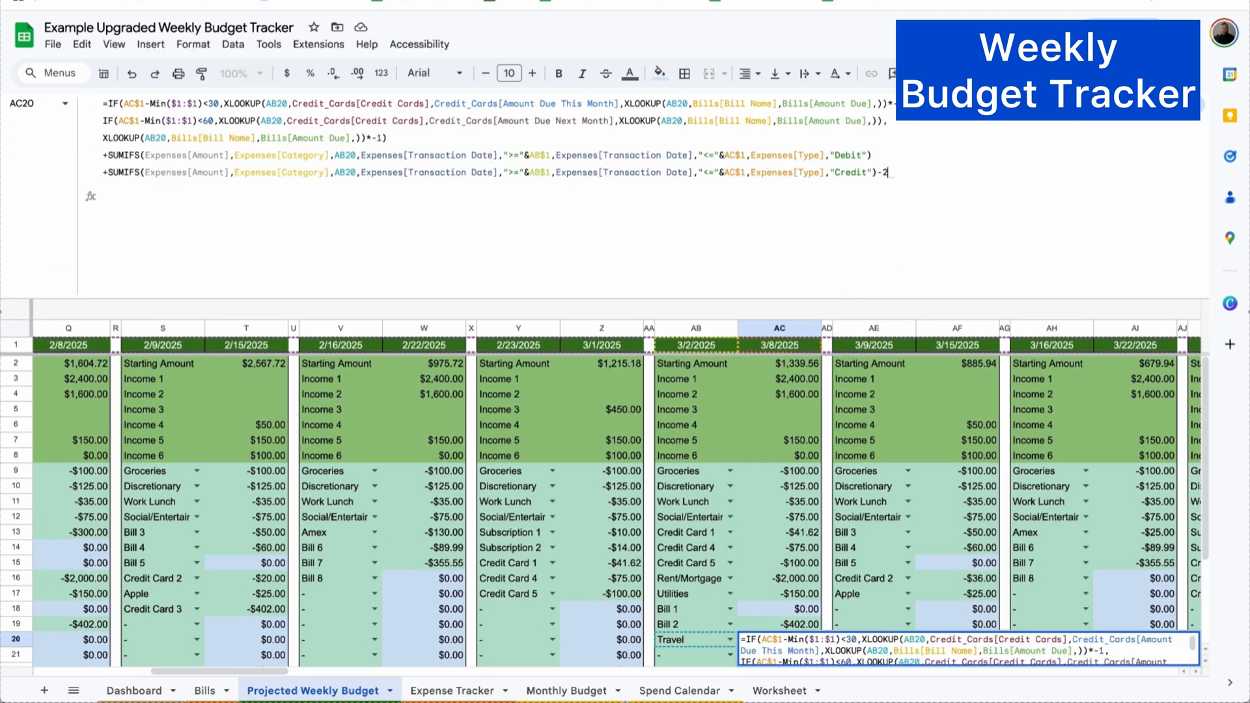
key("enter")
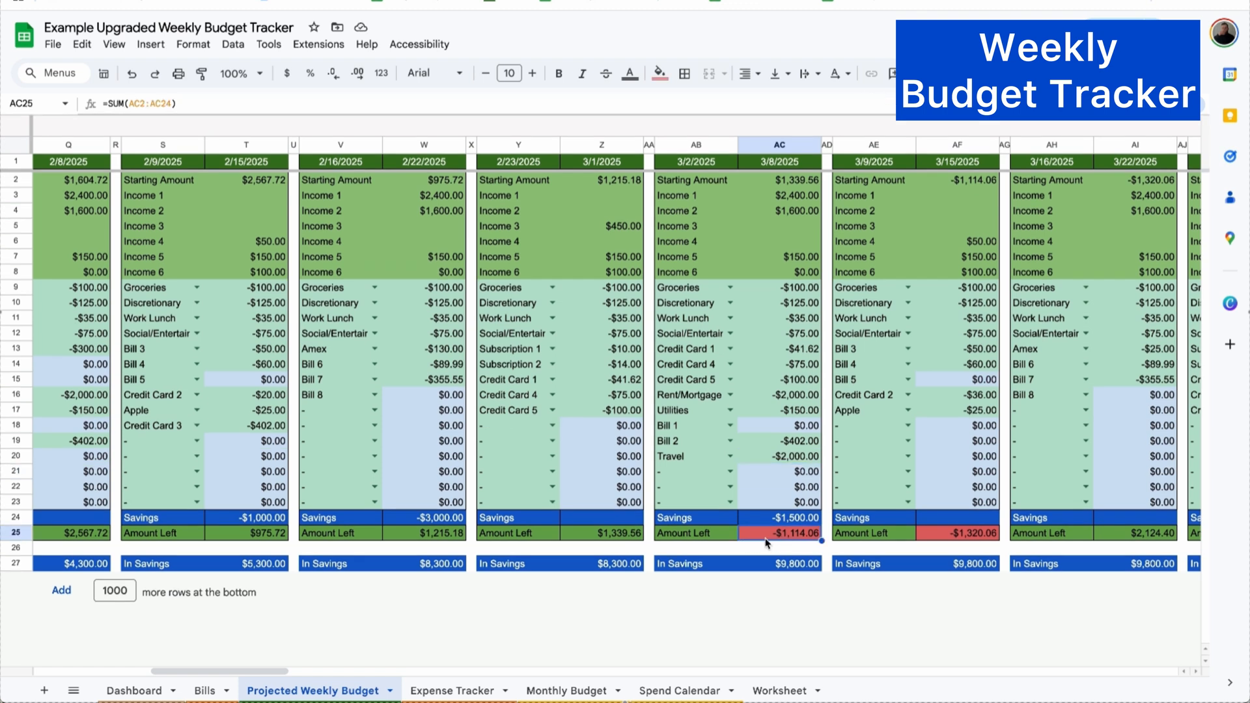
left_click(778, 517)
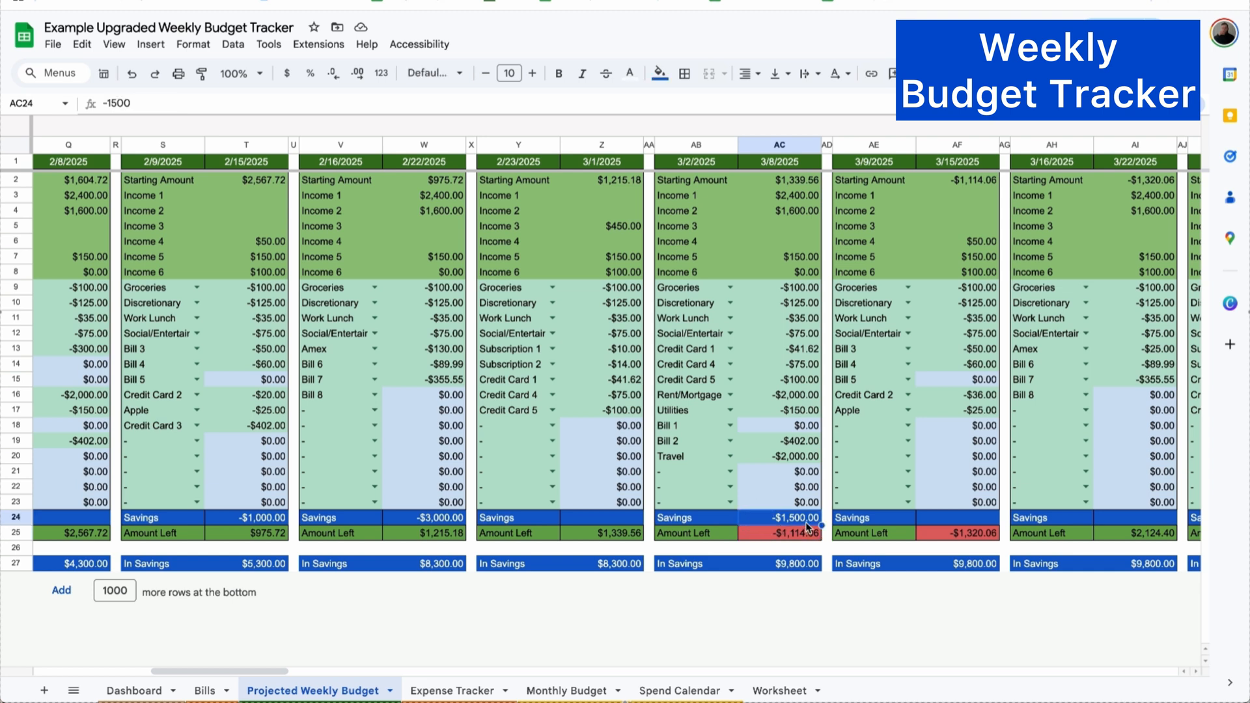
mouse_move(791, 569)
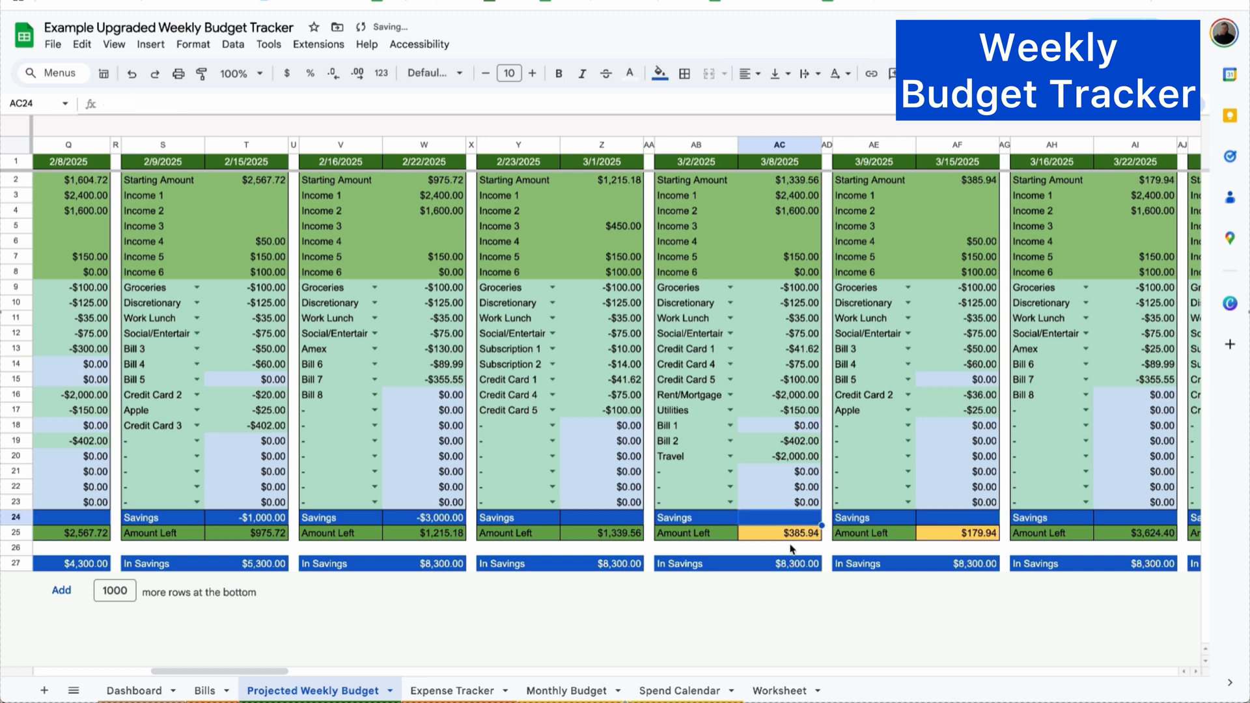
left_click(779, 533)
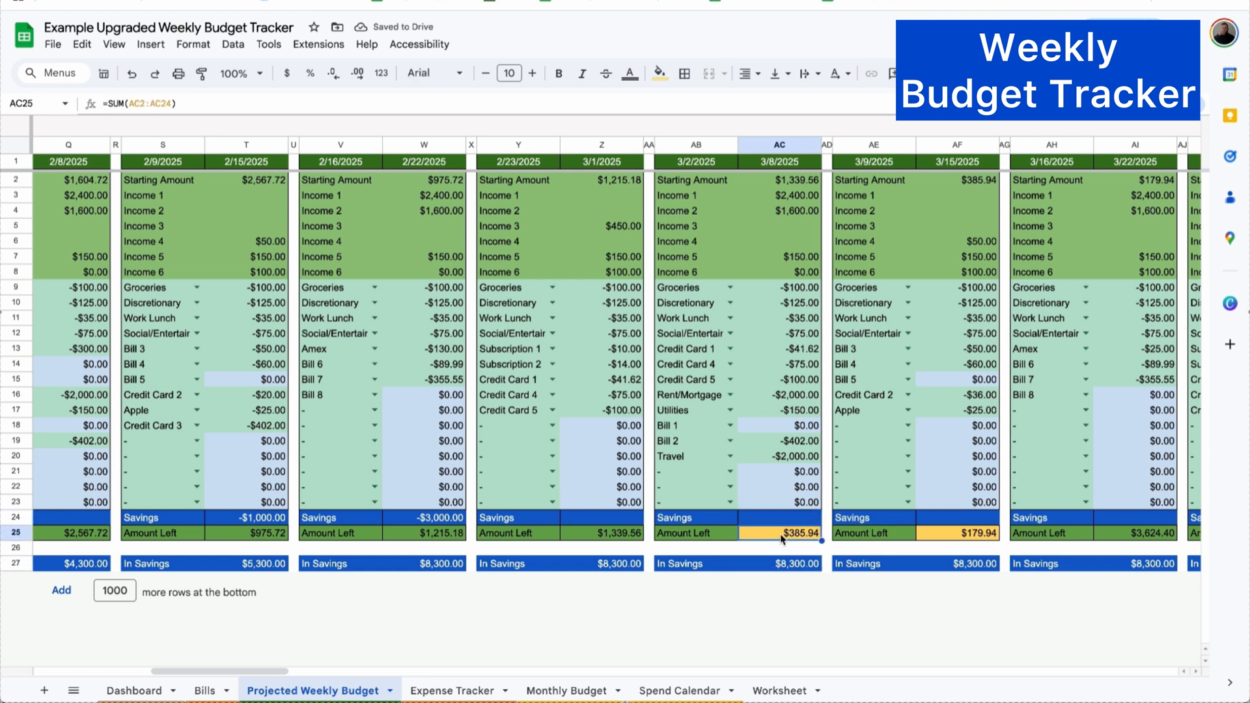
left_click(780, 516)
type("$600.00")
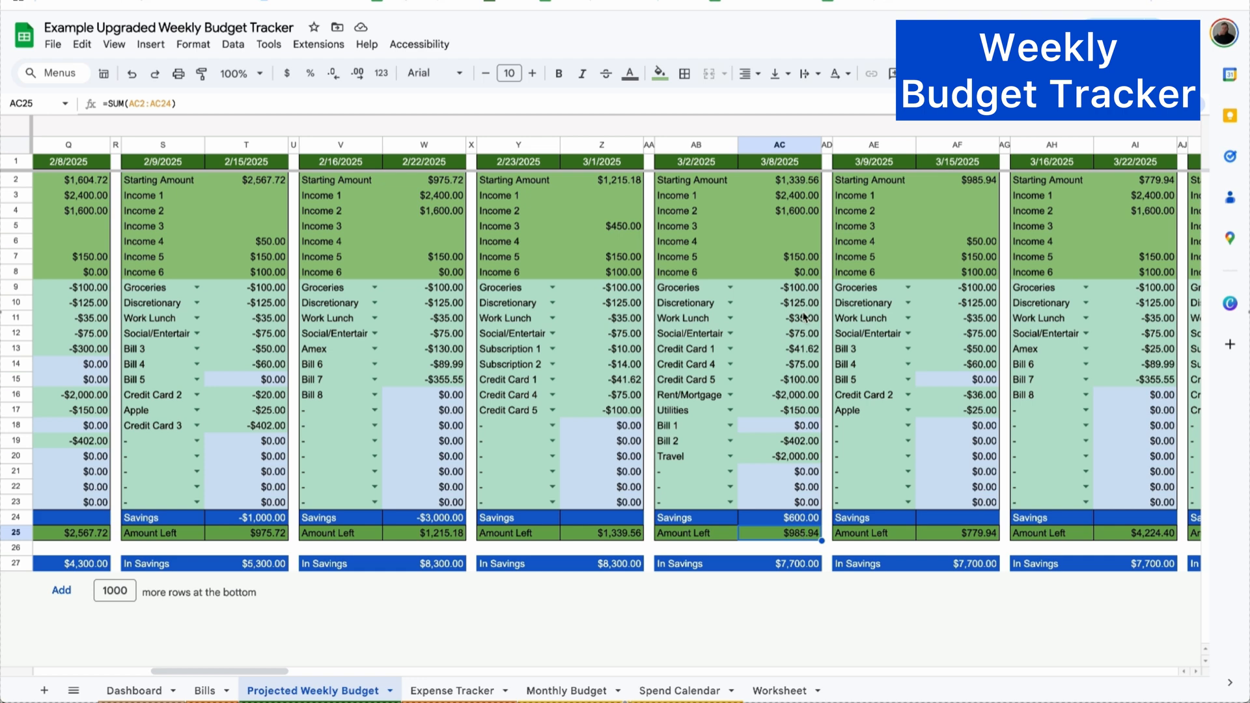
mouse_move(453, 690)
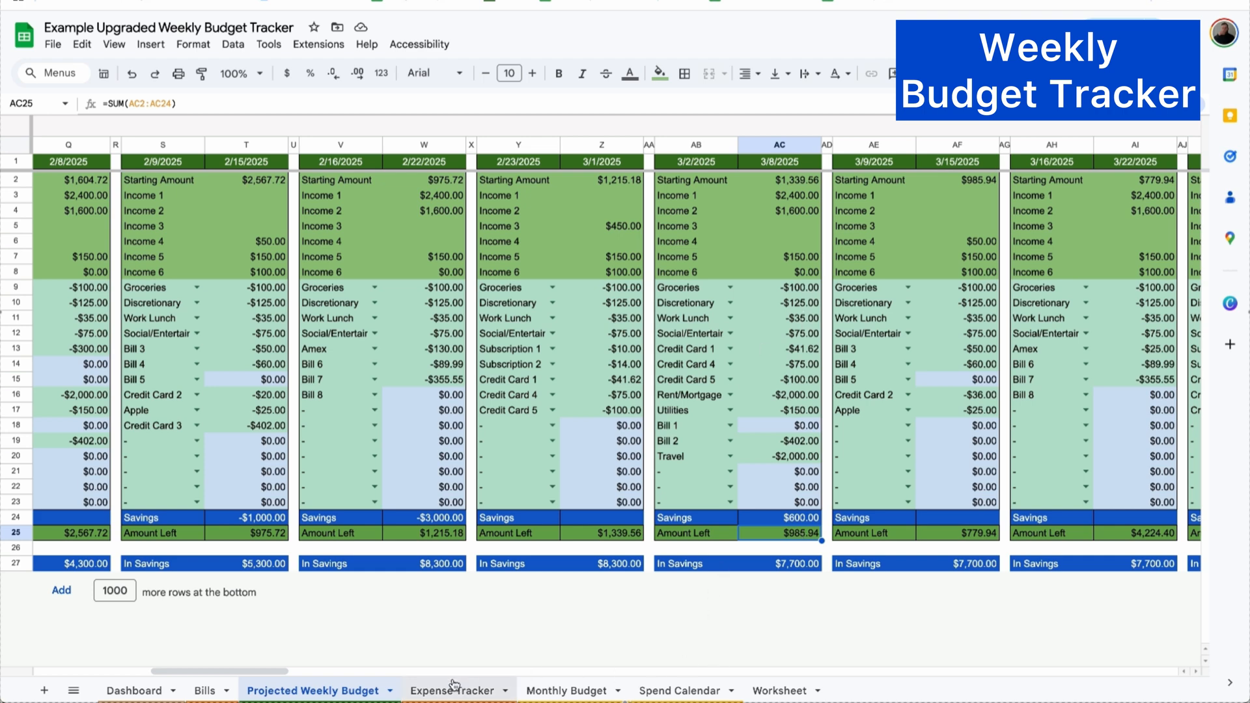
Change the Discretionary Amount Due on Bills to 100, then view the Spend Calendar
left_click(203, 690)
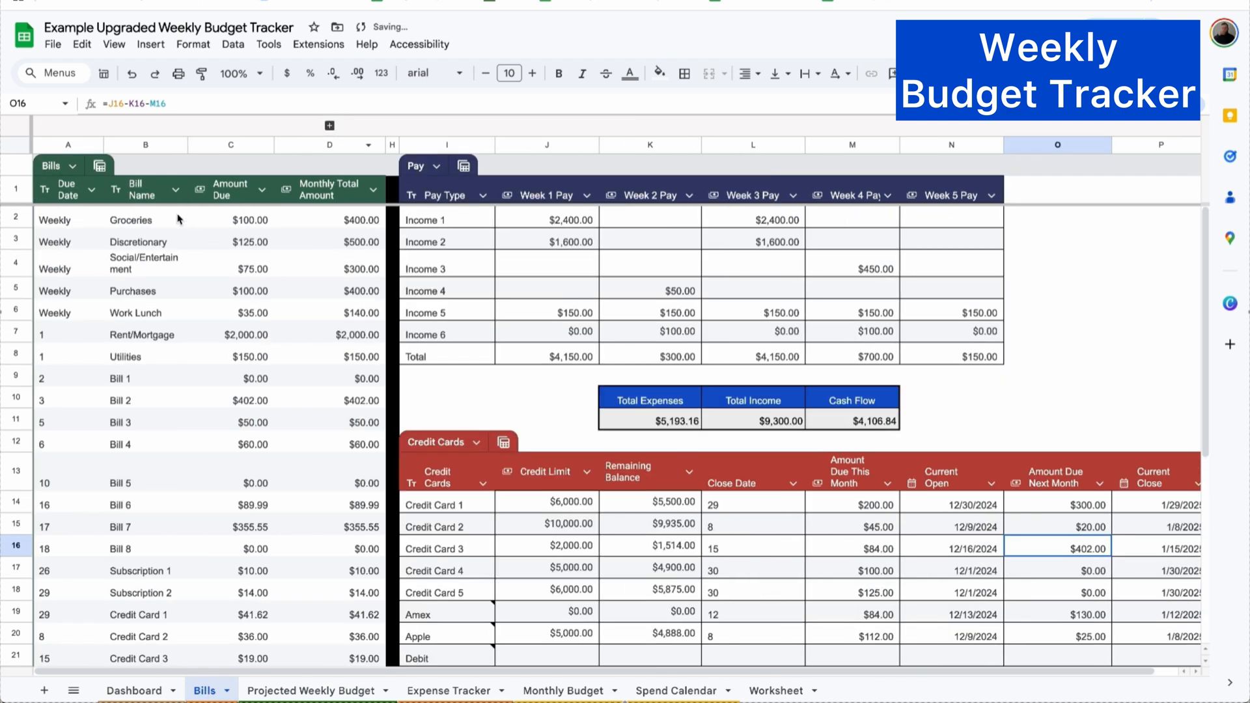
mouse_move(268, 244)
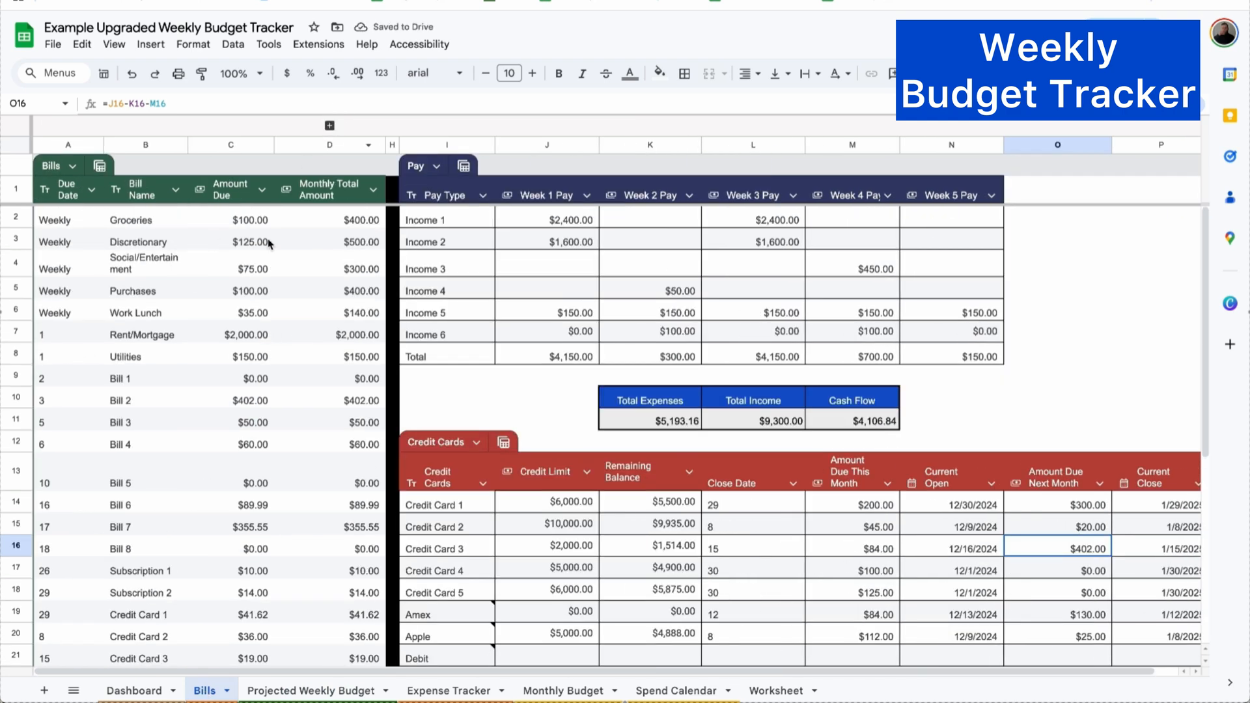
type("100")
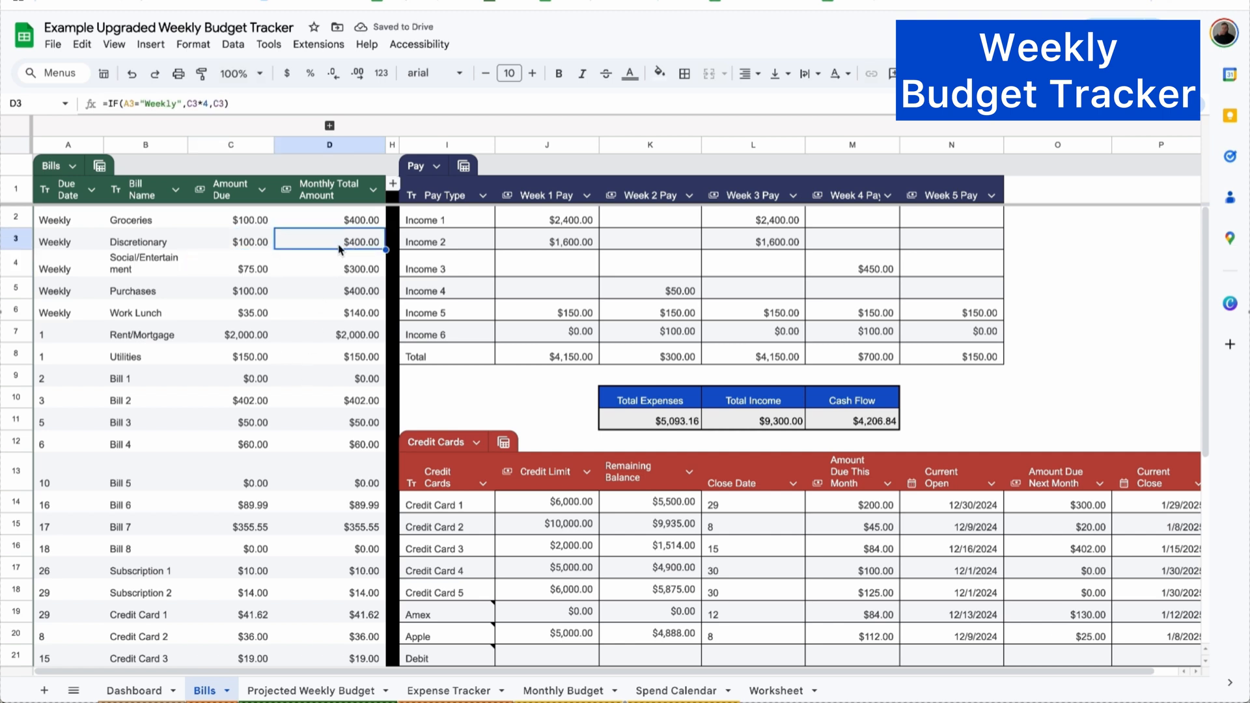
left_click(312, 690)
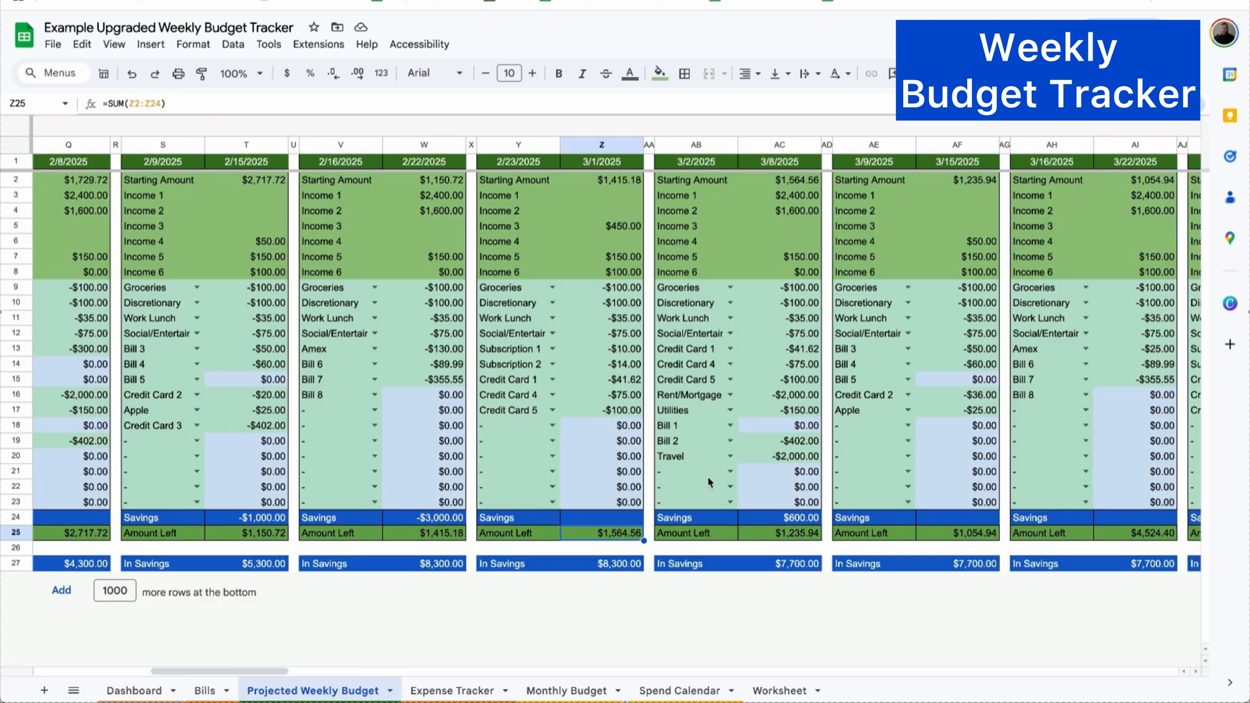
mouse_move(582, 537)
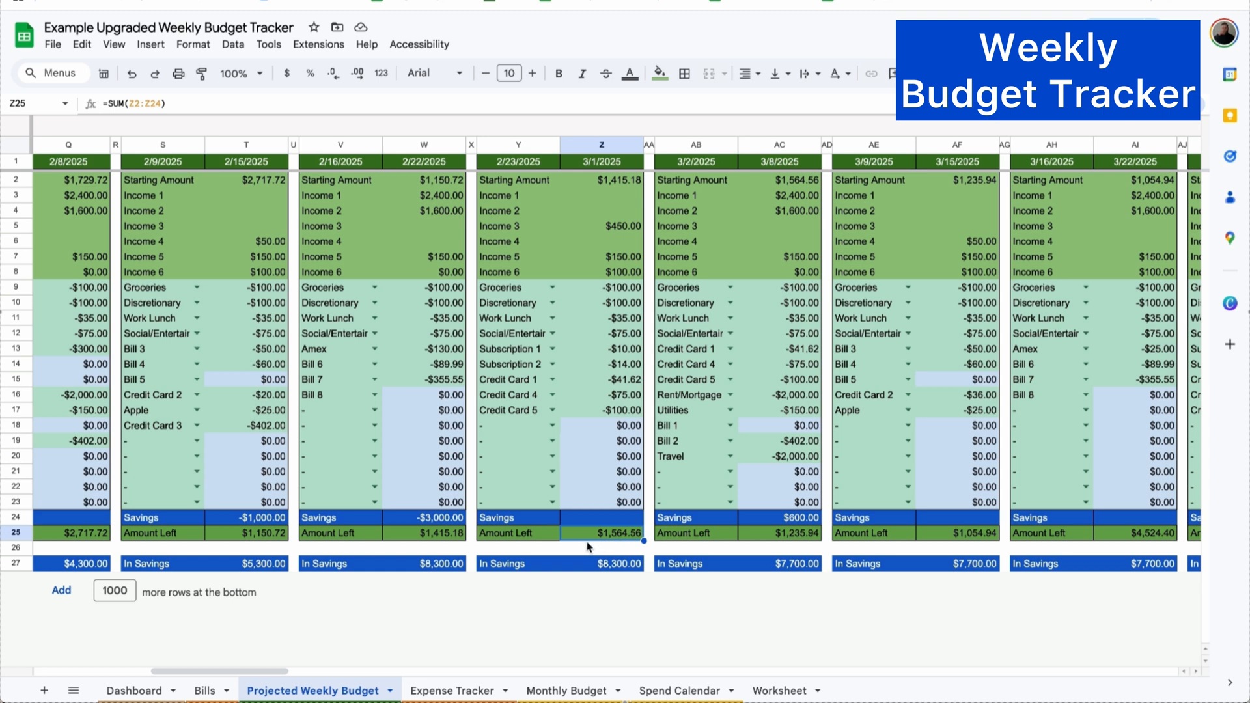
mouse_move(601, 548)
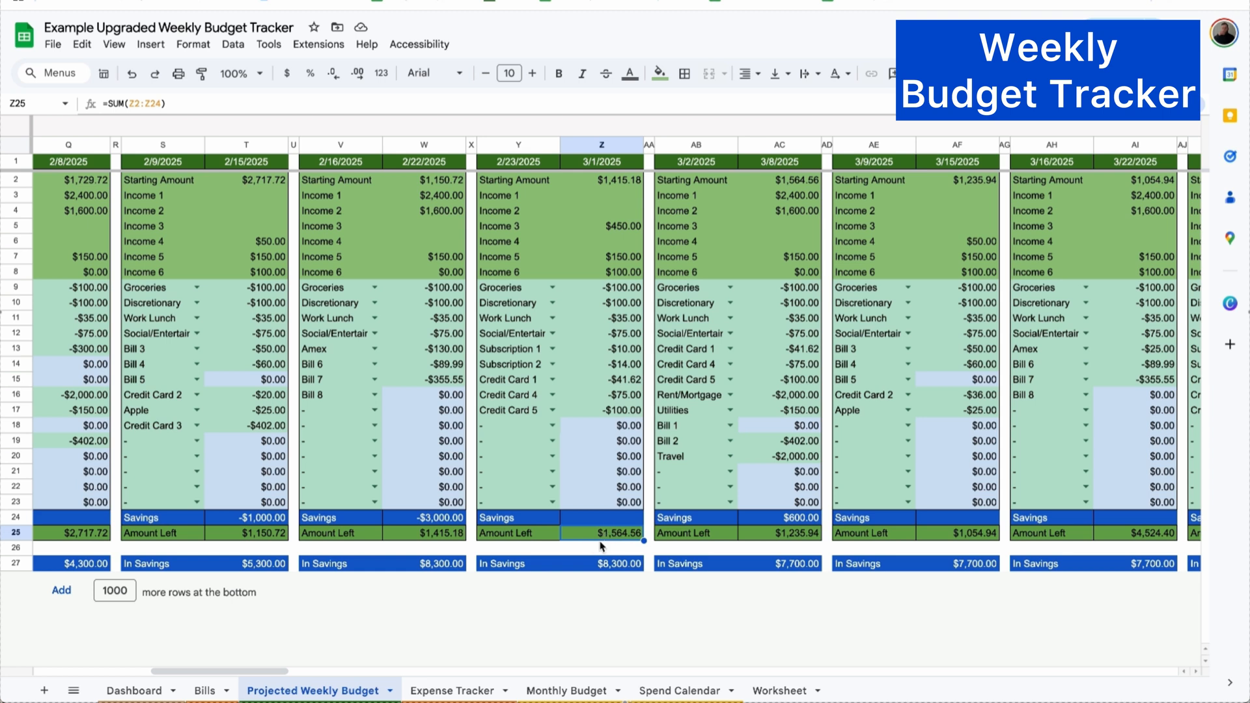
left_click(675, 690)
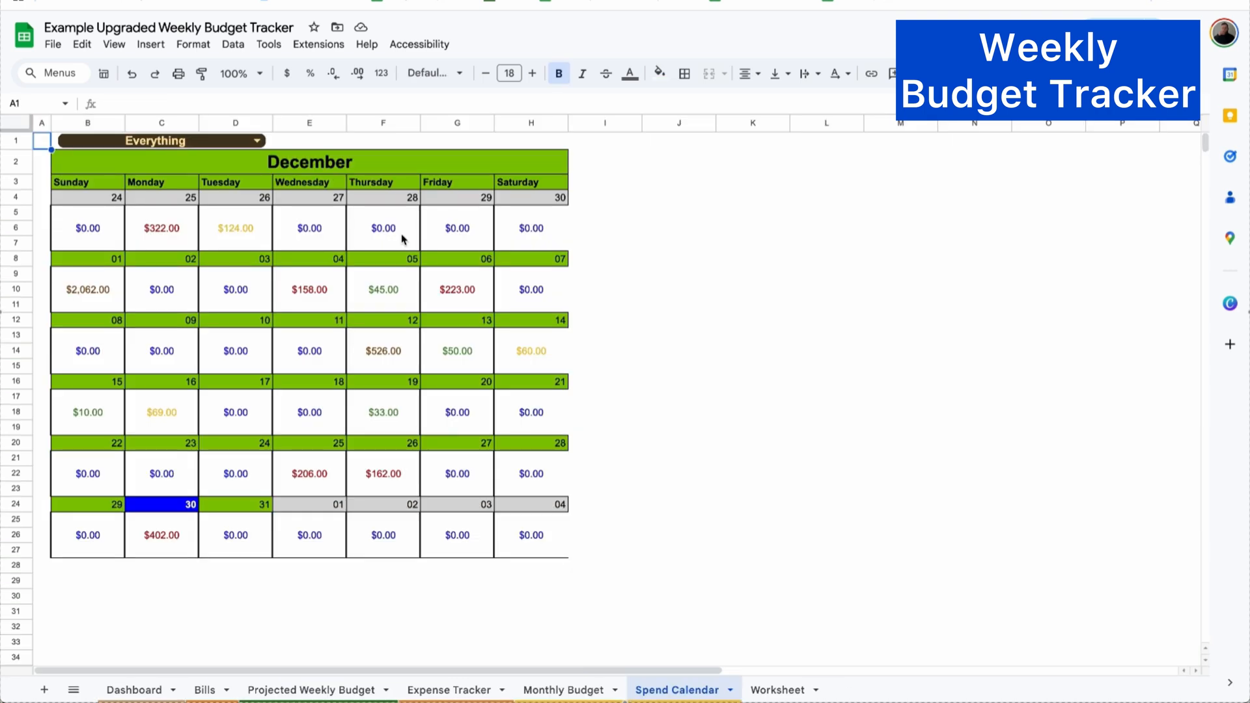
mouse_move(268, 232)
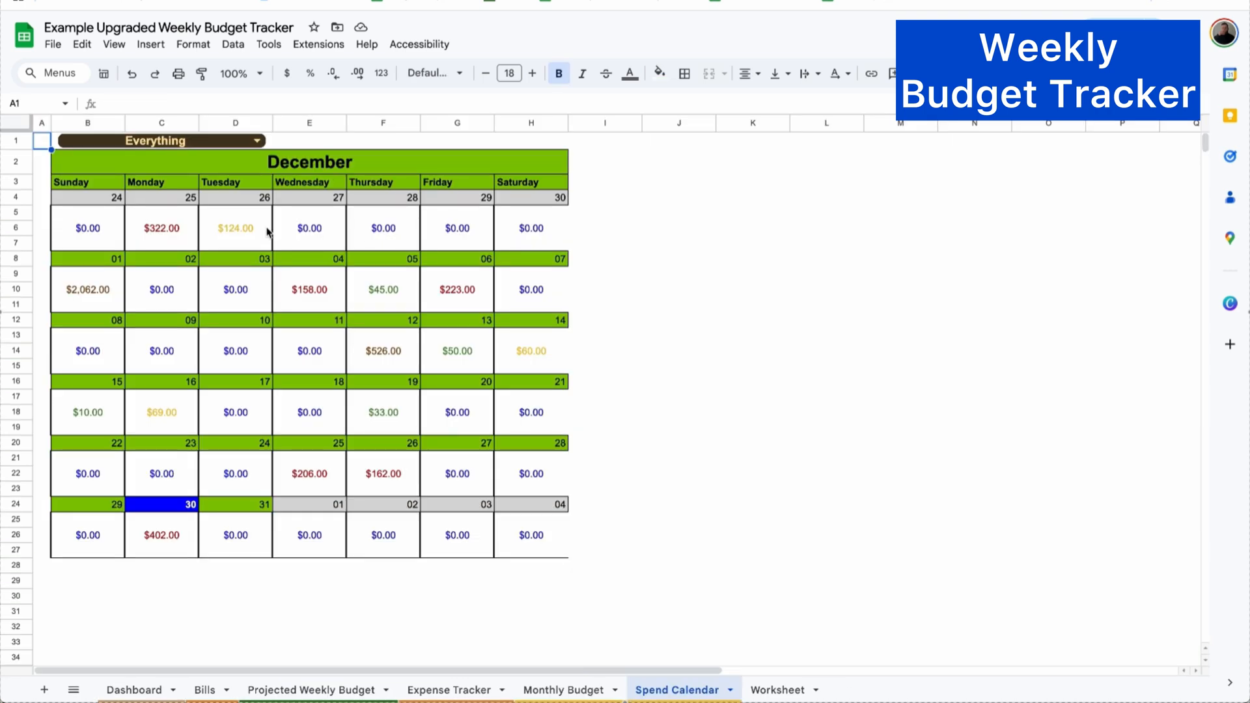
mouse_move(102, 317)
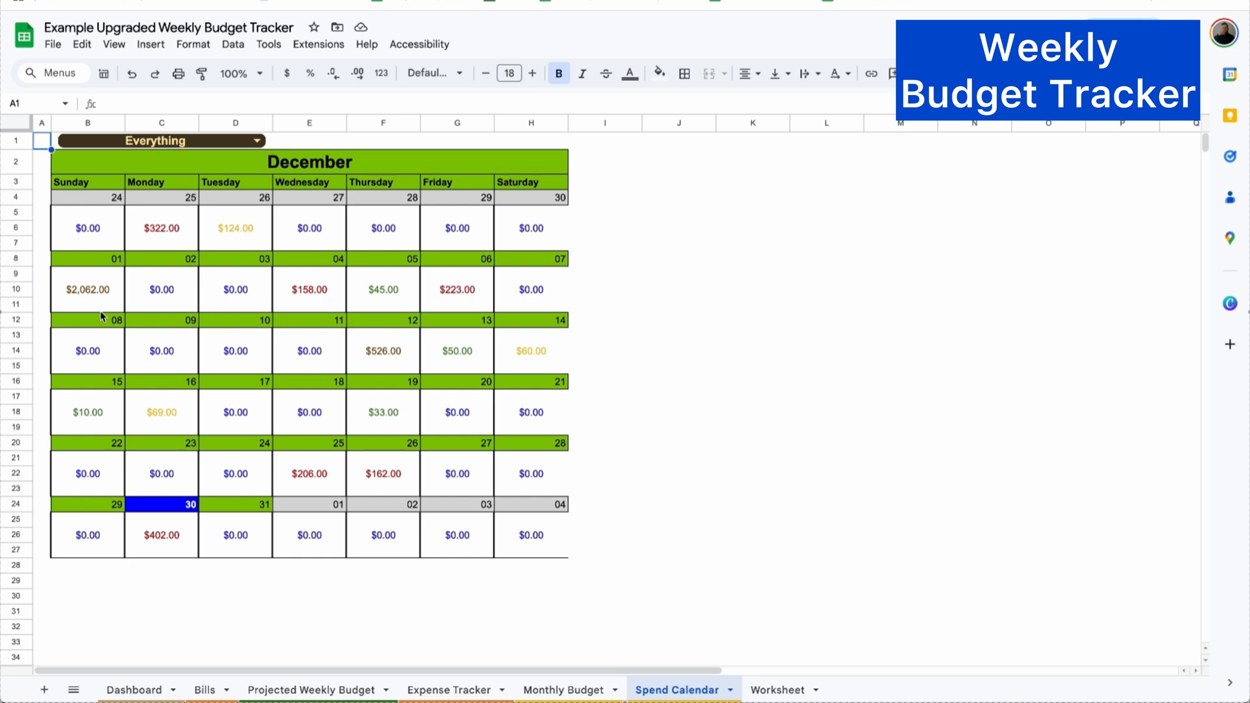
Set the spend calendar filter to 'Only Discretionary', then move to the Dashboard
left_click(257, 141)
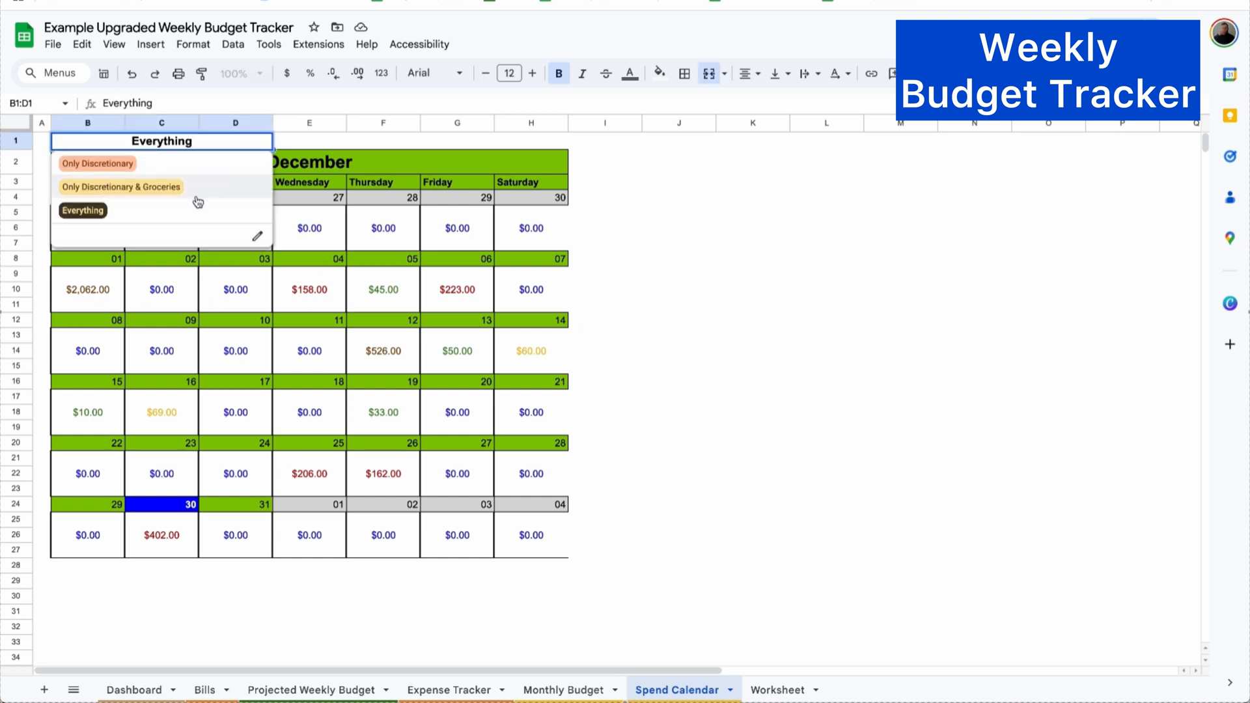
left_click(120, 186)
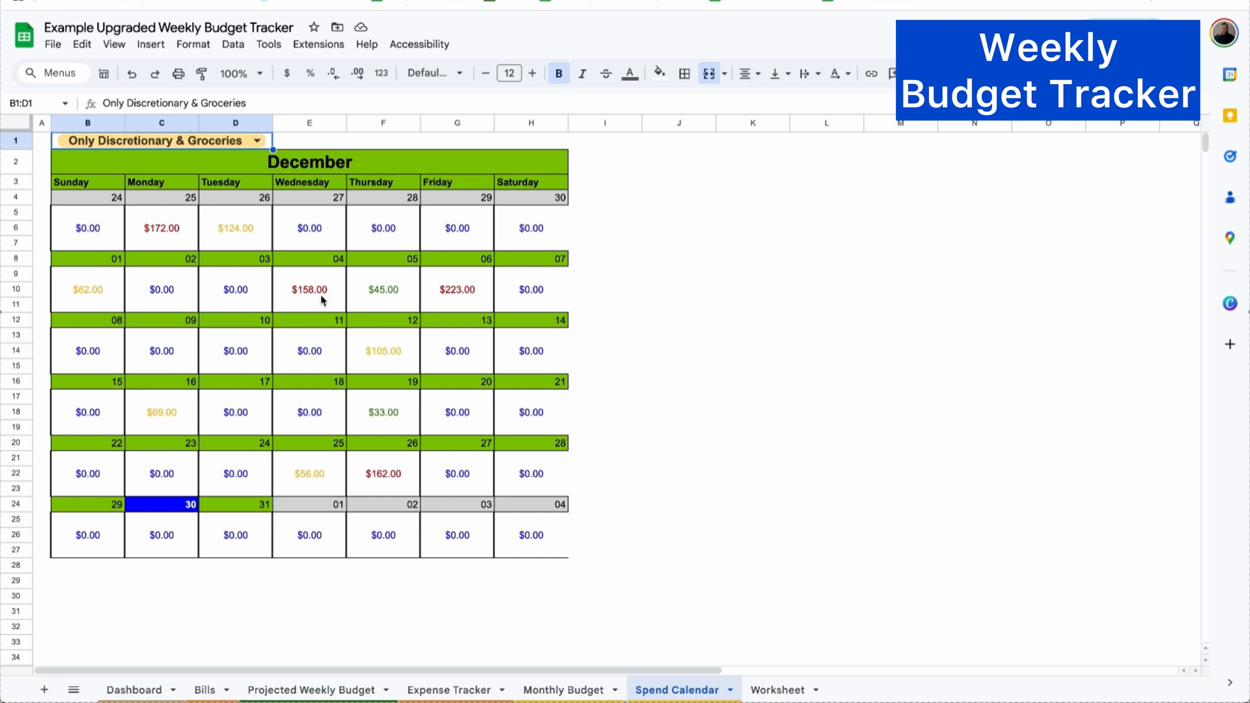
left_click(258, 141)
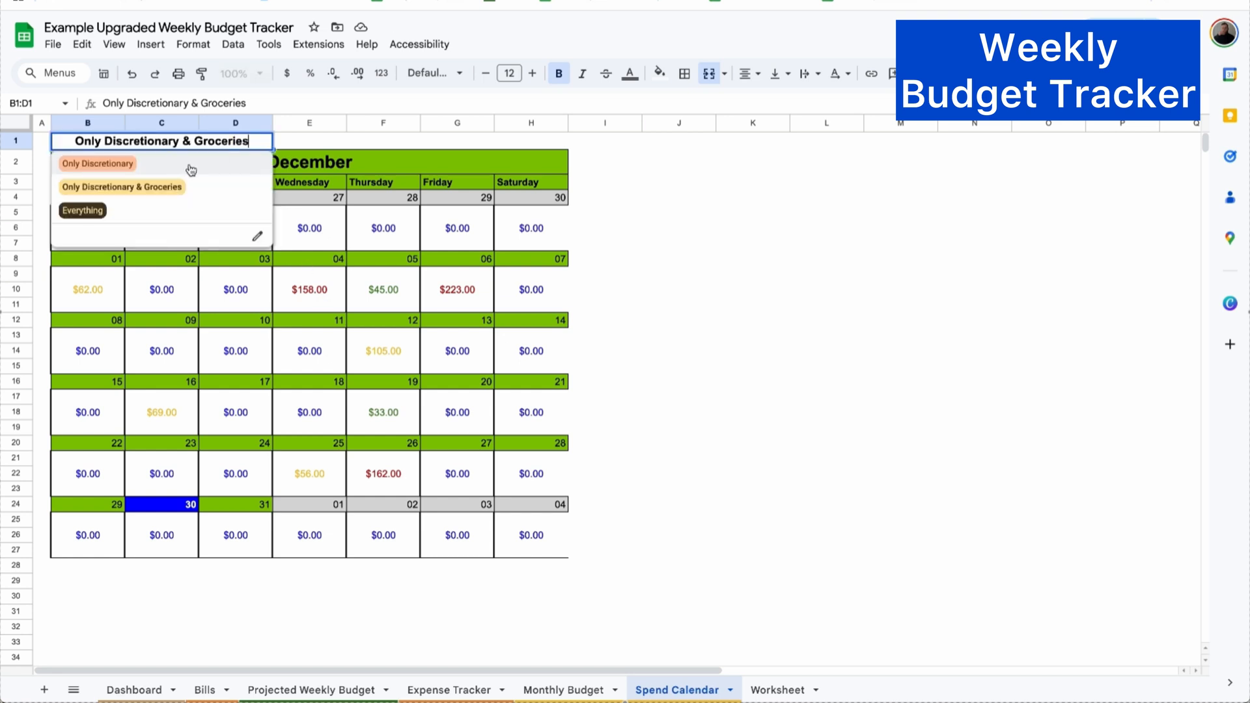
left_click(98, 164)
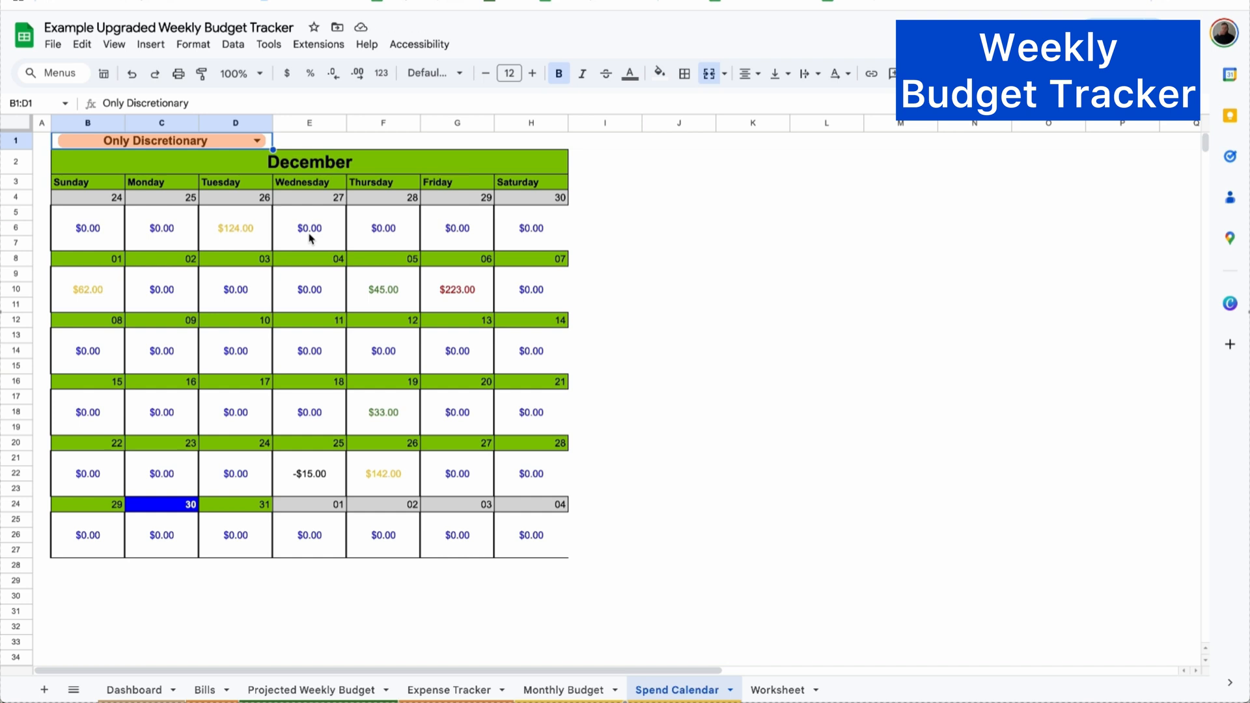
mouse_move(380, 301)
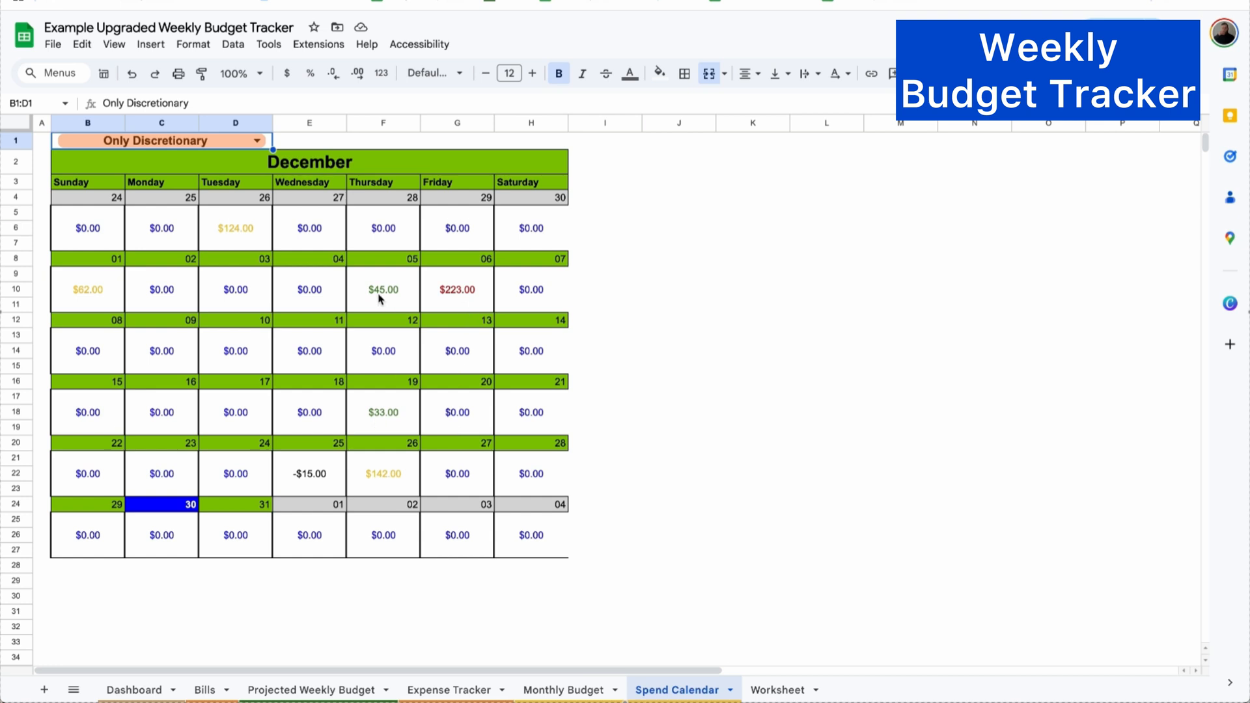
mouse_move(459, 539)
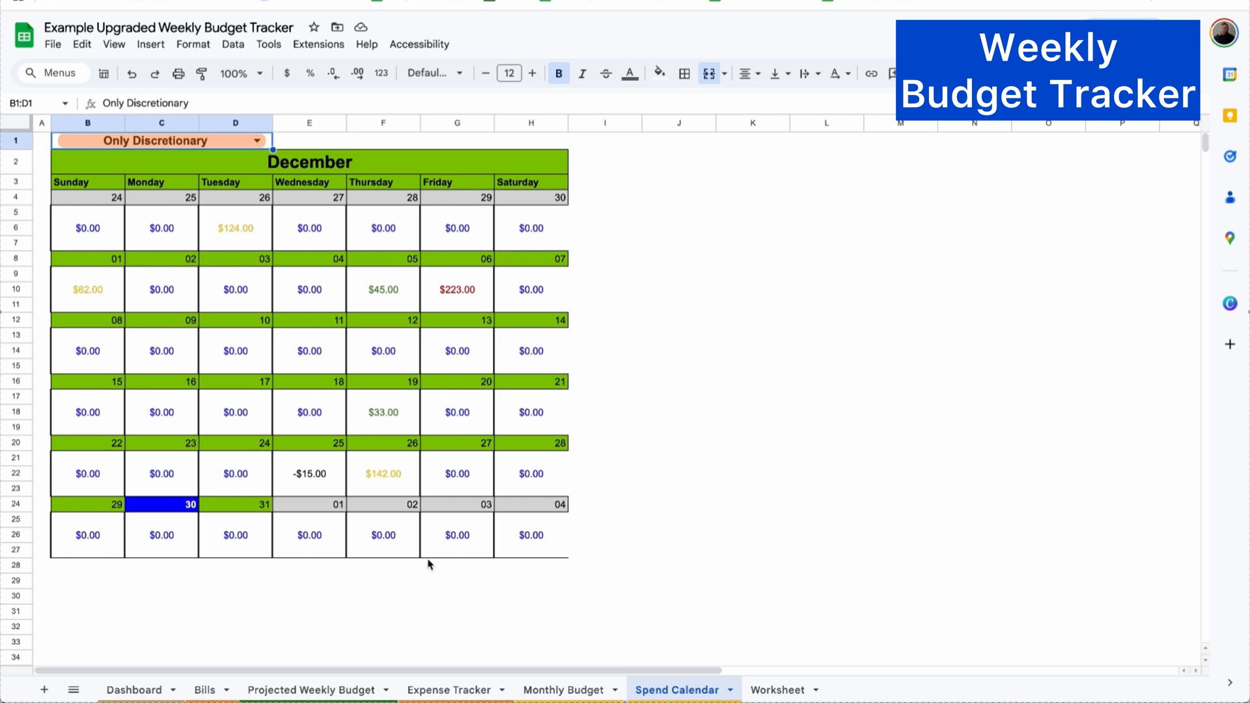
left_click(134, 689)
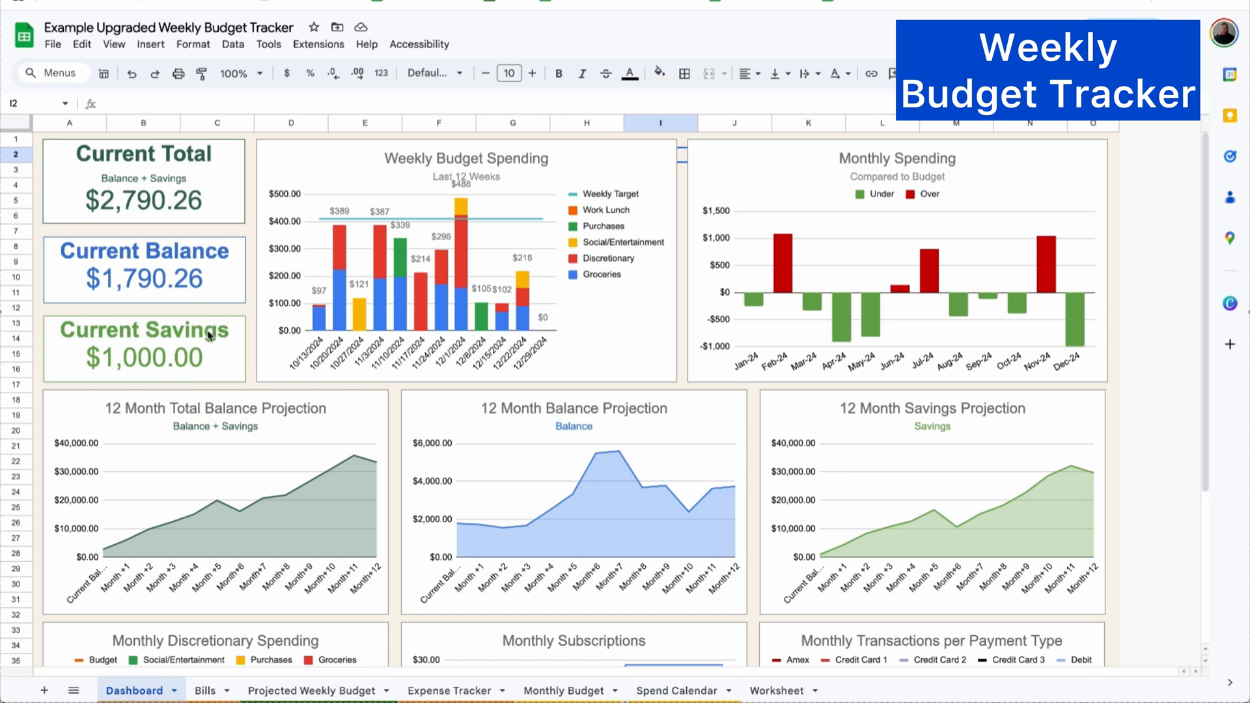
mouse_move(412, 258)
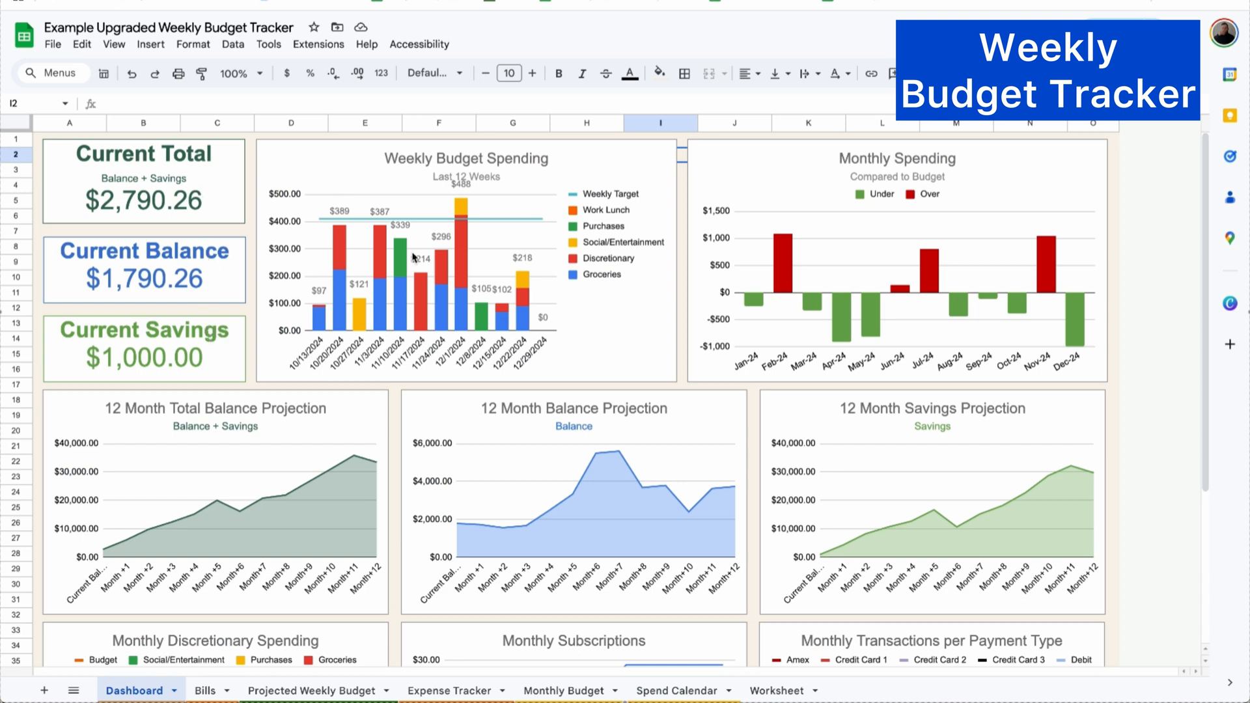
mouse_move(954, 257)
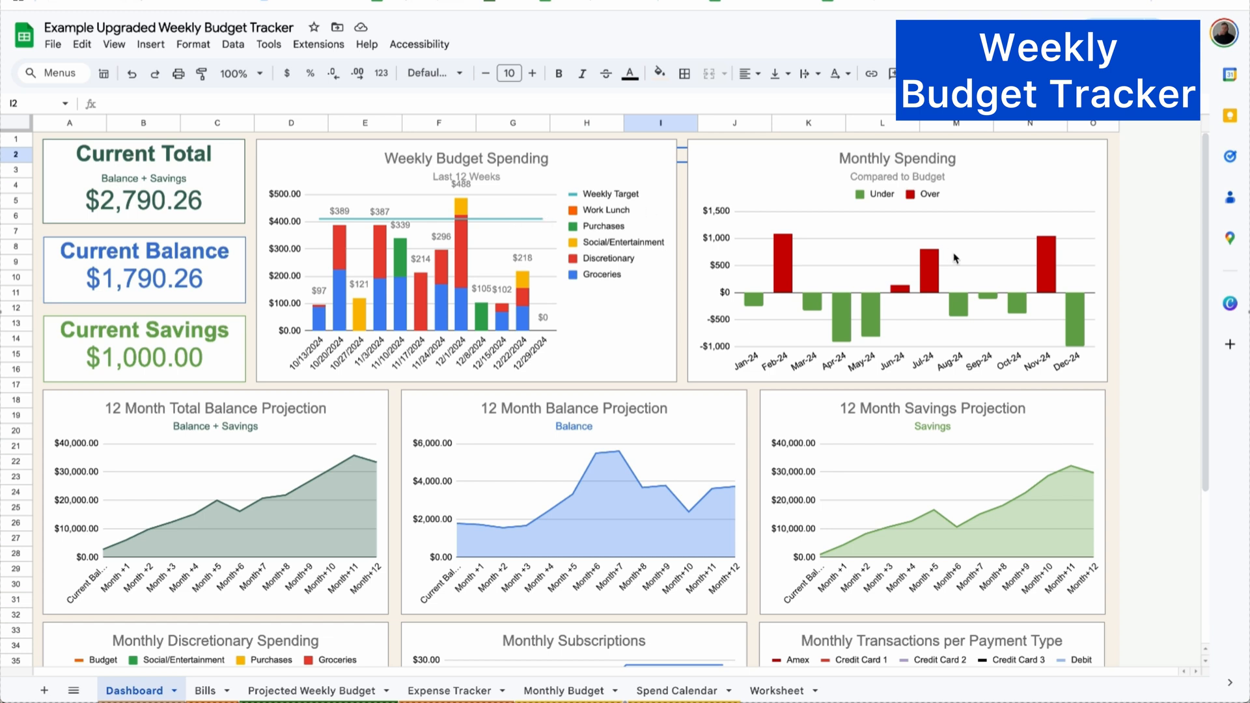
mouse_move(999, 260)
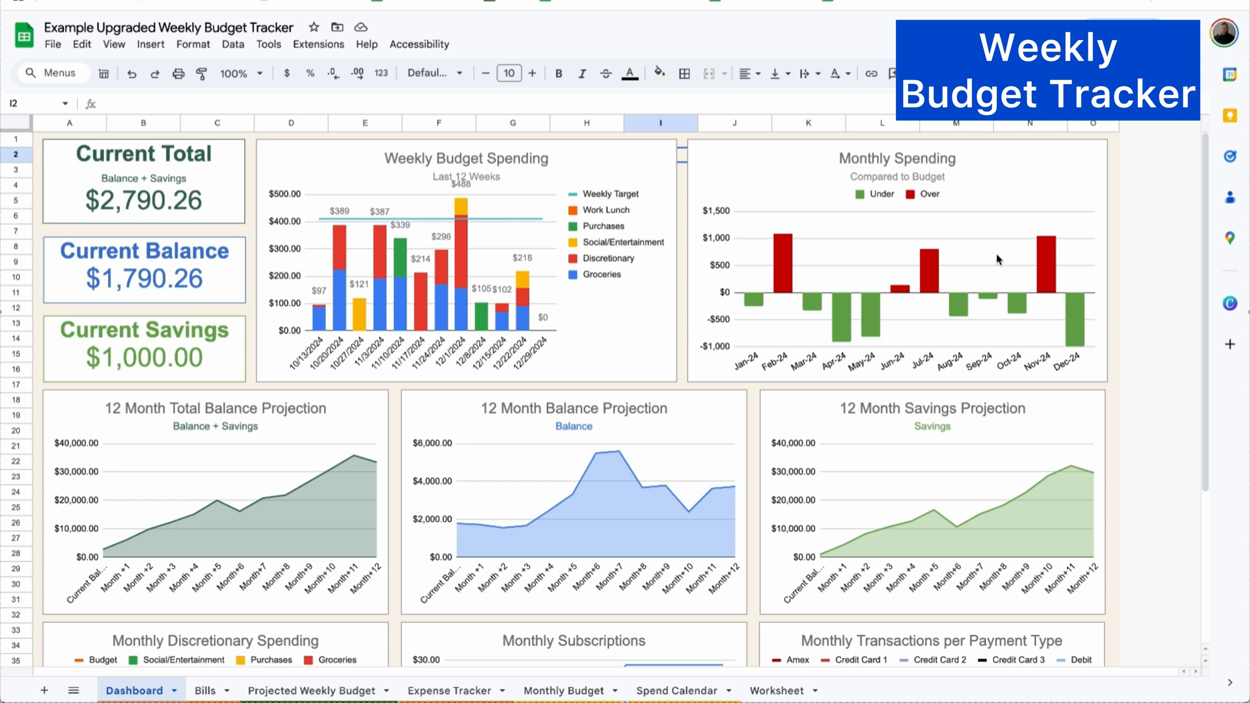
scroll("down", 3)
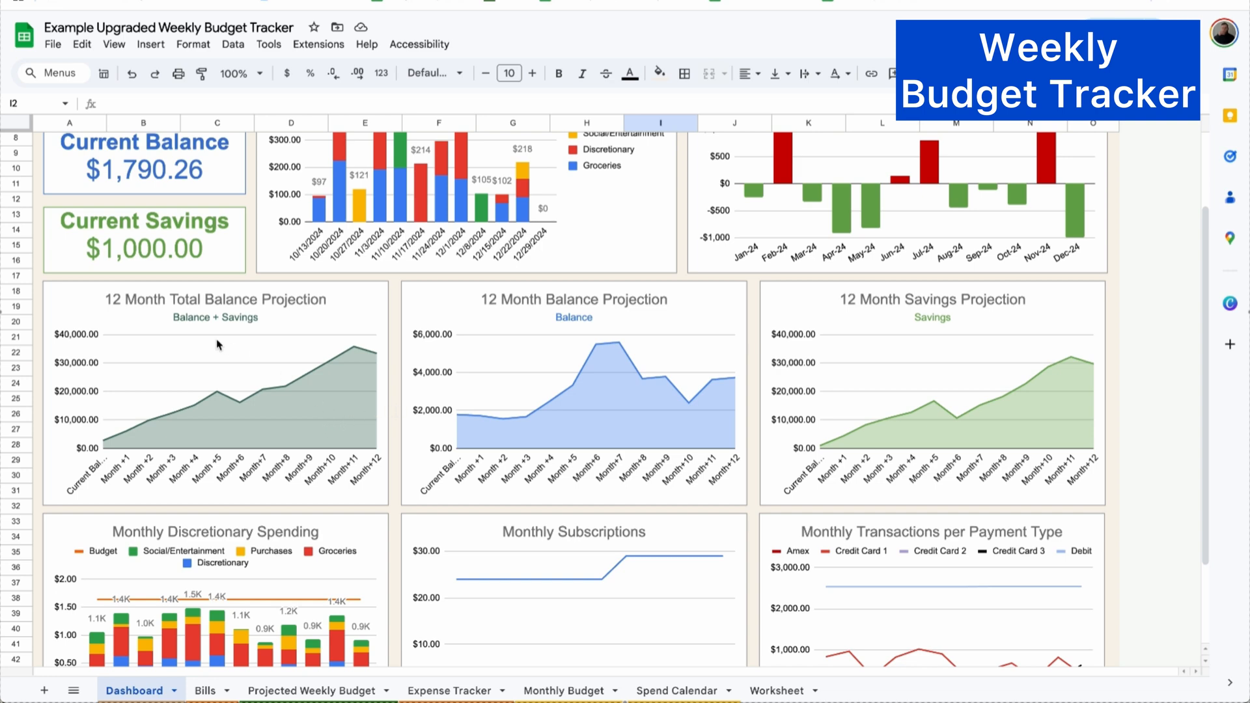
mouse_move(980, 374)
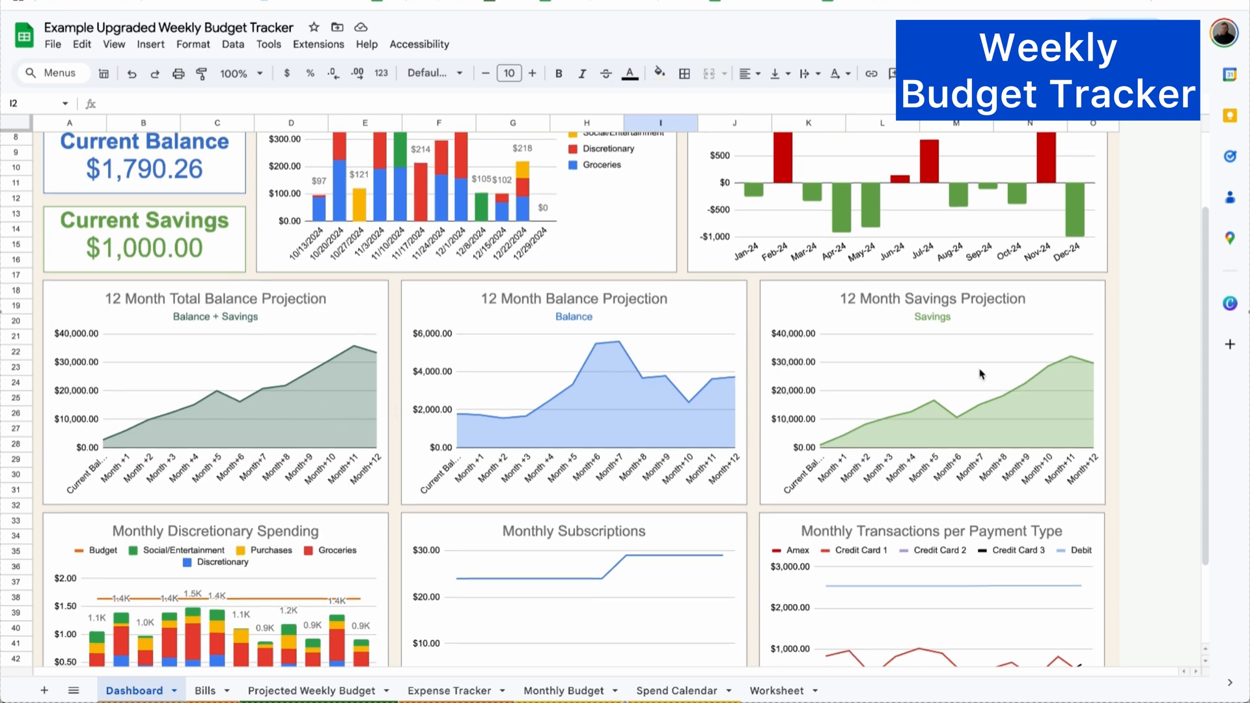
scroll("down", 3)
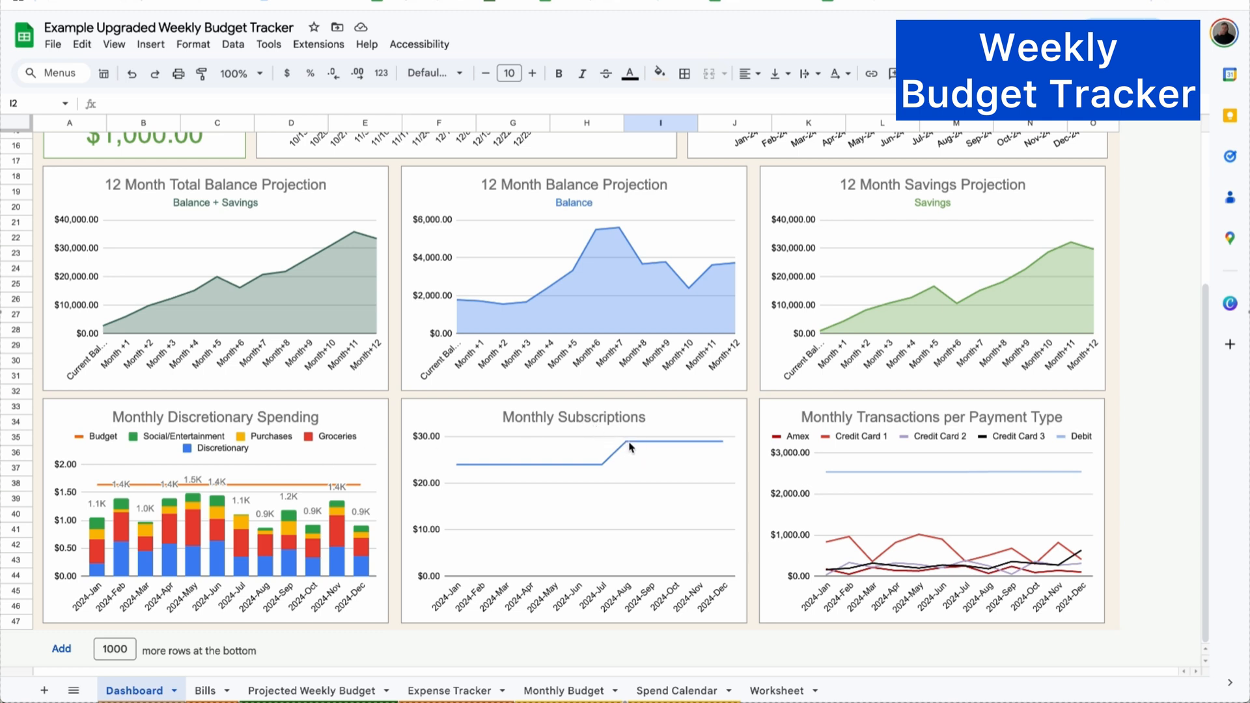
mouse_move(705, 498)
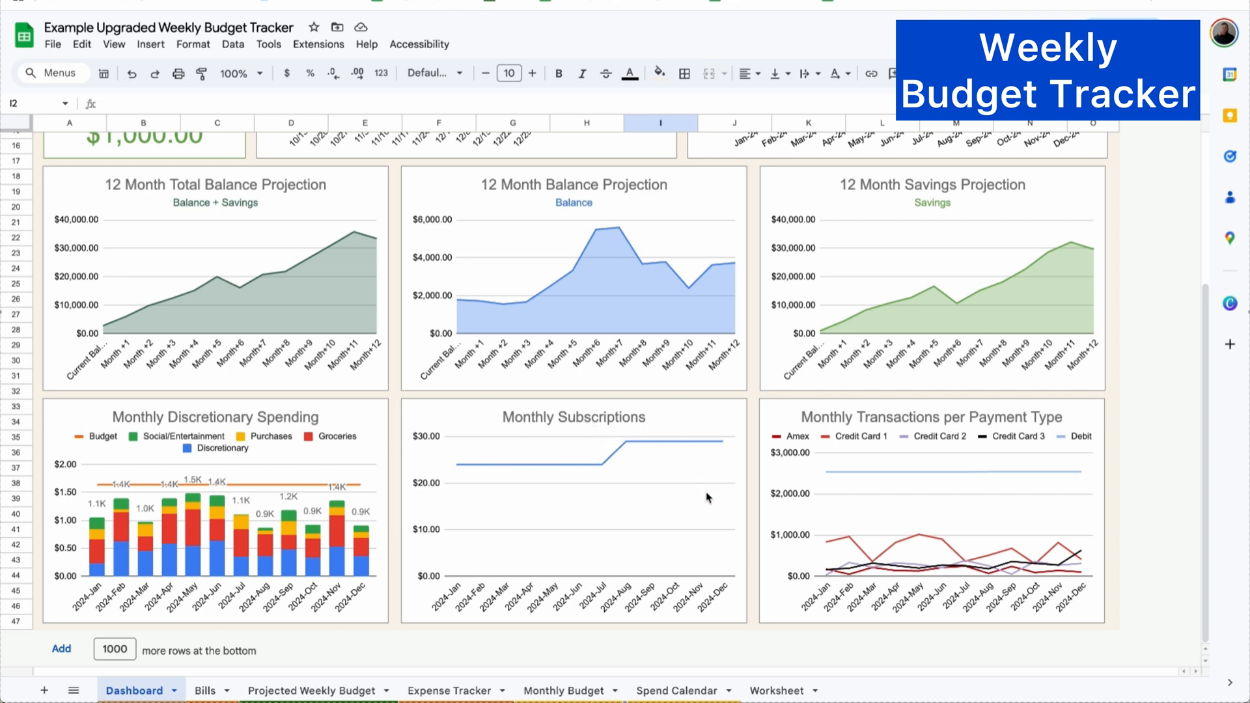
mouse_move(900, 474)
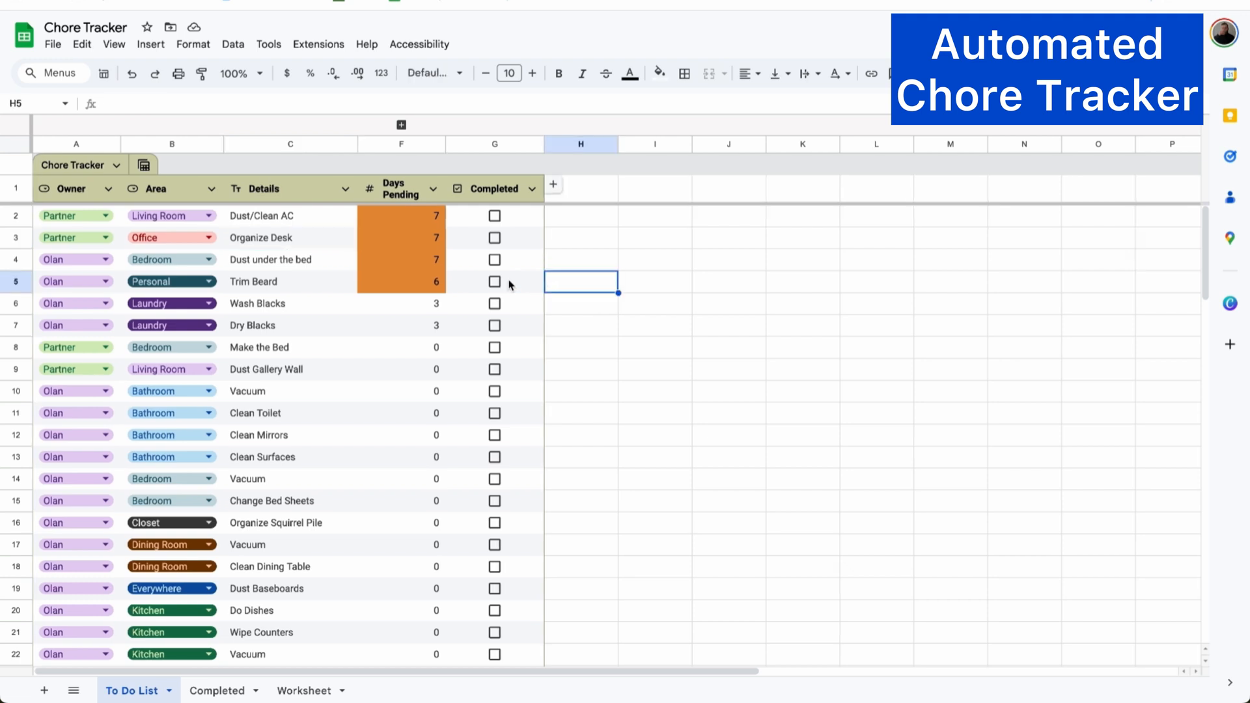
Tick Trim Beard as completed, glance at the Worksheet, and return to the To Do List
left_click(495, 281)
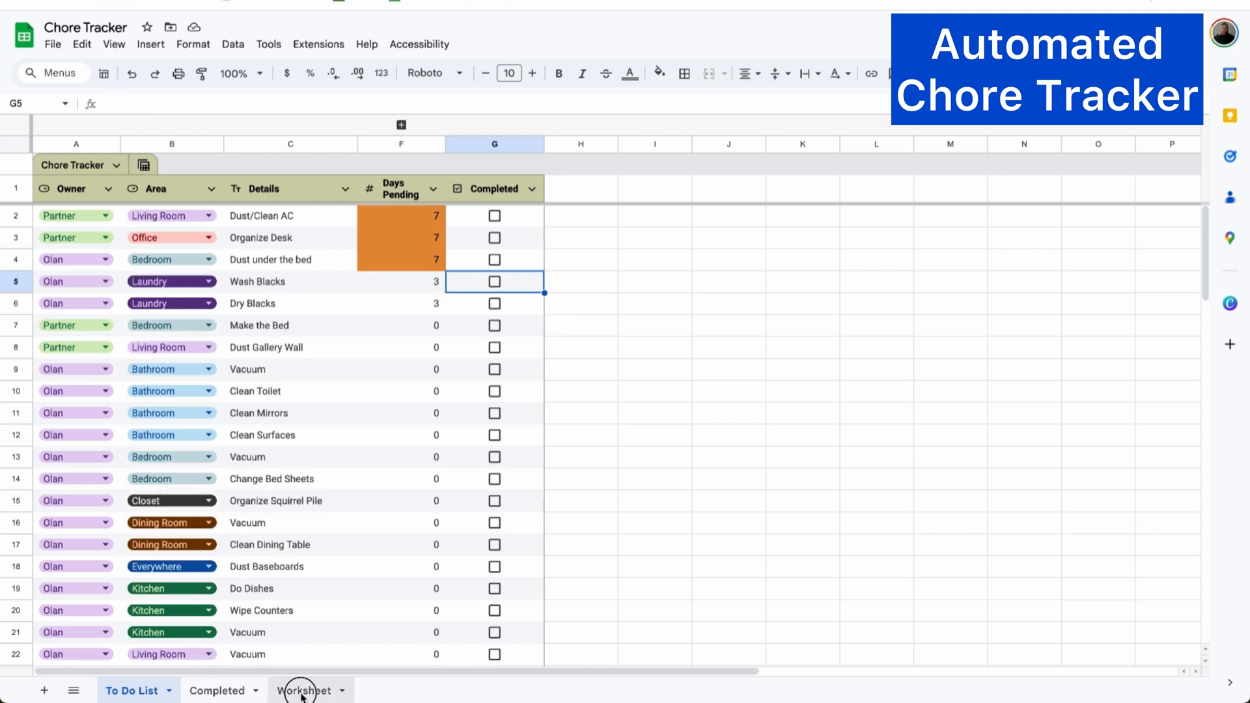
left_click(305, 689)
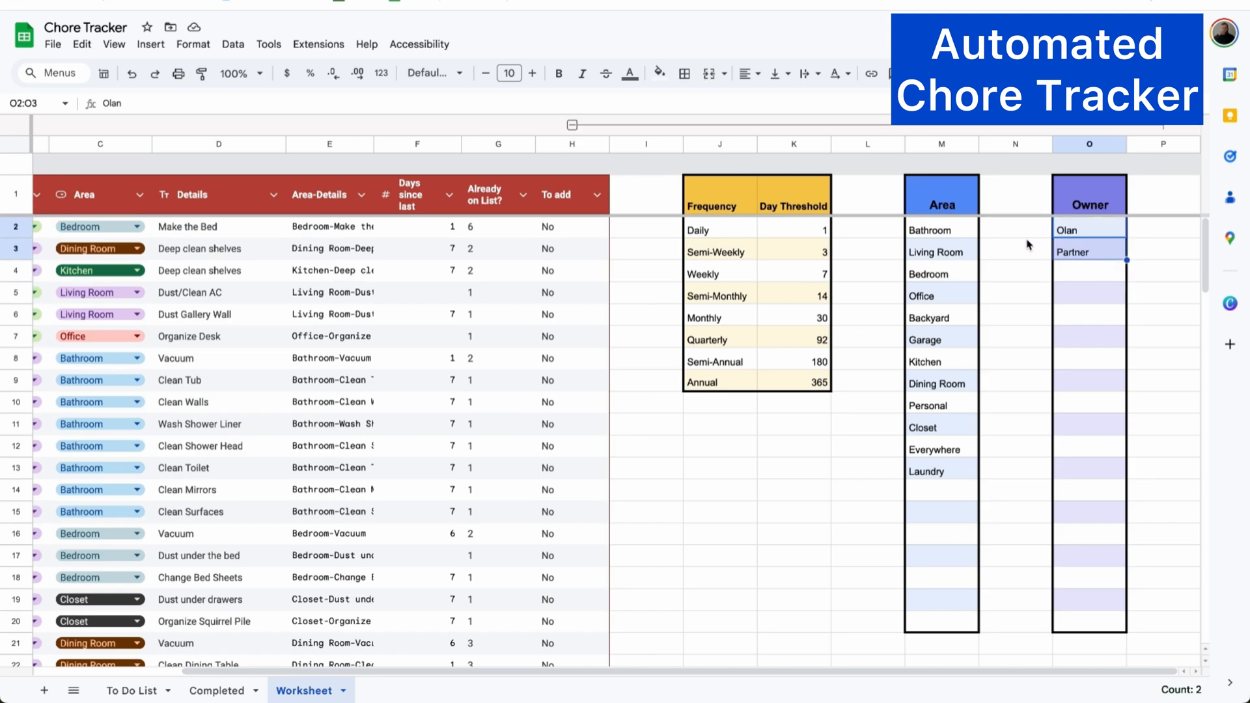
left_click(131, 690)
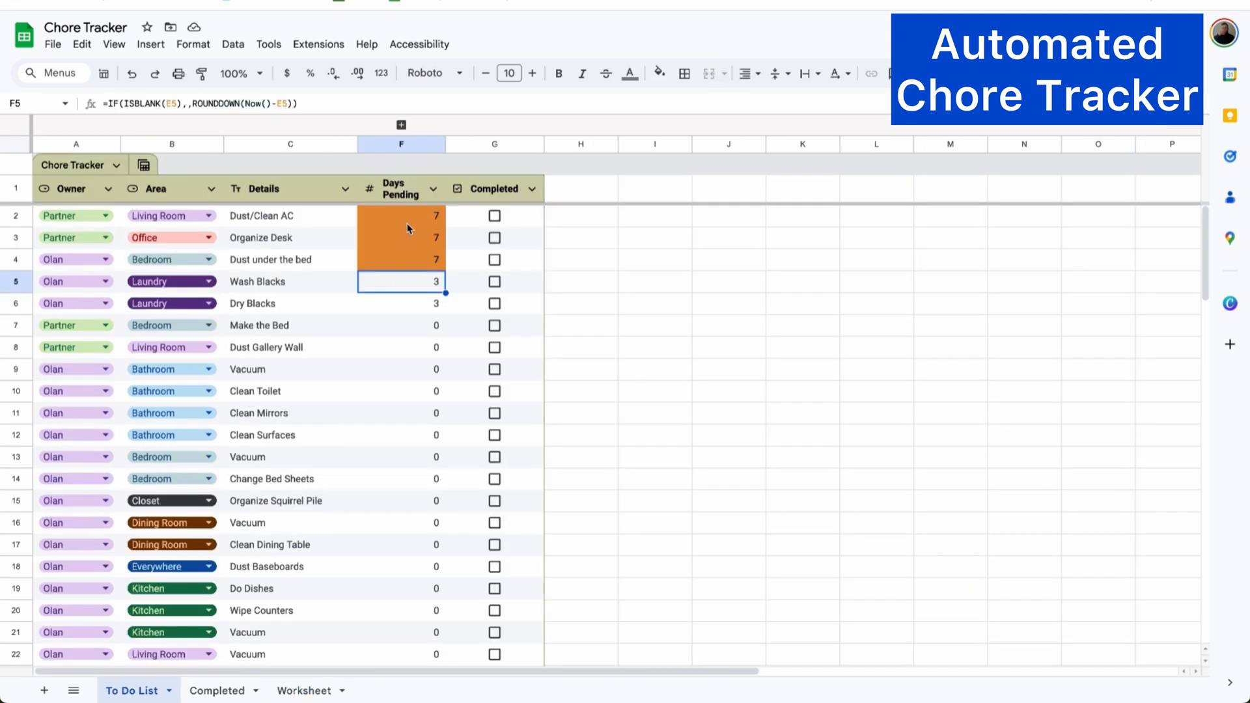
mouse_move(406, 246)
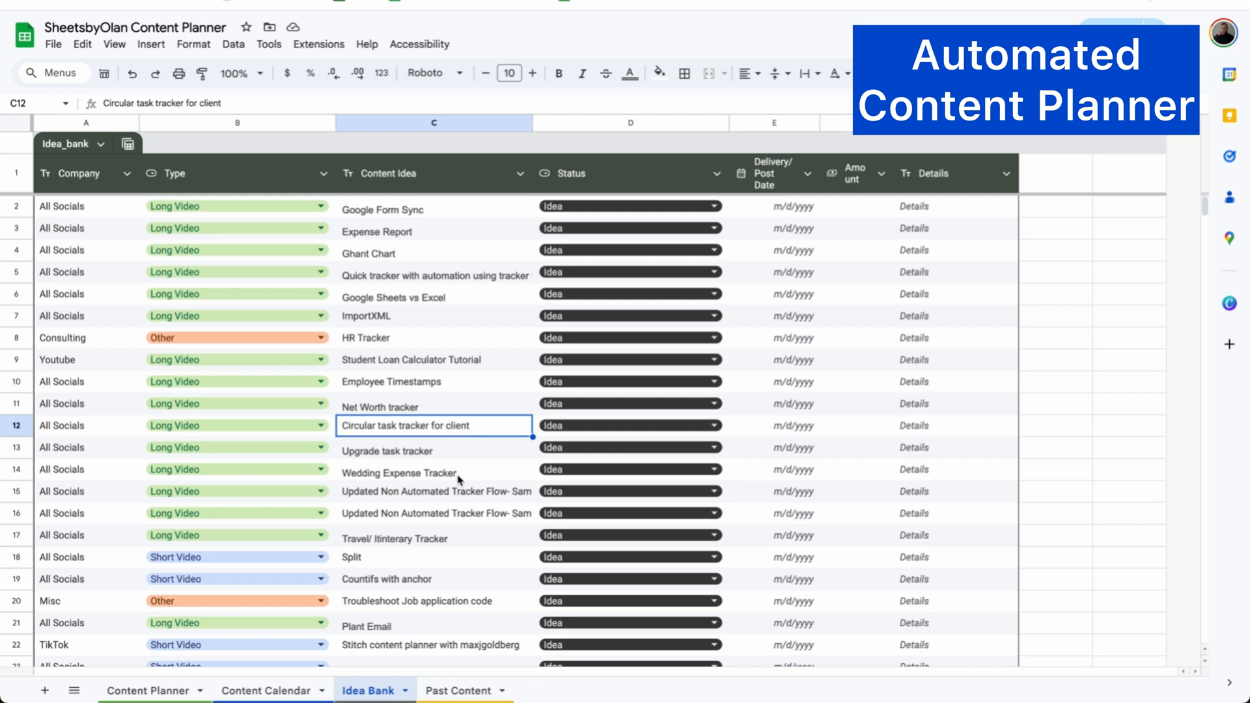
Set the Circular task tracker for client idea's status to Pending in the Idea Bank
left_click(629, 425)
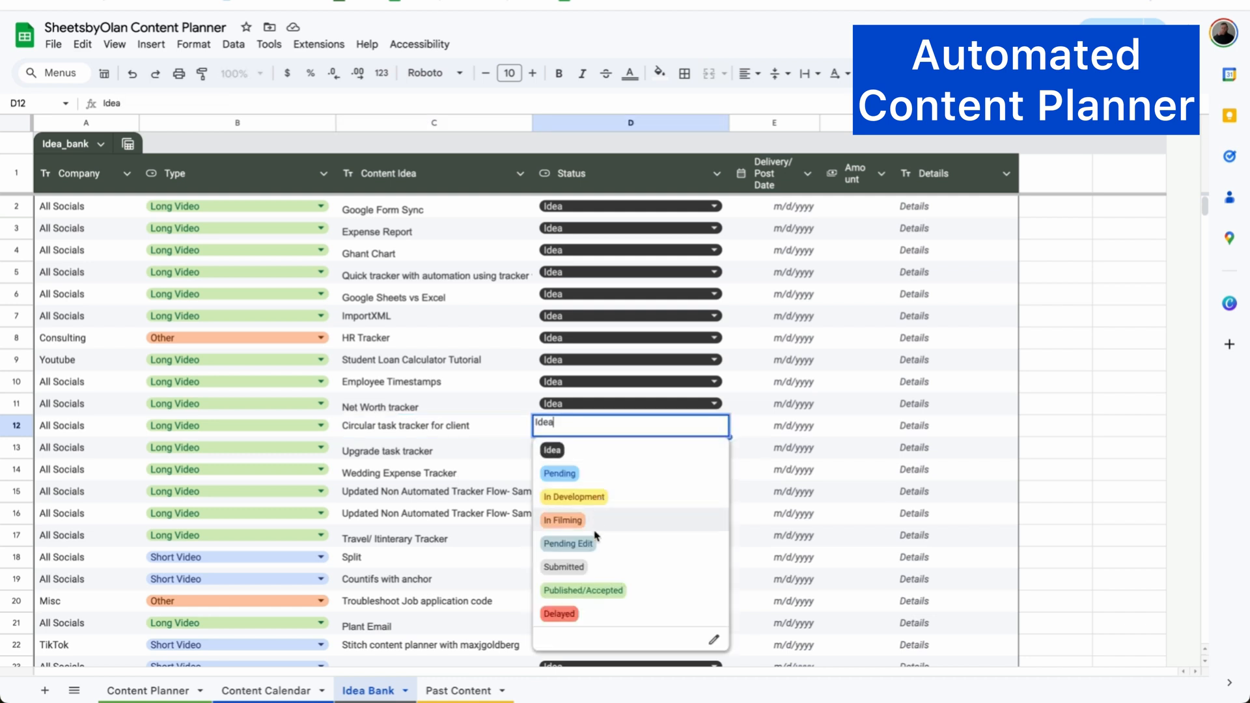
left_click(559, 473)
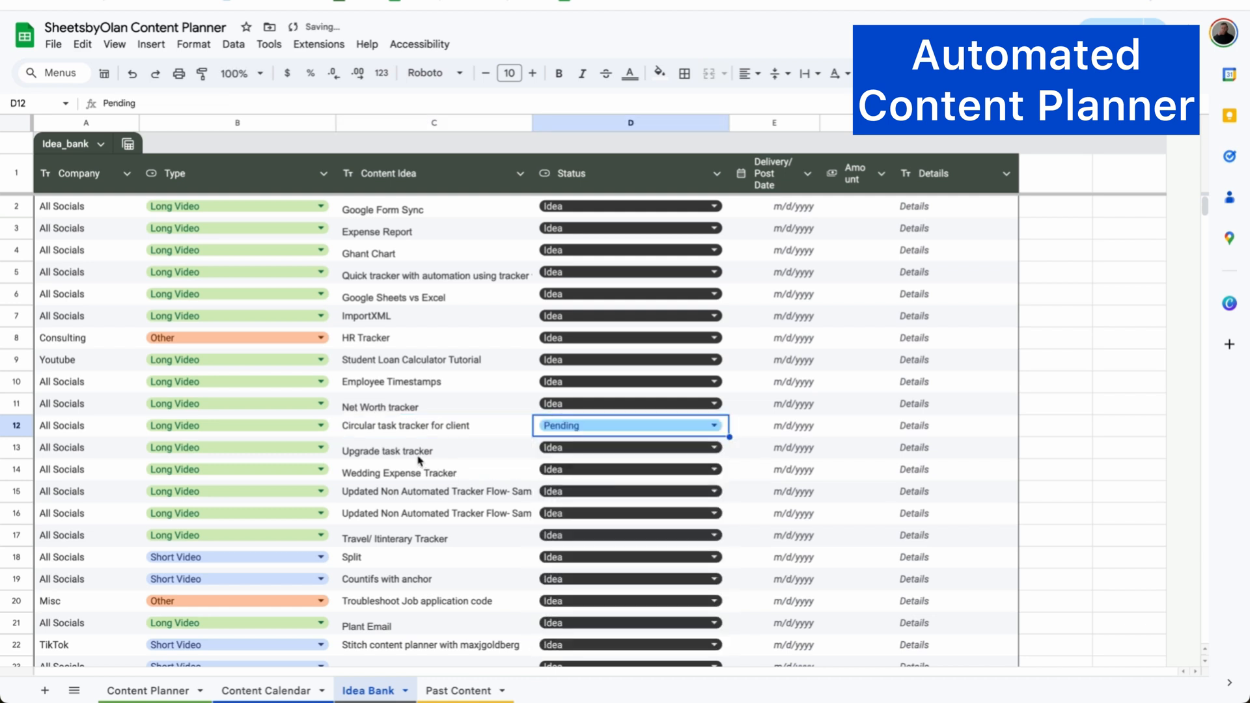
left_click(146, 690)
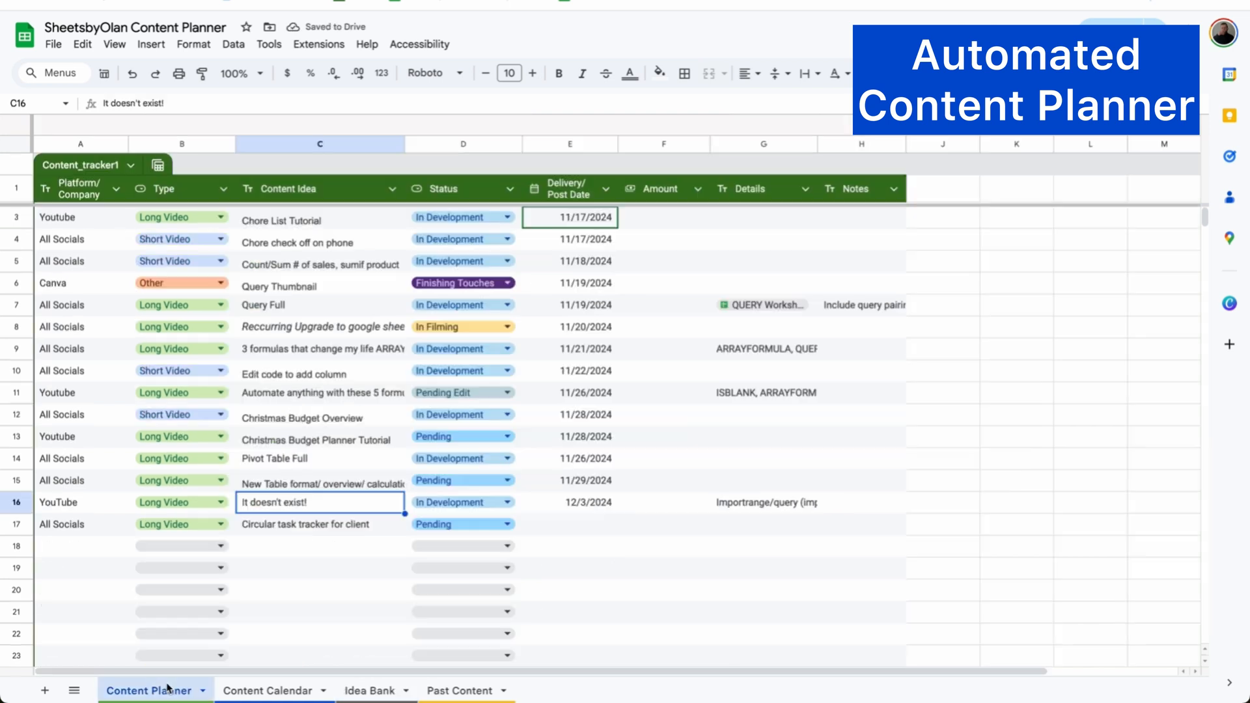
Give the Circular task tracker for client a delivery date of 11/16/2024 and check the calendar
left_click(318, 523)
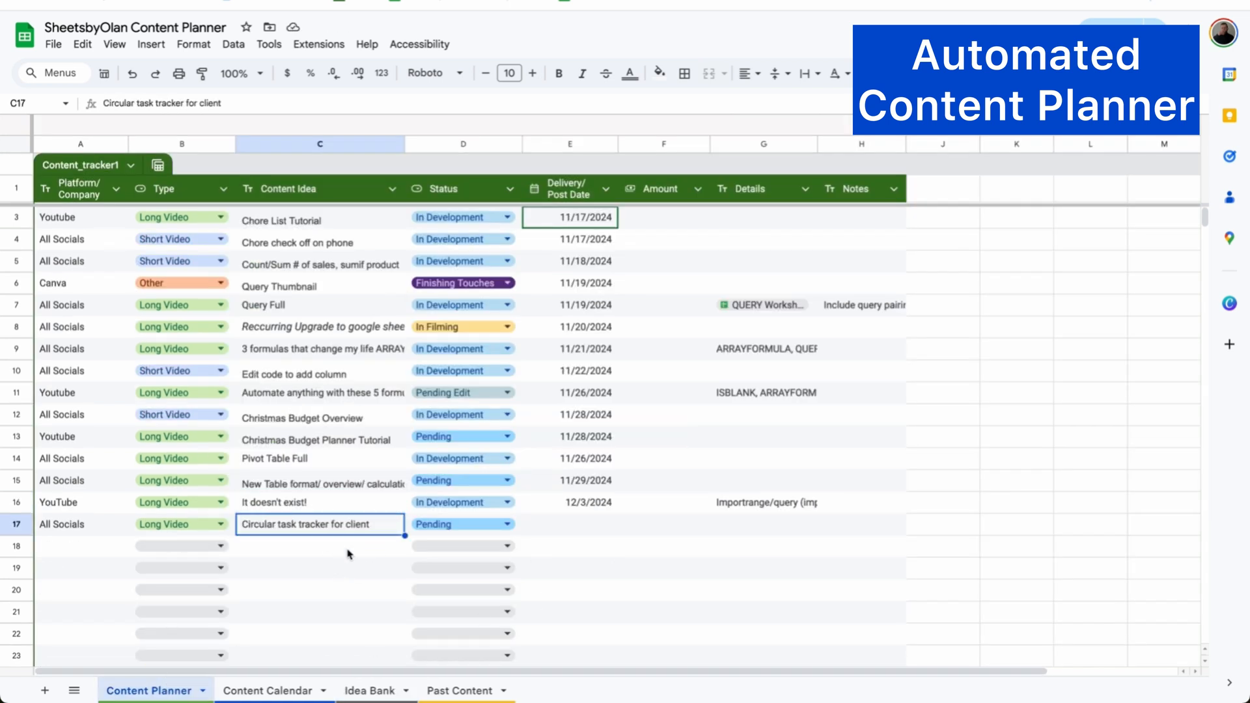
left_click(569, 523)
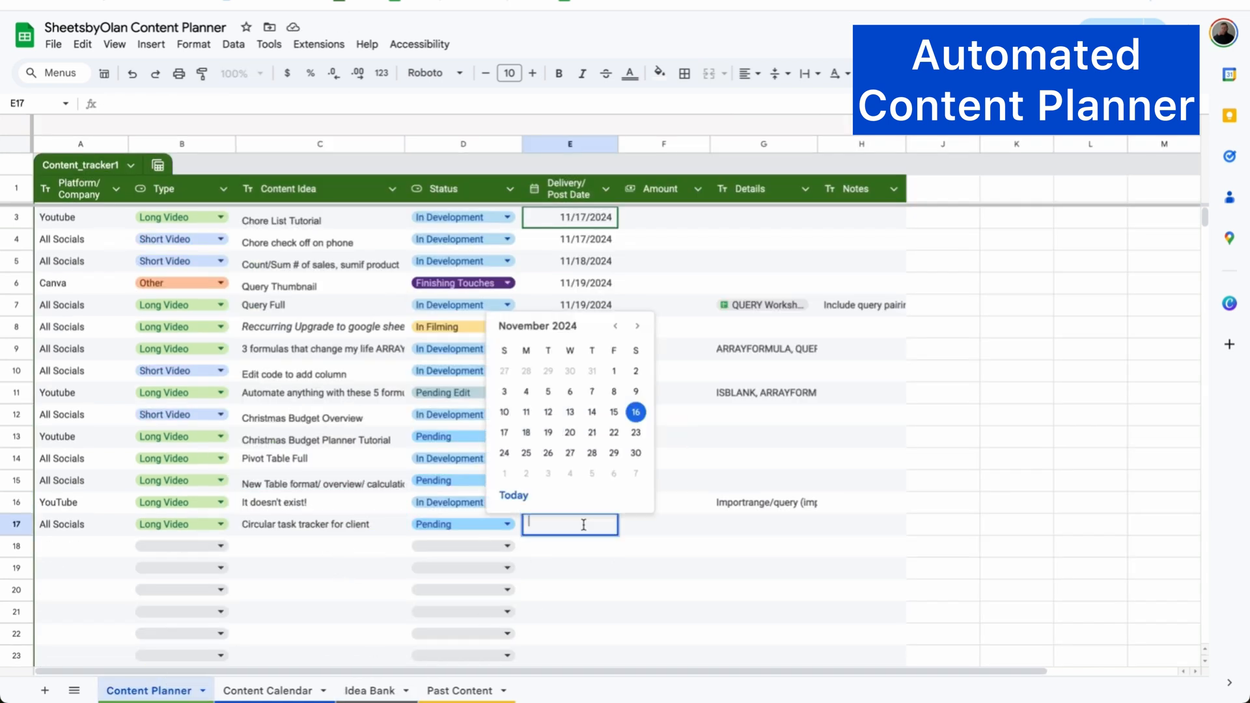
mouse_move(613, 412)
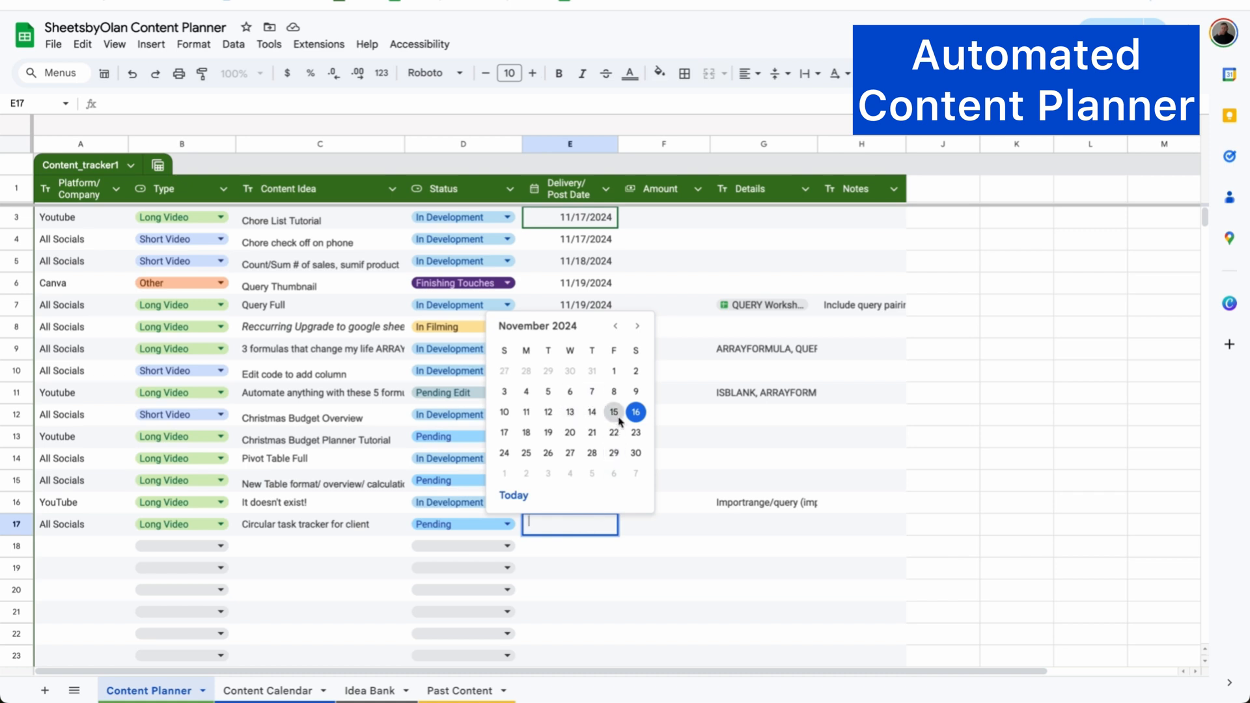
left_click(634, 412)
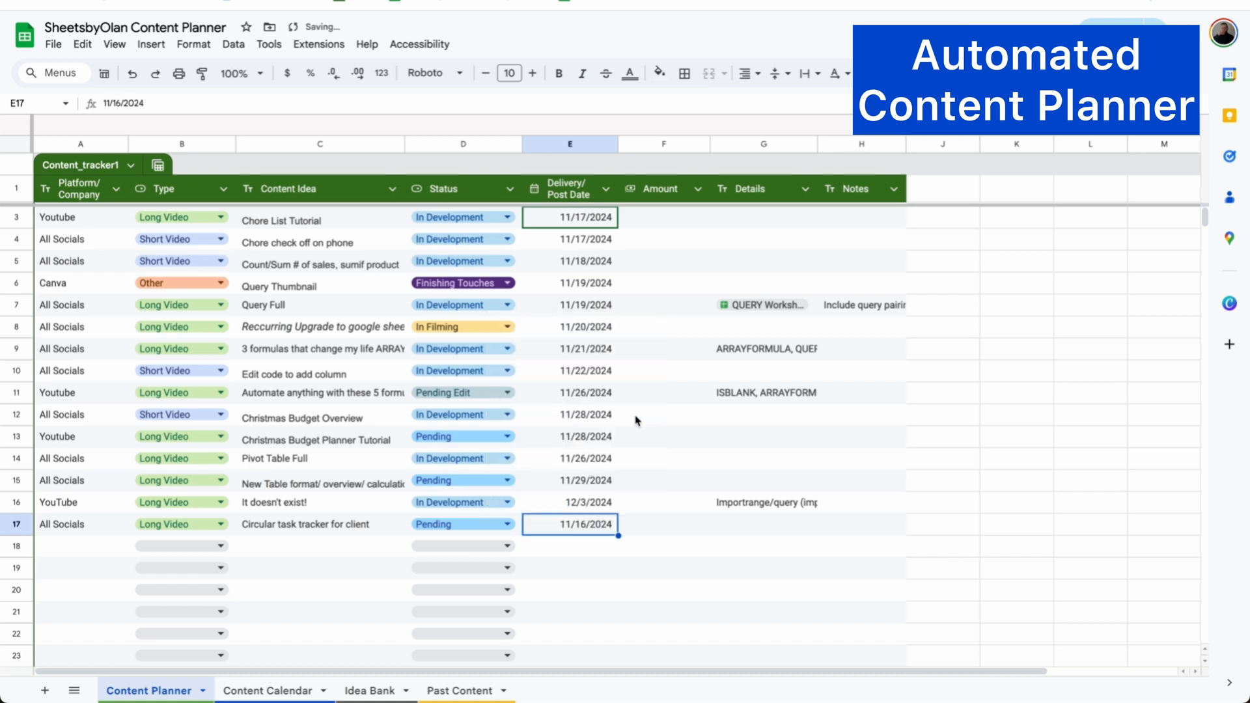
left_click(16, 524)
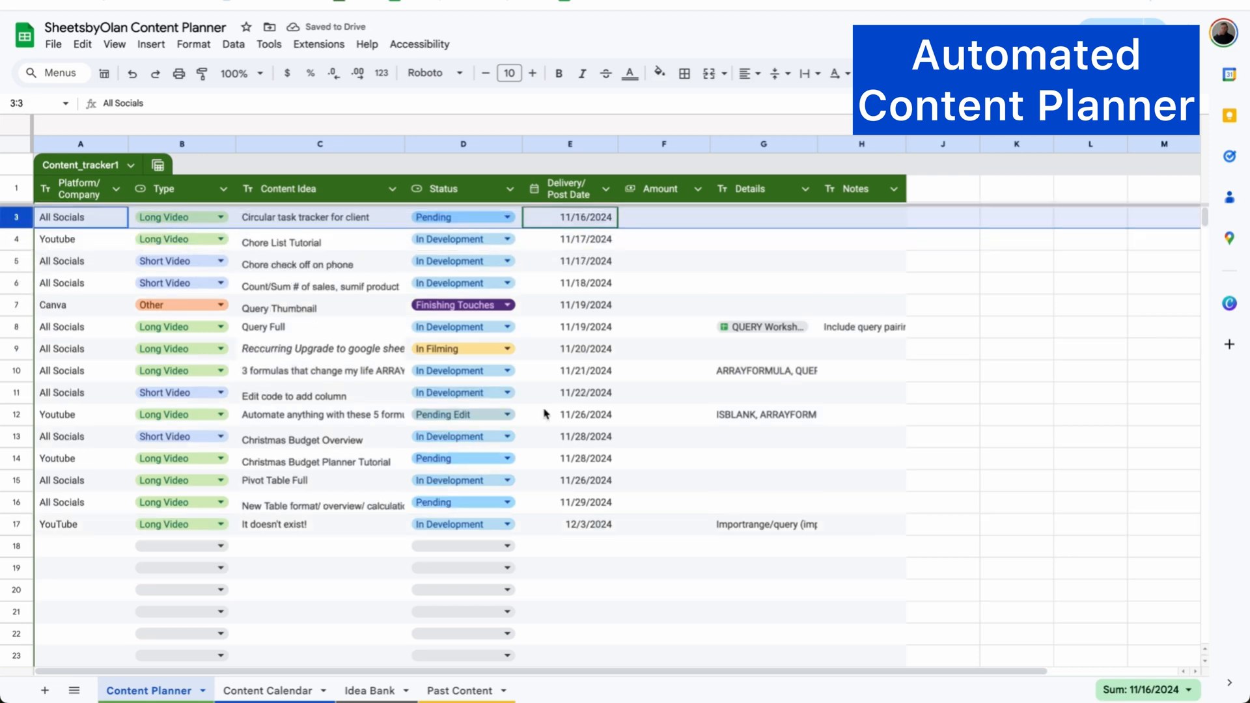
left_click(268, 690)
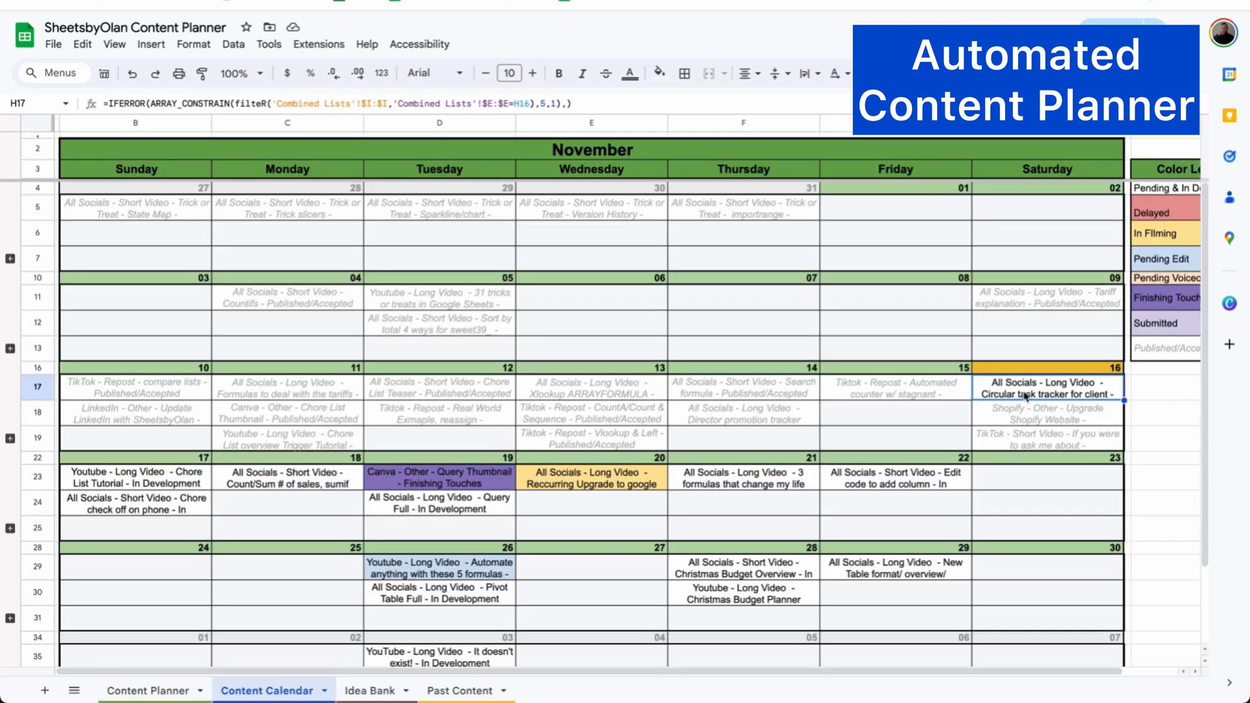
Set the Circular task tracker for client's planner status to Pending Voiceover and verify on the calendar
left_click(148, 690)
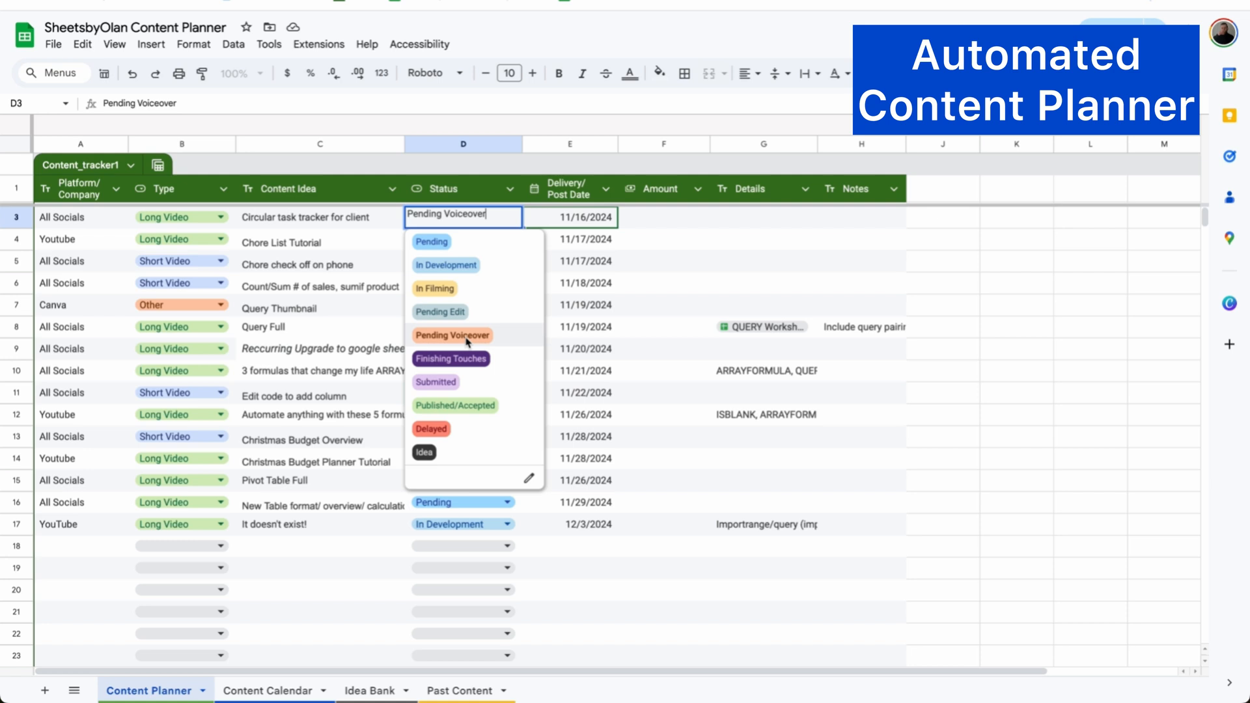
left_click(452, 334)
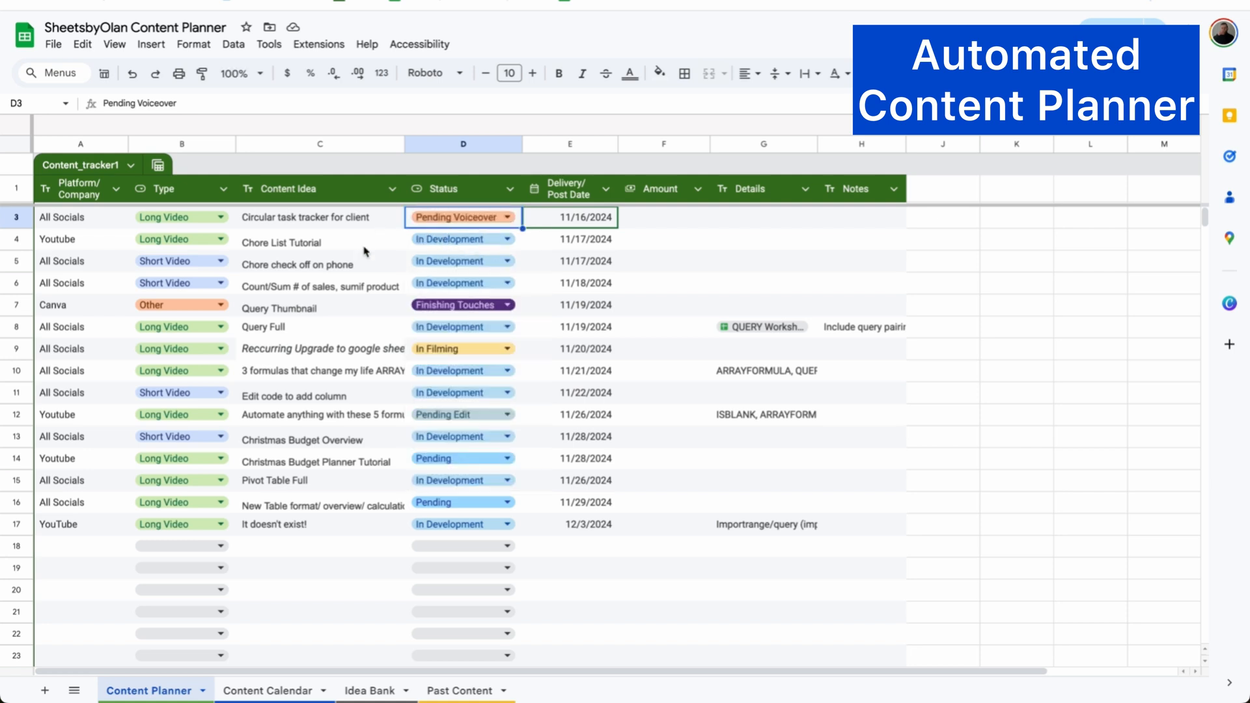
left_click(268, 690)
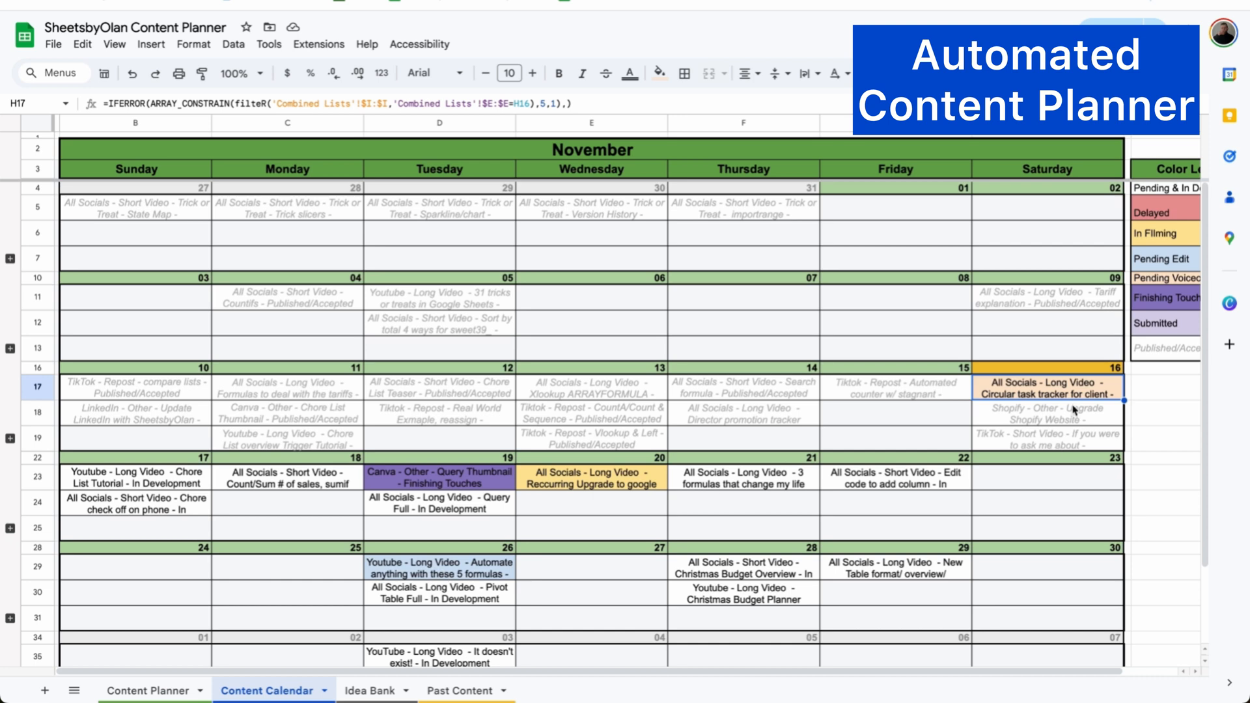
left_click(147, 690)
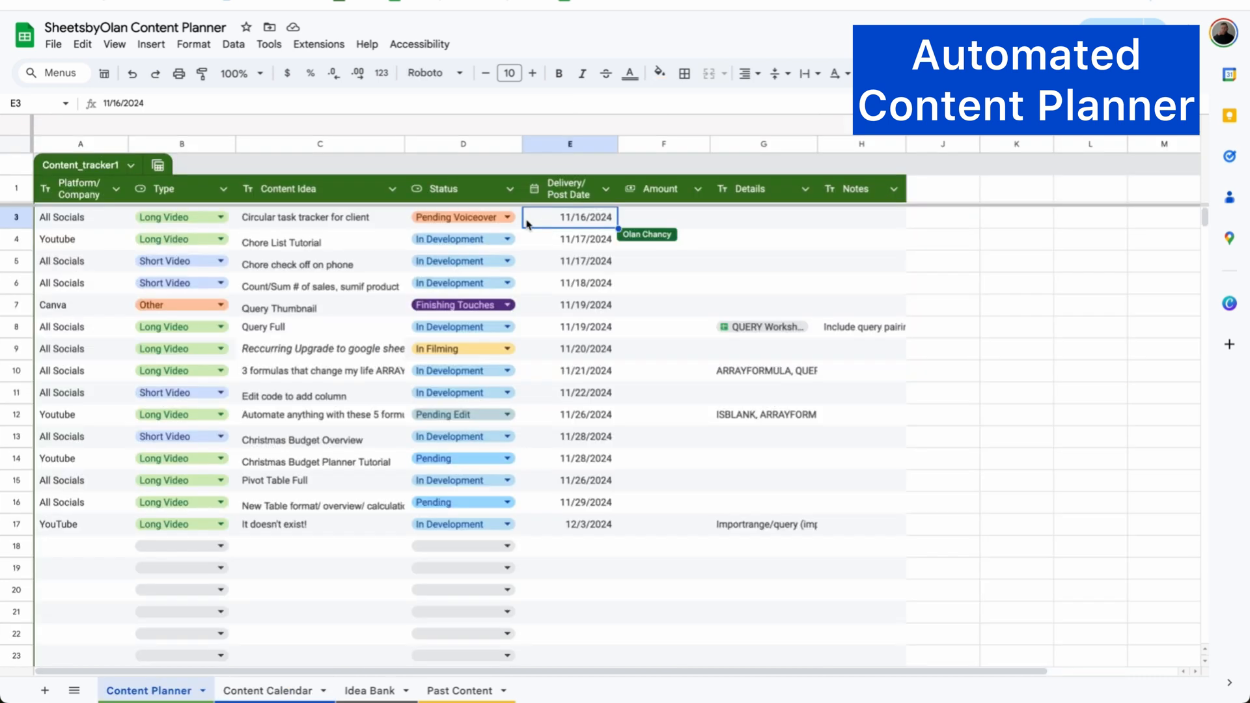